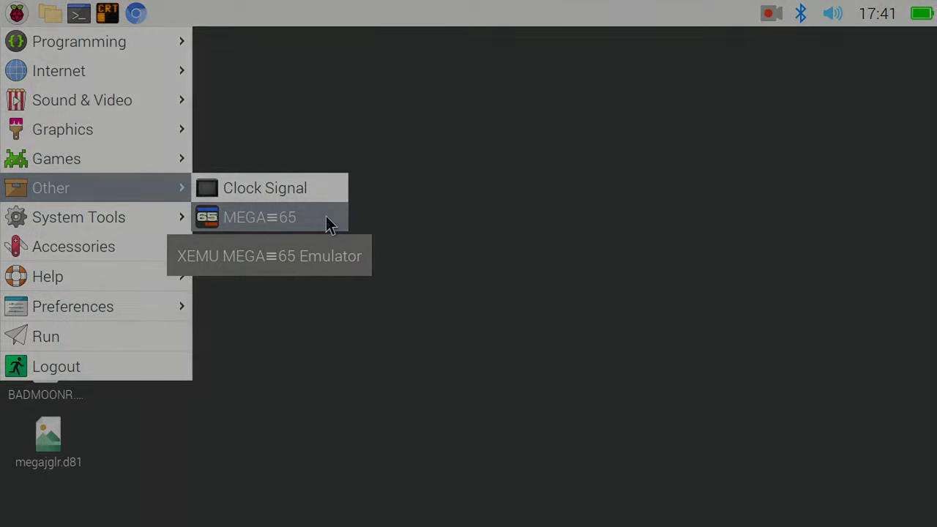
Launch the XEMU MEGA65 emulator from the Raspberry Pi menu's Other category
{"action": "left_click", "coordinate": [260, 216]}
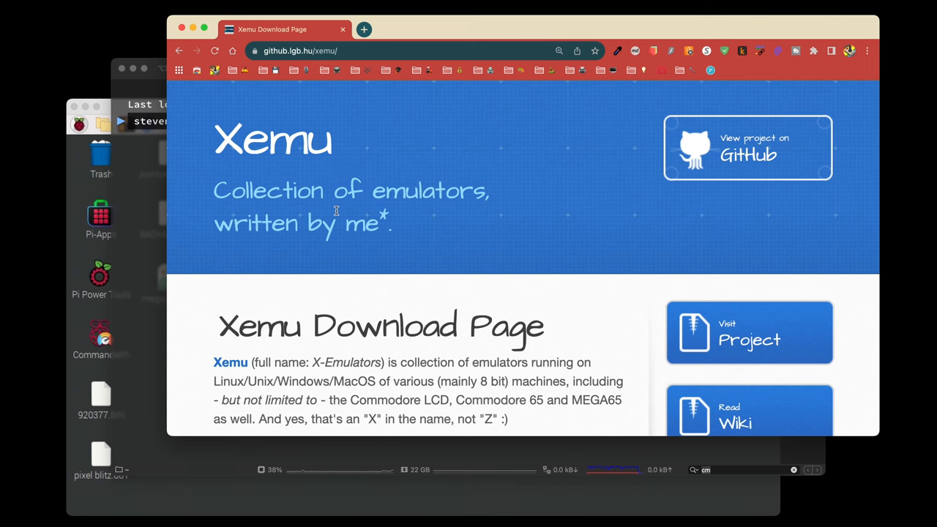
{"action": "scroll", "scroll_direction": "down", "scroll_amount": 3}
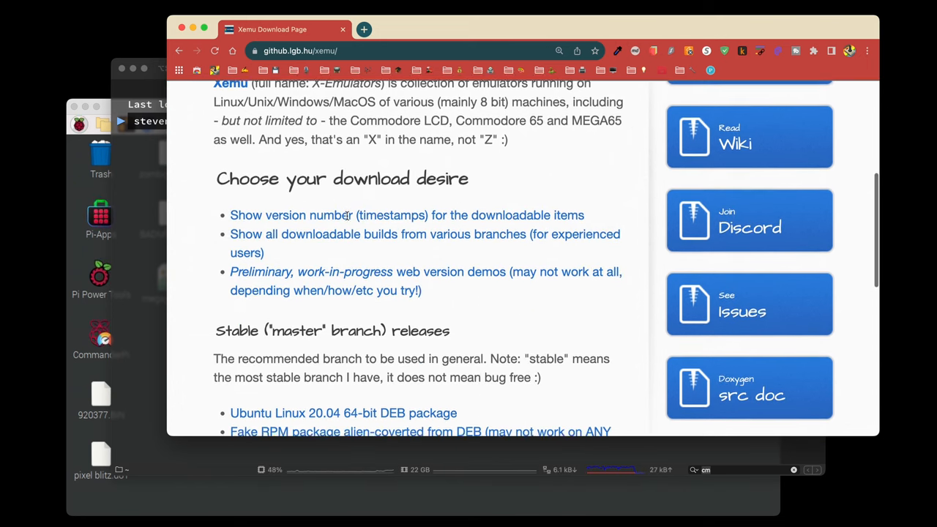
{"action": "scroll", "scroll_direction": "down", "scroll_amount": 3}
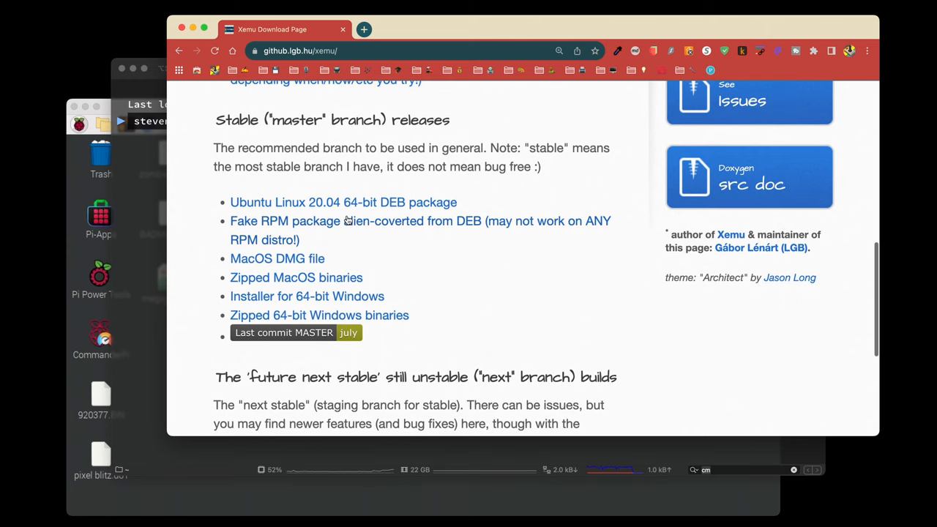
{"action": "mouse_move", "coordinate": [389, 202]}
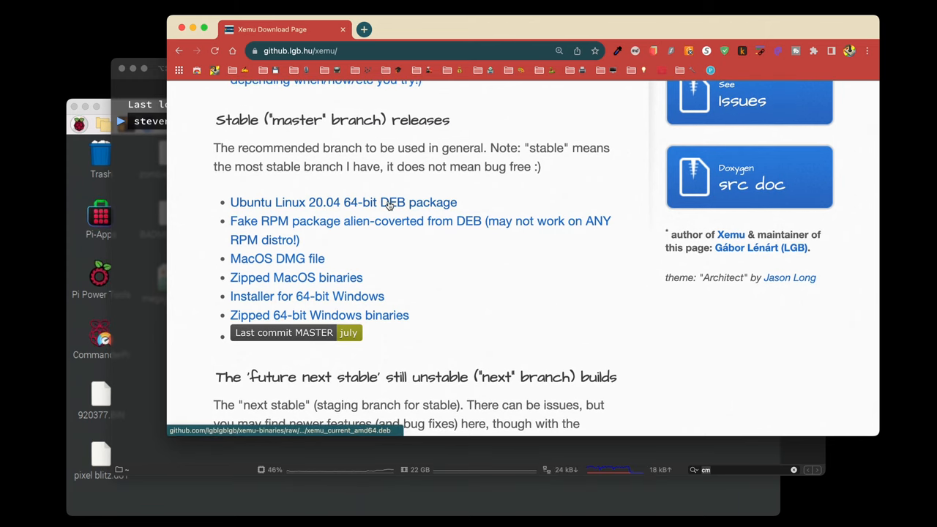
{"action": "mouse_move", "coordinate": [323, 211]}
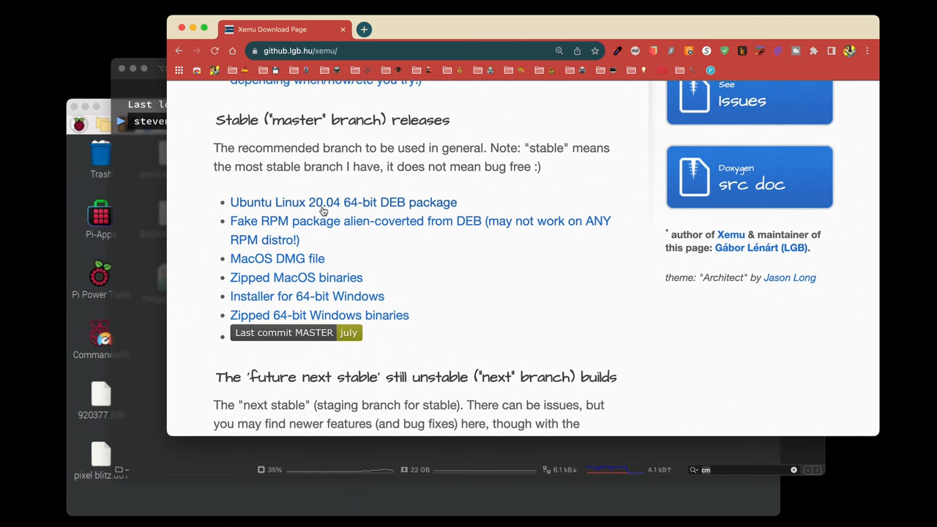
{"action": "mouse_move", "coordinate": [393, 185]}
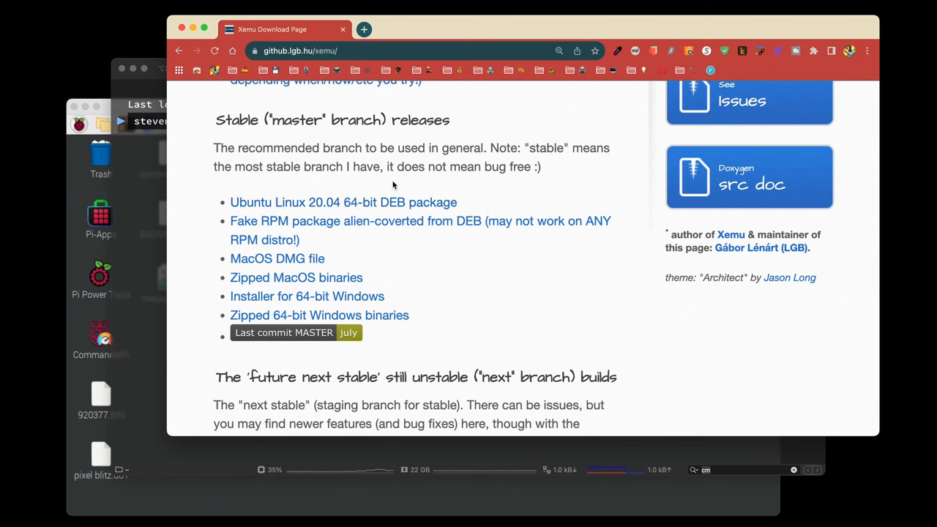
{"action": "scroll", "scroll_direction": "up", "scroll_amount": 3}
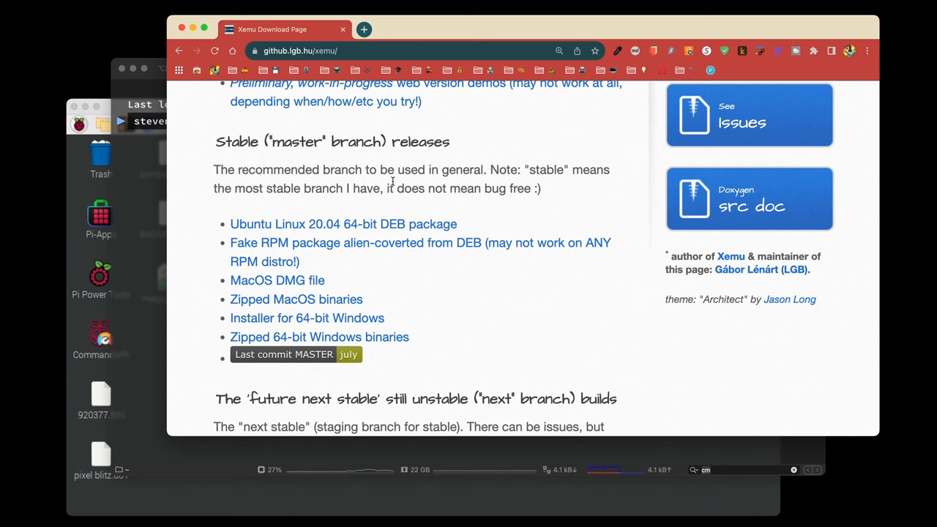
{"action": "scroll", "scroll_direction": "up", "scroll_amount": 3}
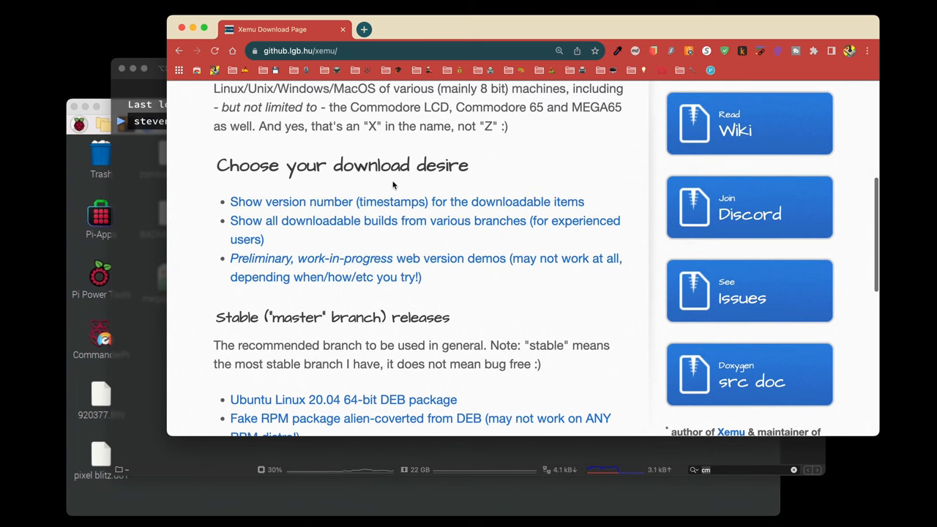
{"action": "scroll", "scroll_direction": "up", "scroll_amount": 3}
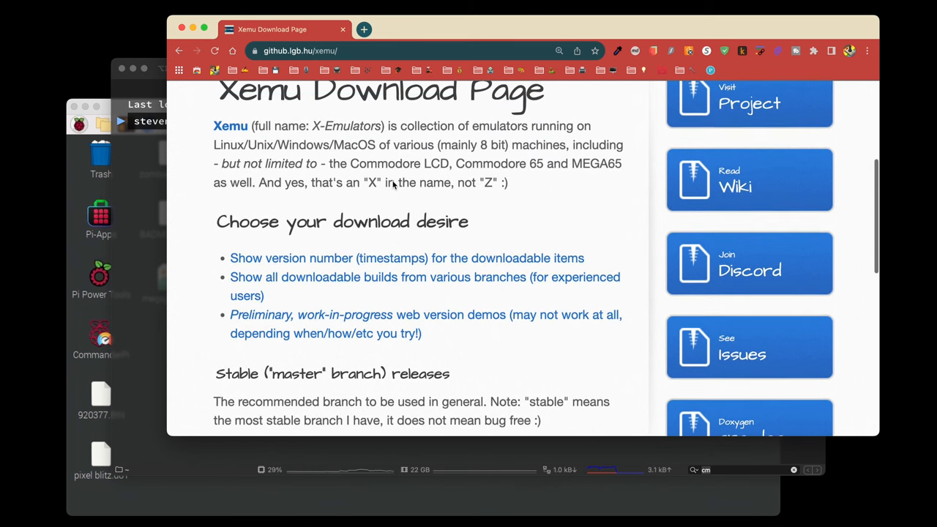
{"action": "scroll", "scroll_direction": "up", "scroll_amount": 3}
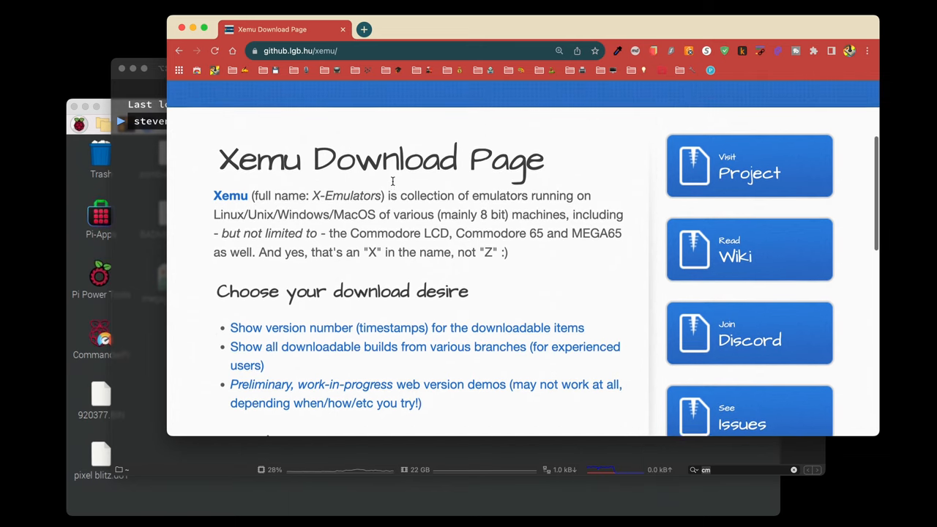
{"action": "scroll", "scroll_direction": "up", "scroll_amount": 3}
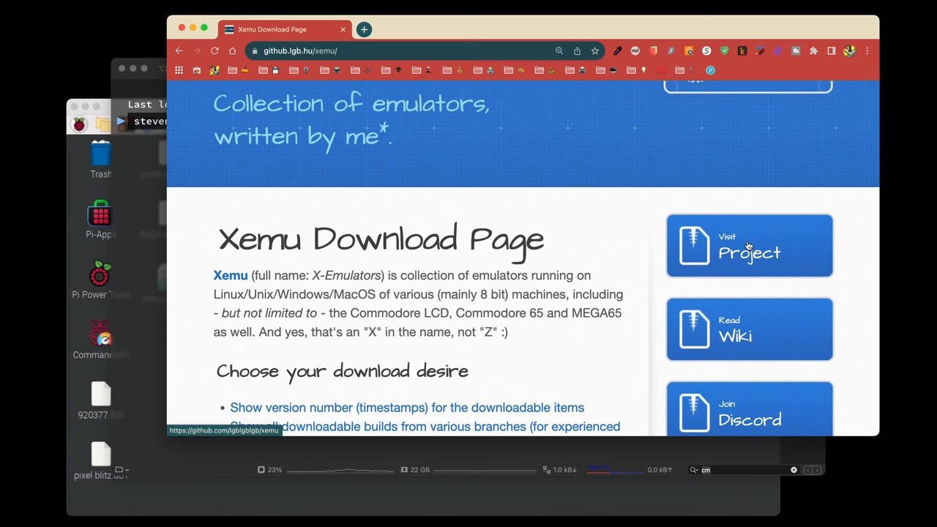
Follow 'Visit Project' to the Xemu GitHub repository and read its README's emulator lists
{"action": "left_click", "coordinate": [750, 246]}
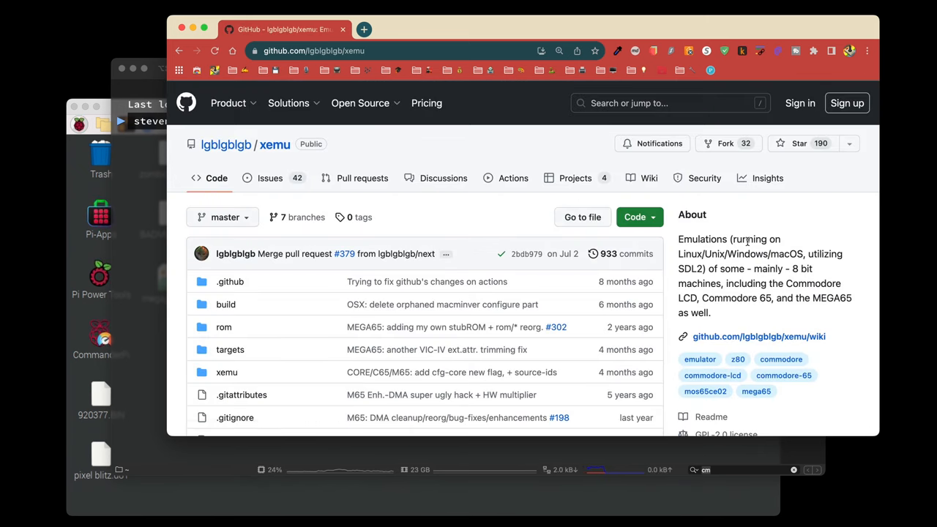
{"action": "mouse_move", "coordinate": [469, 246]}
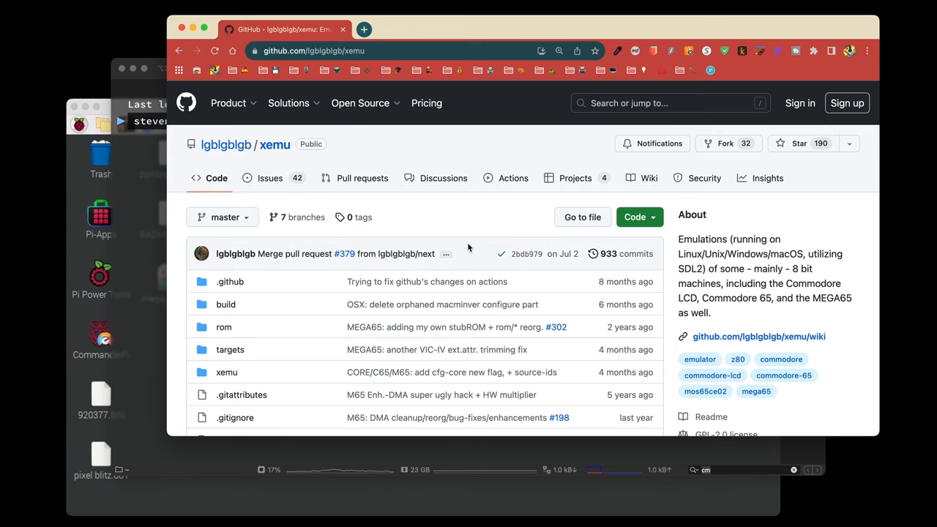
{"action": "scroll", "scroll_direction": "down", "scroll_amount": 3}
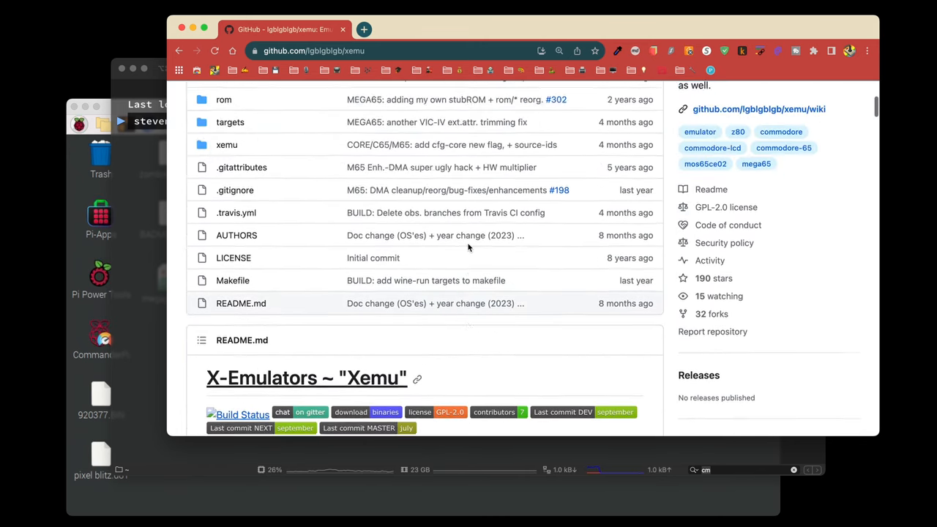
{"action": "scroll", "scroll_direction": "down", "scroll_amount": 3}
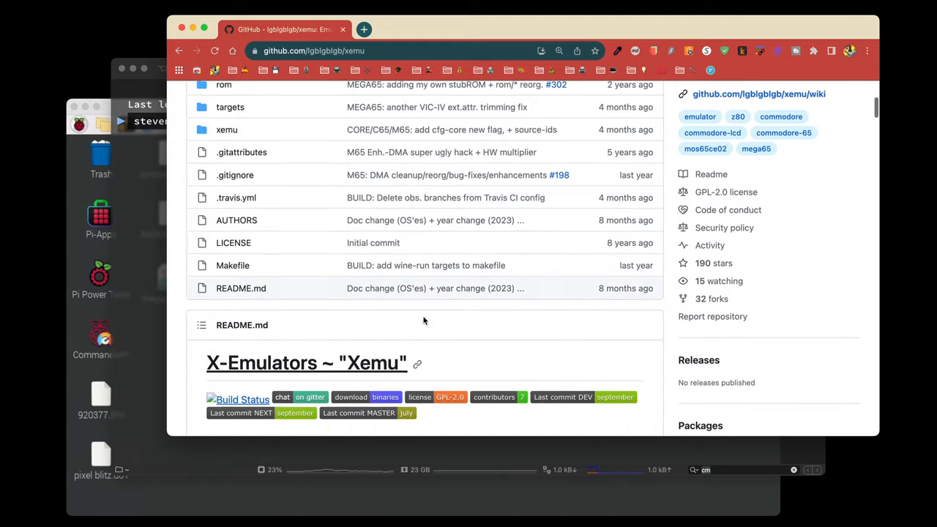
{"action": "scroll", "scroll_direction": "down", "scroll_amount": 3}
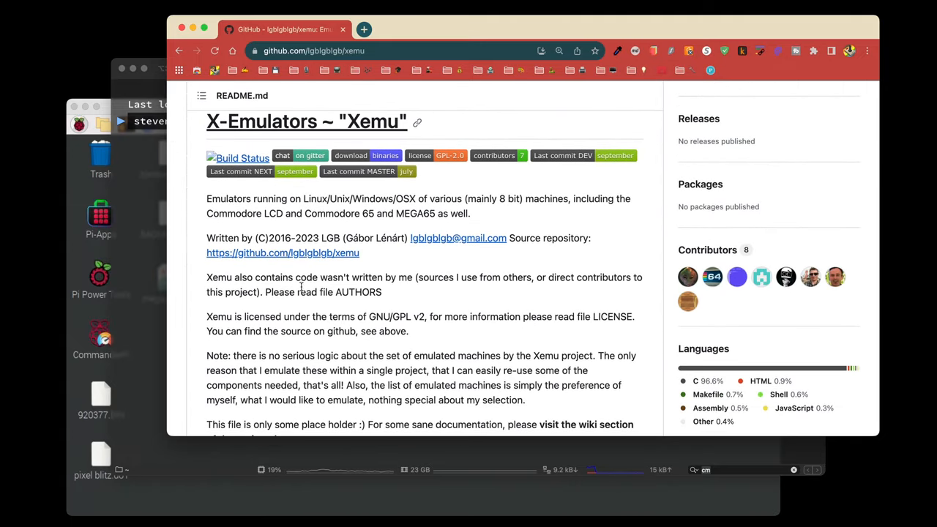
{"action": "mouse_move", "coordinate": [387, 196]}
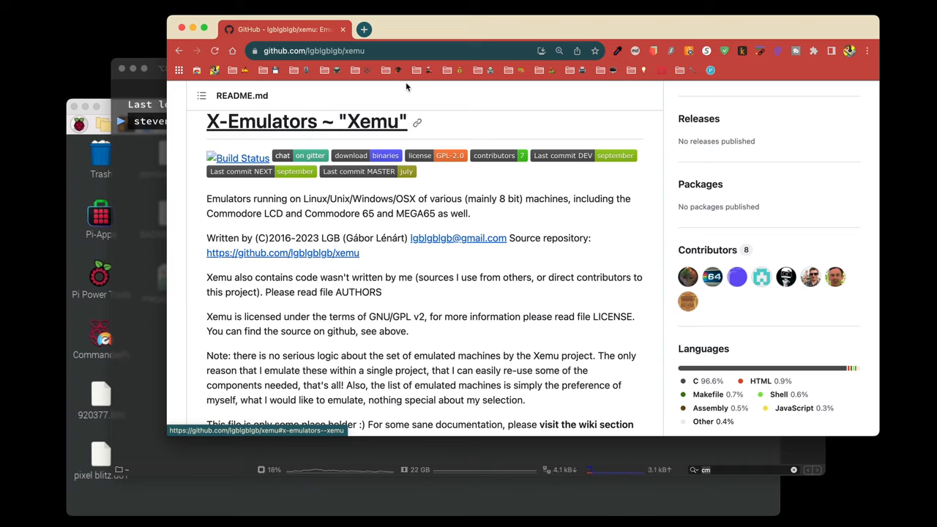
{"action": "mouse_move", "coordinate": [366, 230]}
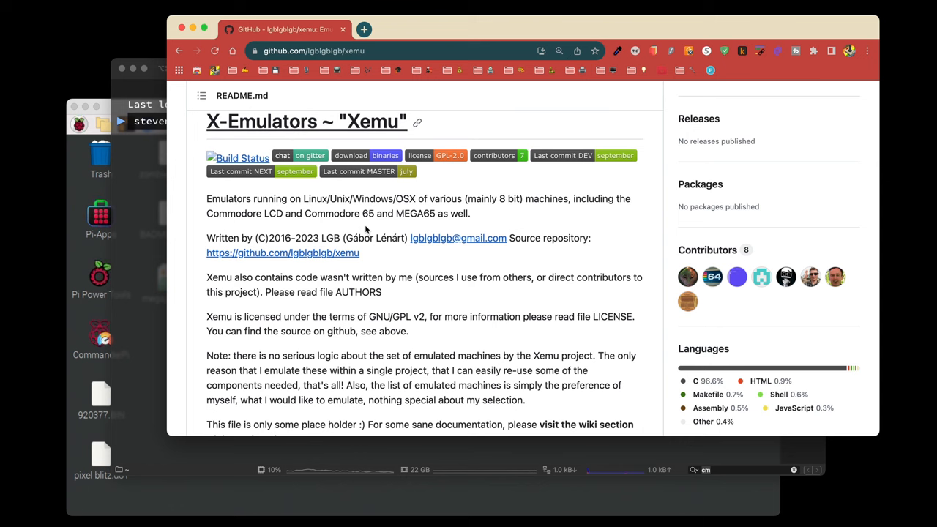
{"action": "scroll", "scroll_direction": "down", "scroll_amount": 3}
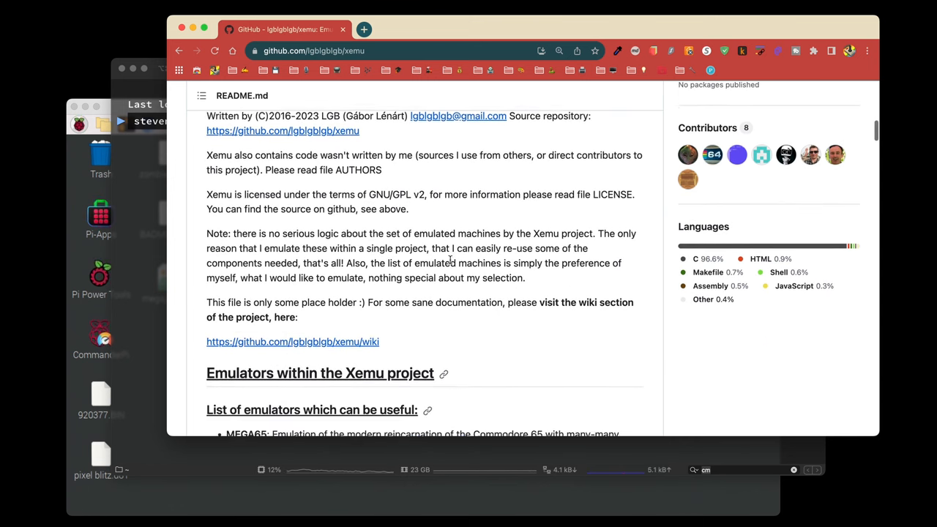
{"action": "scroll", "scroll_direction": "down", "scroll_amount": 3}
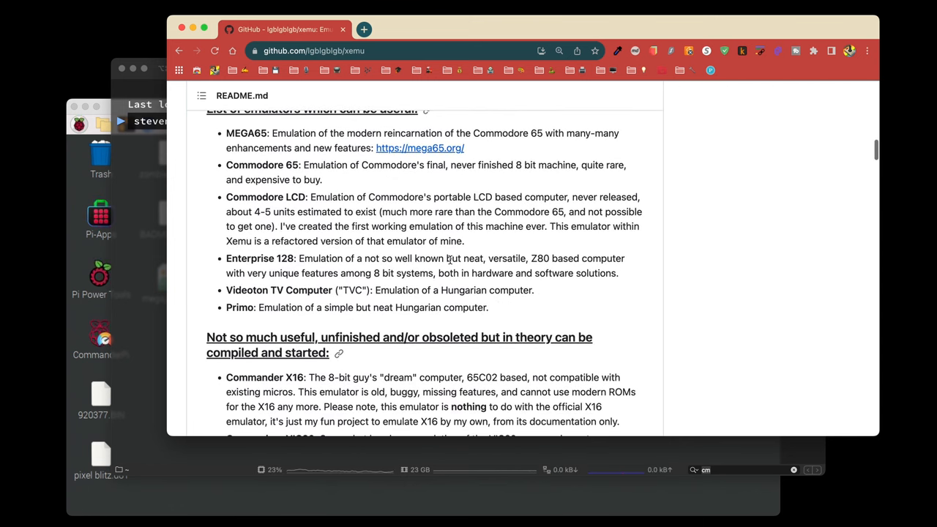
{"action": "scroll", "scroll_direction": "up", "scroll_amount": 3}
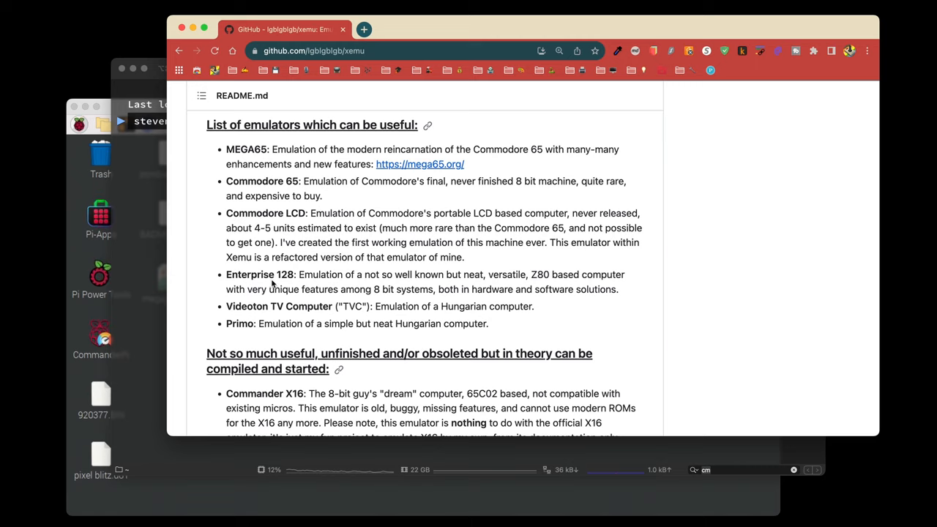
{"action": "mouse_move", "coordinate": [246, 318]}
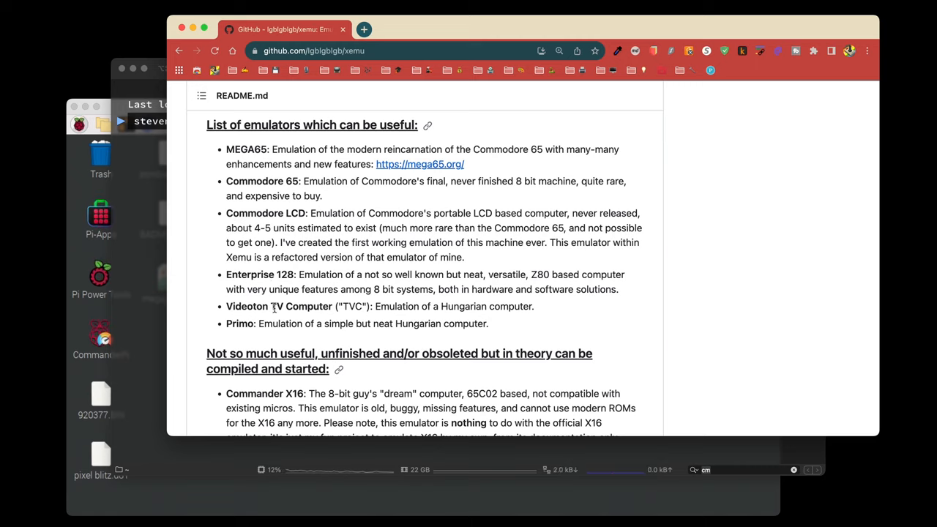
{"action": "scroll", "scroll_direction": "down", "scroll_amount": 3}
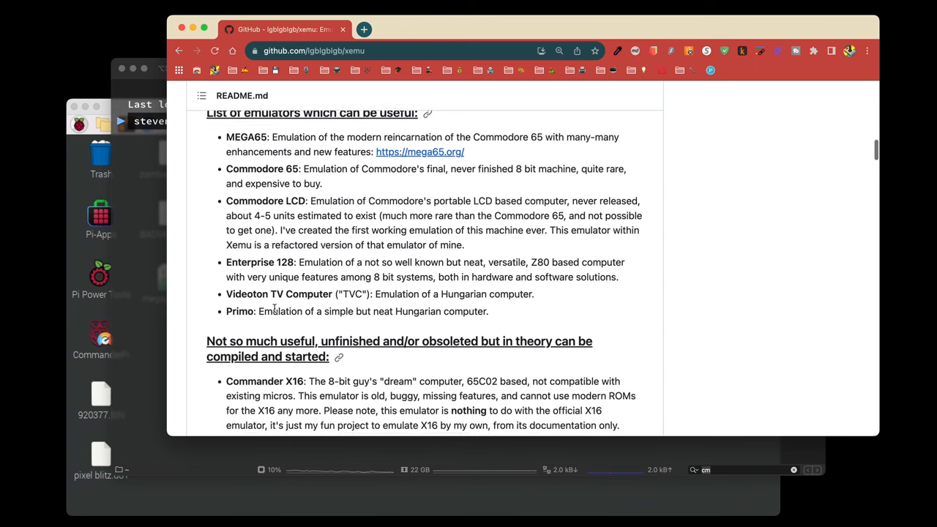
Scroll the README past the non-working emulators to 'Supported OSes Xemu can run on'
{"action": "scroll", "scroll_direction": "down", "scroll_amount": 3}
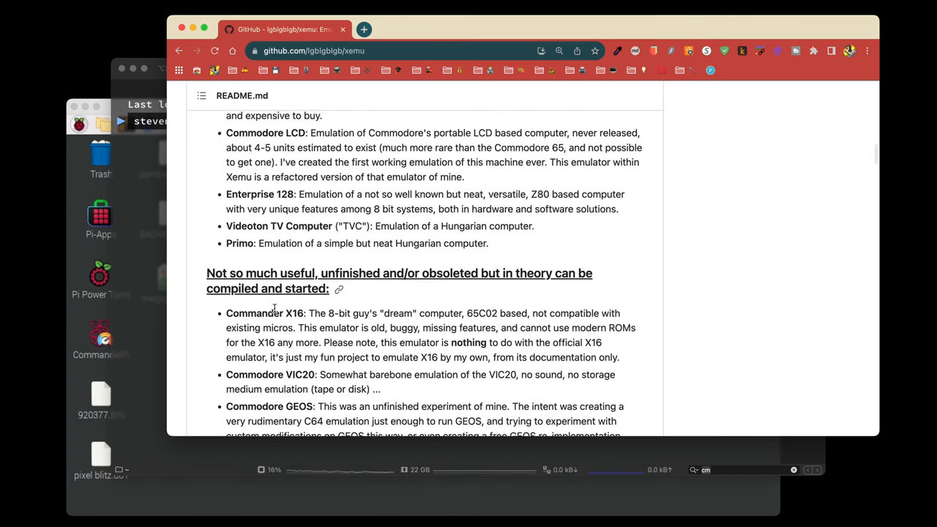
{"action": "scroll", "scroll_direction": "down", "scroll_amount": 3}
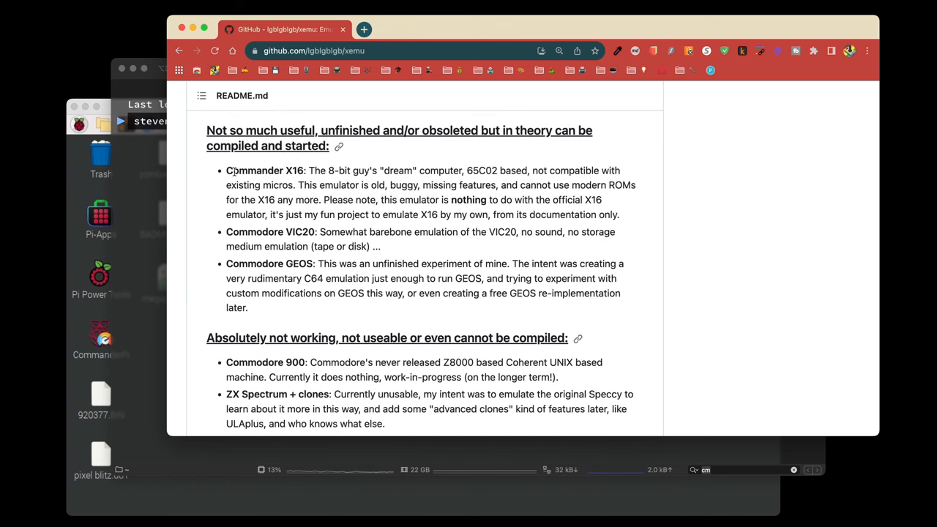
{"action": "mouse_move", "coordinate": [311, 231]}
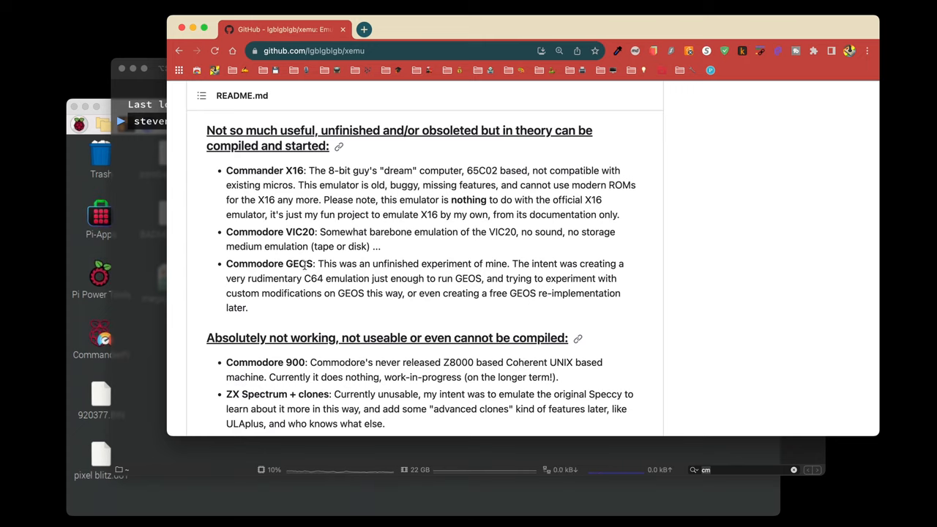
{"action": "mouse_move", "coordinate": [359, 249]}
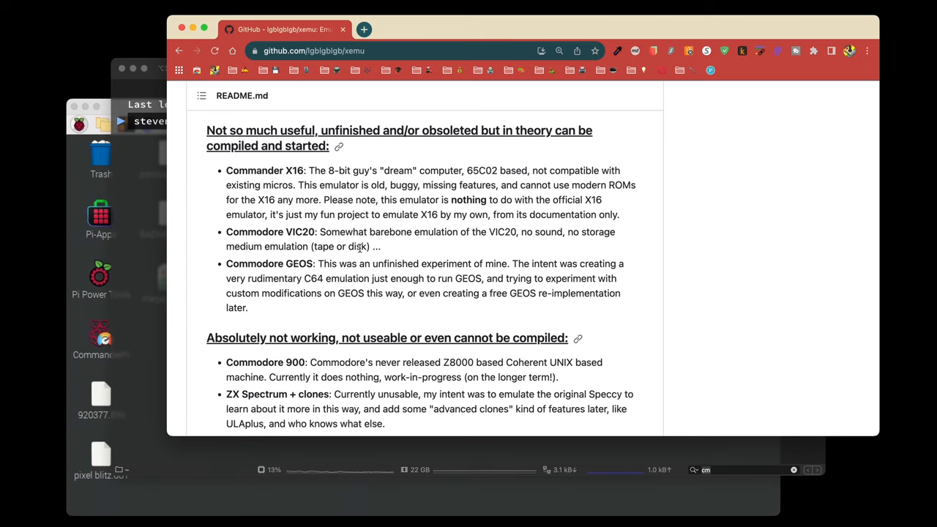
{"action": "scroll", "scroll_direction": "down", "scroll_amount": 3}
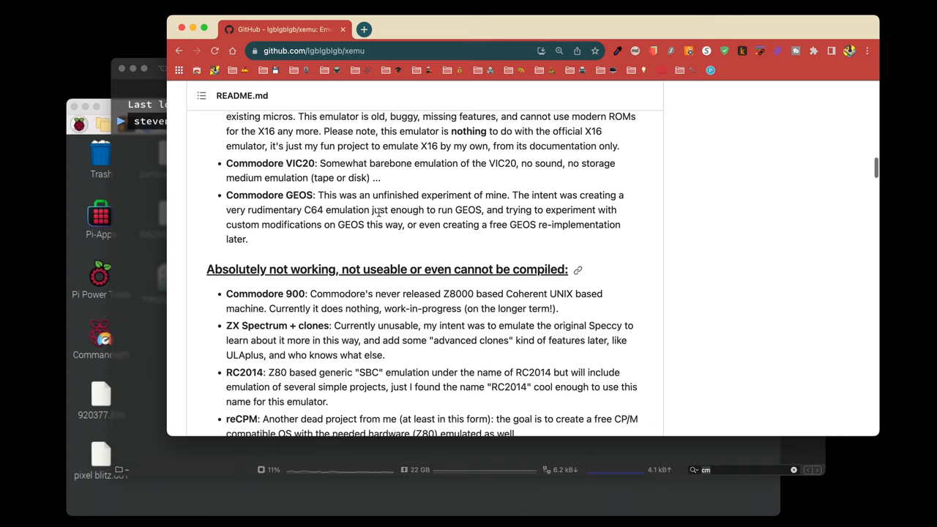
{"action": "scroll", "scroll_direction": "down", "scroll_amount": 3}
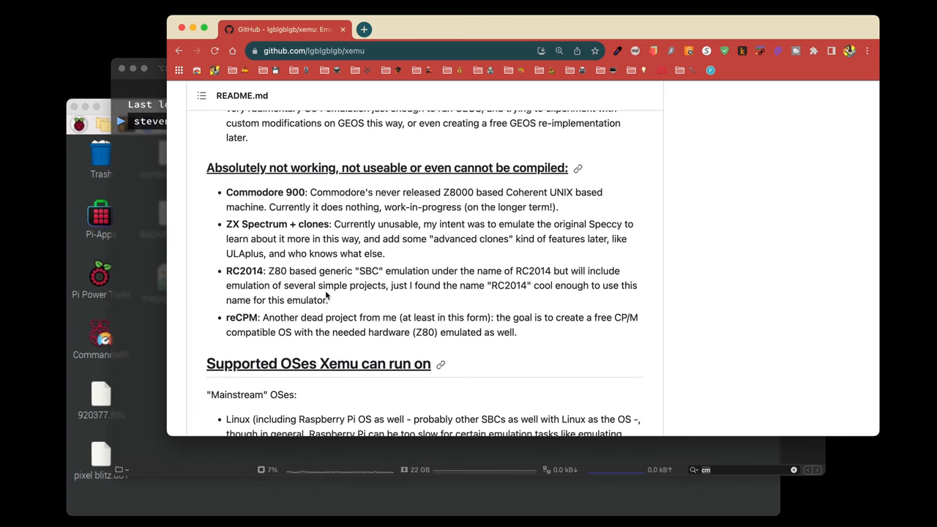
{"action": "mouse_move", "coordinate": [413, 300]}
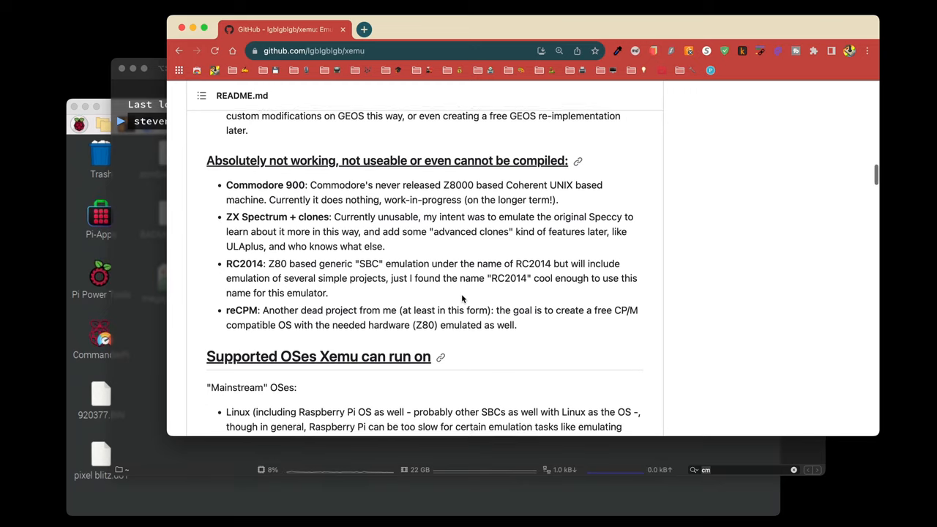
{"action": "scroll", "scroll_direction": "down", "scroll_amount": 3}
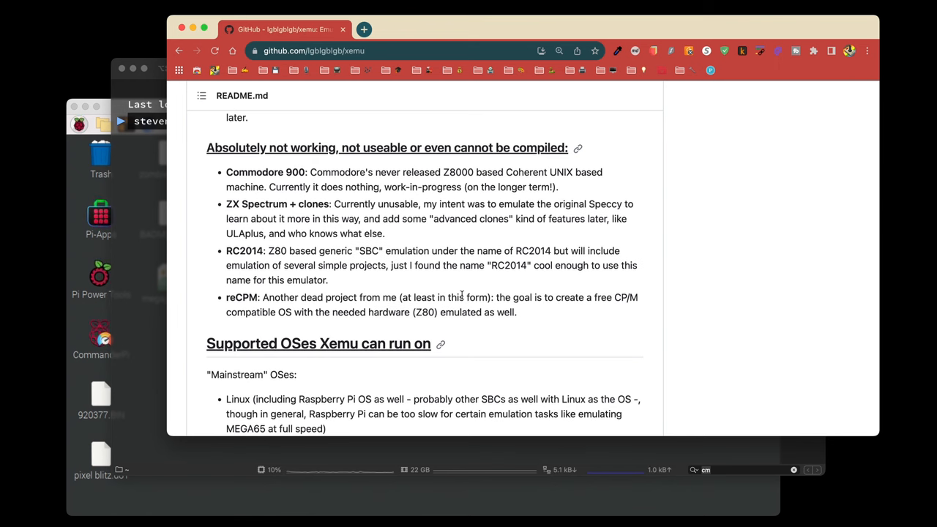
{"action": "scroll", "scroll_direction": "down", "scroll_amount": 3}
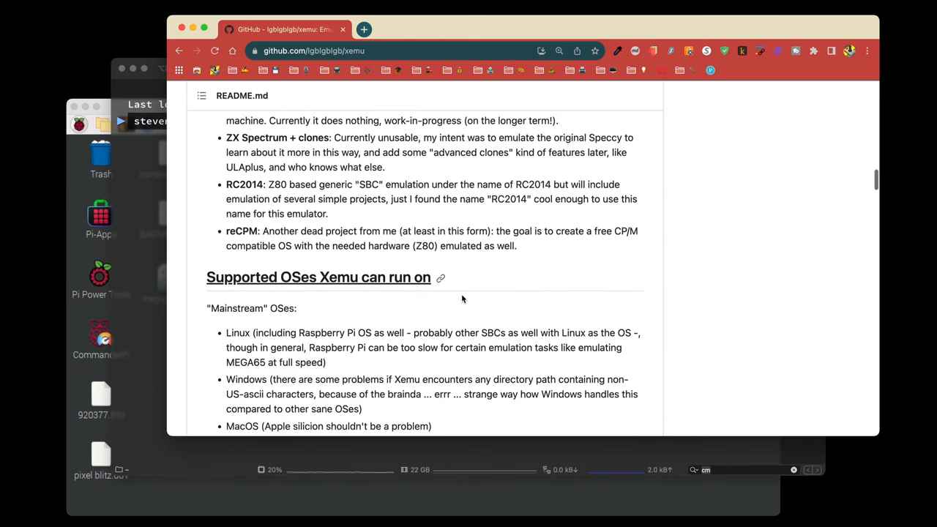
Scroll past the pre-built binaries sections to 'Install software for compilation' with the Ubuntu example
{"action": "scroll", "scroll_direction": "down", "scroll_amount": 3}
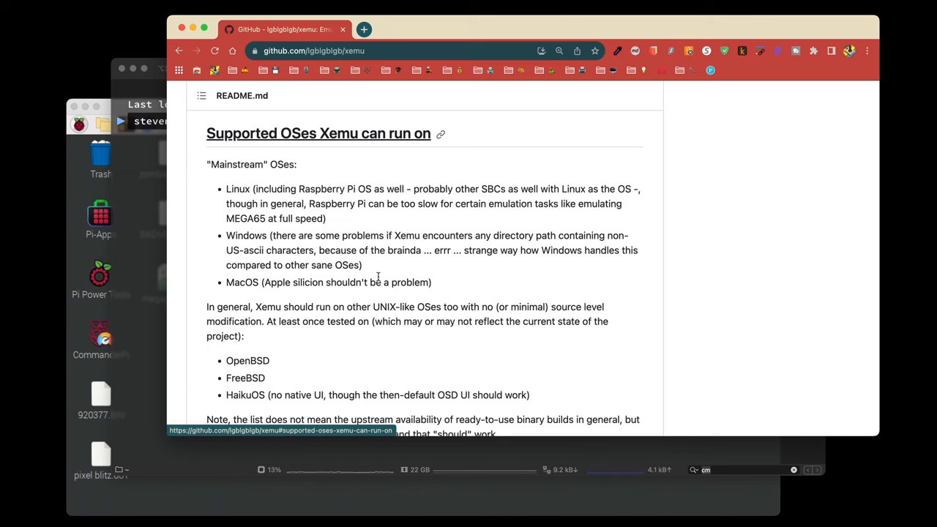
{"action": "scroll", "scroll_direction": "down", "scroll_amount": 3}
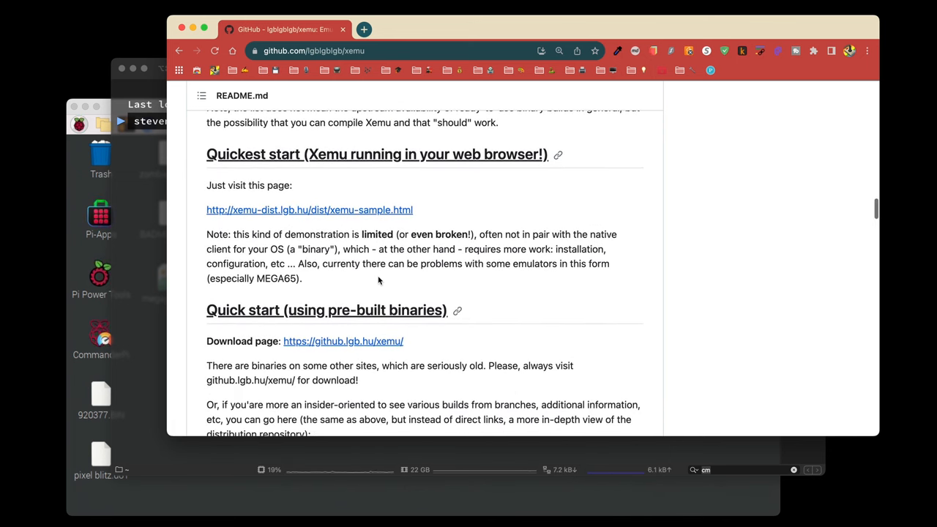
{"action": "scroll", "scroll_direction": "up", "scroll_amount": 3}
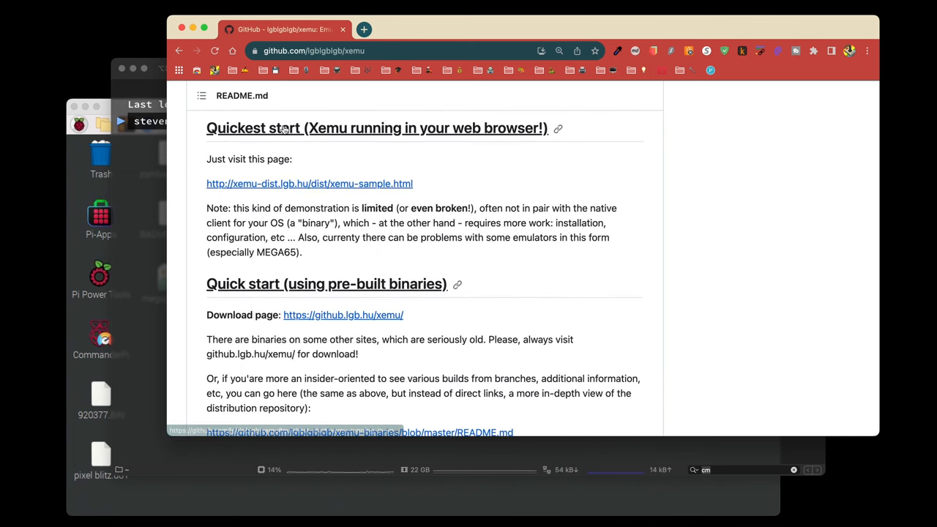
{"action": "scroll", "scroll_direction": "down", "scroll_amount": 3}
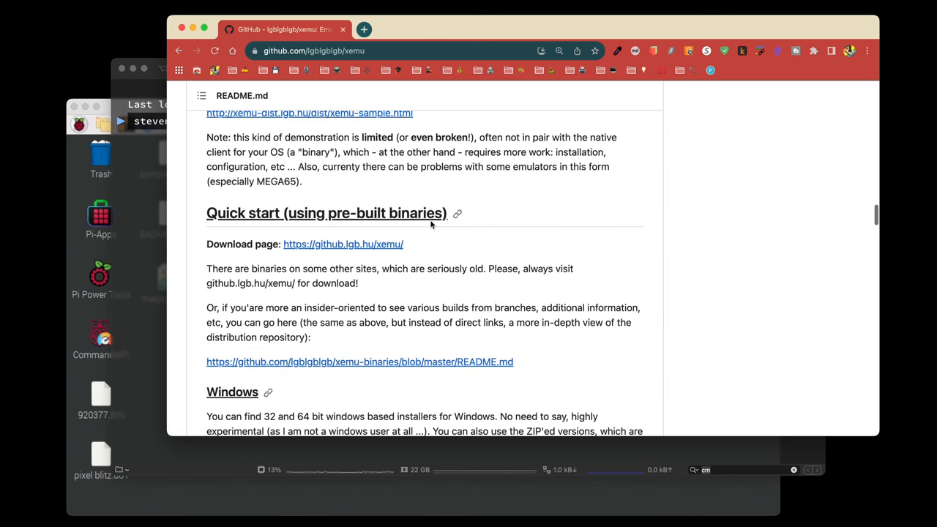
{"action": "scroll", "scroll_direction": "down", "scroll_amount": 3}
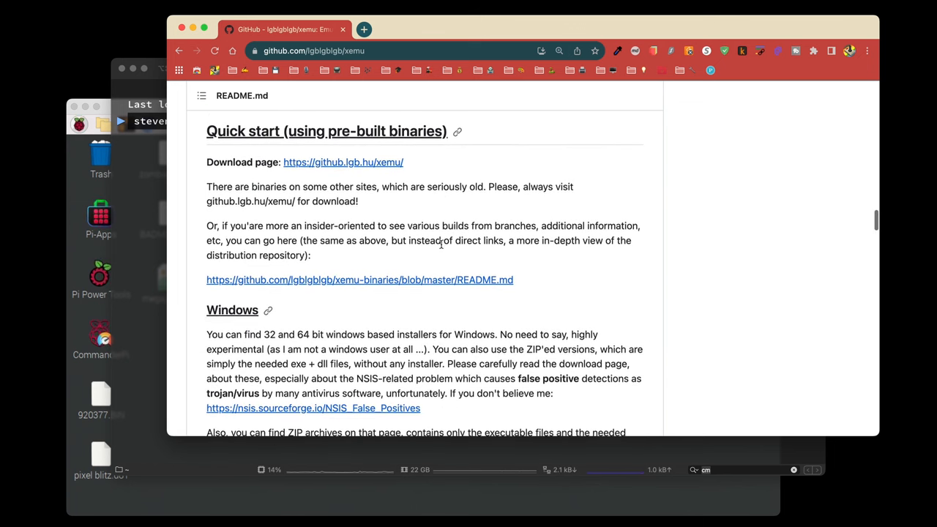
{"action": "scroll", "scroll_direction": "down", "scroll_amount": 3}
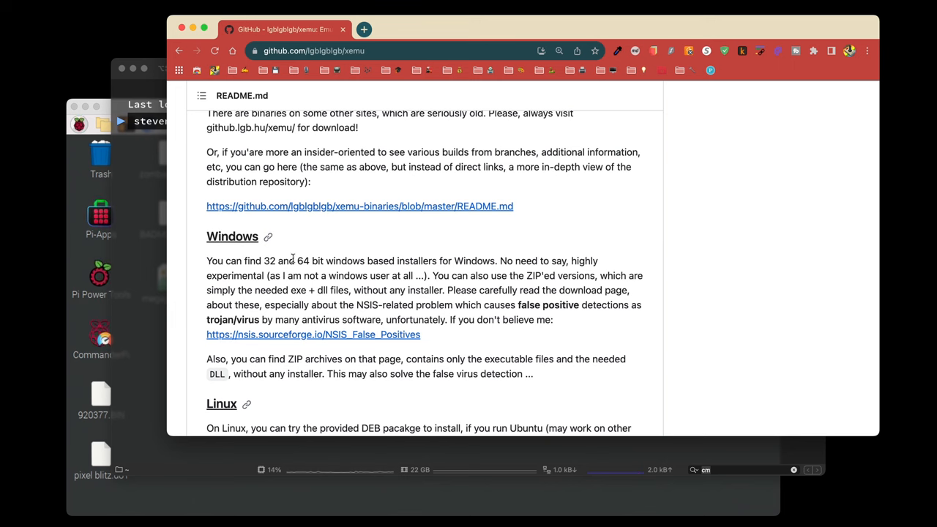
{"action": "scroll", "scroll_direction": "down", "scroll_amount": 3}
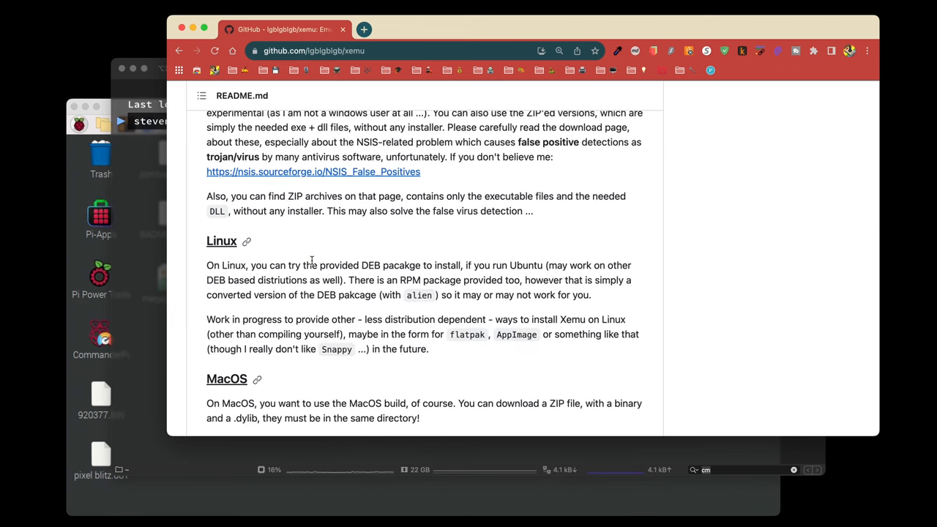
{"action": "scroll", "scroll_direction": "down", "scroll_amount": 3}
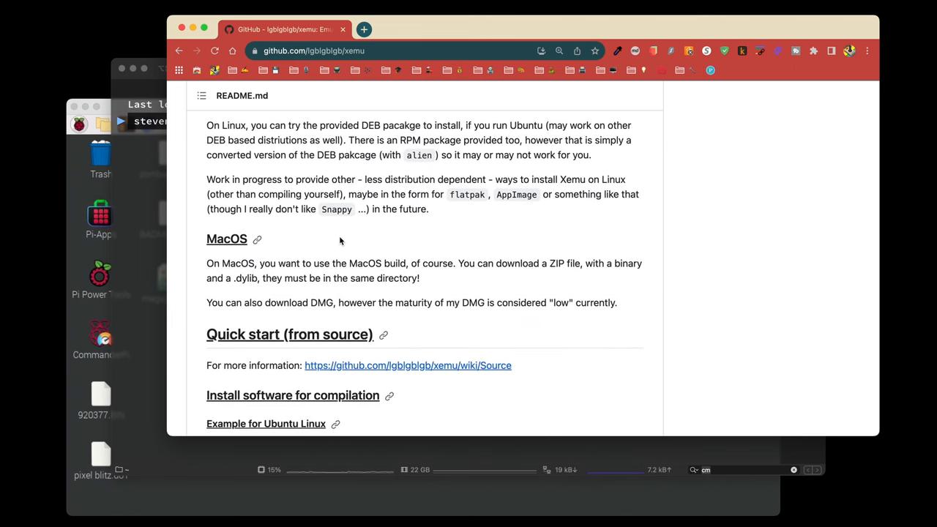
{"action": "scroll", "scroll_direction": "down", "scroll_amount": 3}
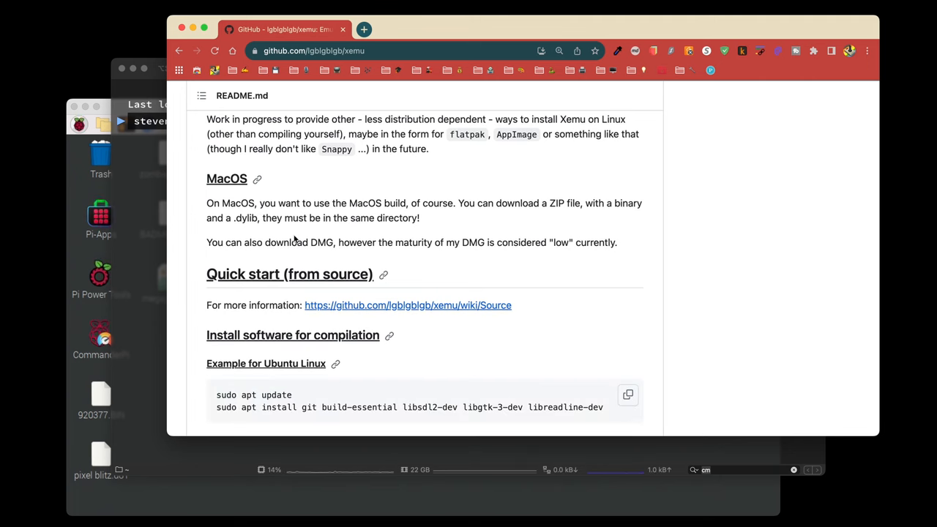
{"action": "scroll", "scroll_direction": "down", "scroll_amount": 3}
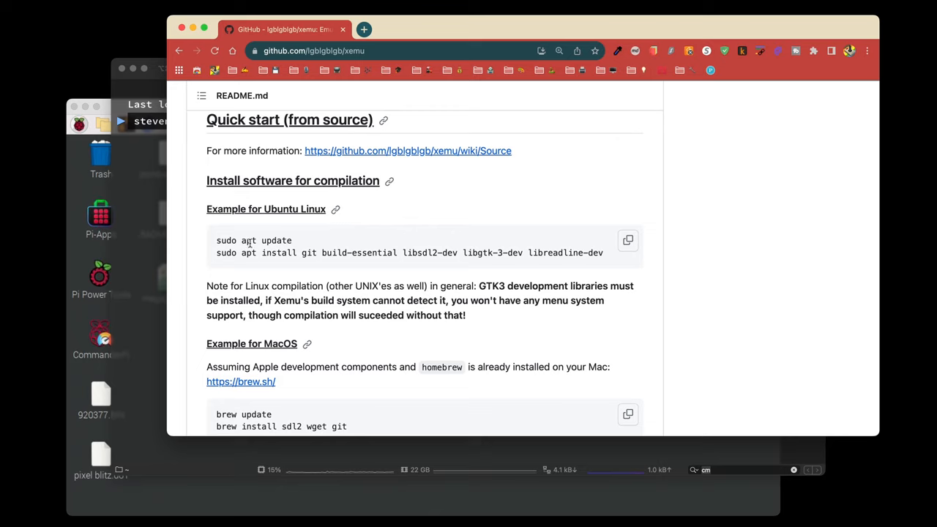
{"action": "mouse_move", "coordinate": [331, 234]}
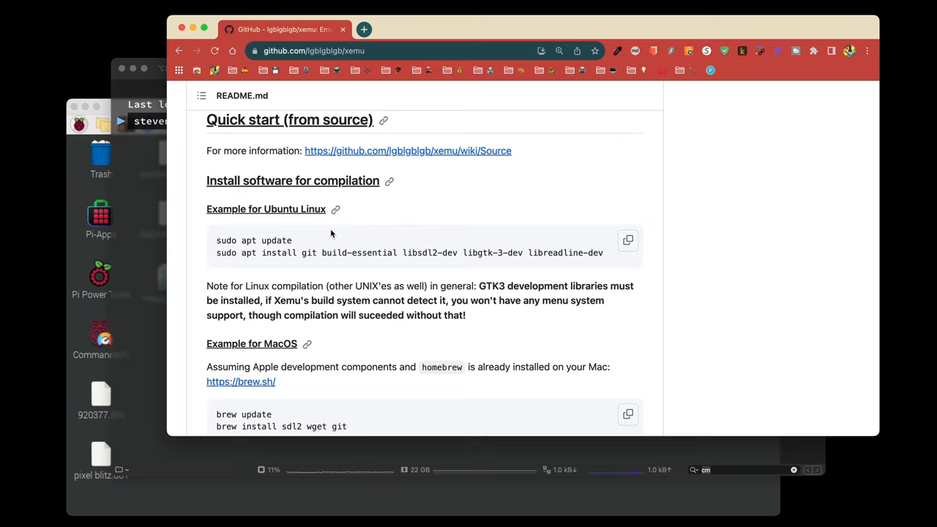
{"action": "mouse_move", "coordinate": [305, 228]}
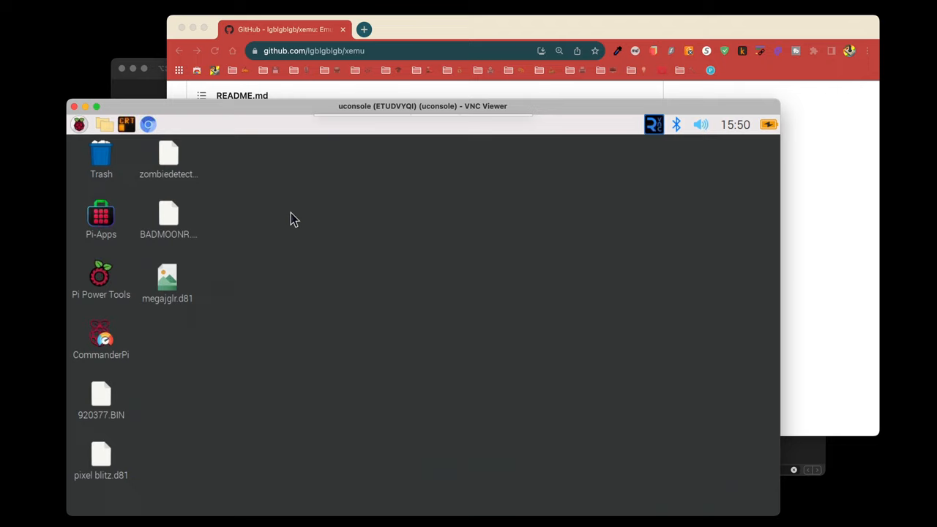
{"action": "mouse_move", "coordinate": [299, 211]}
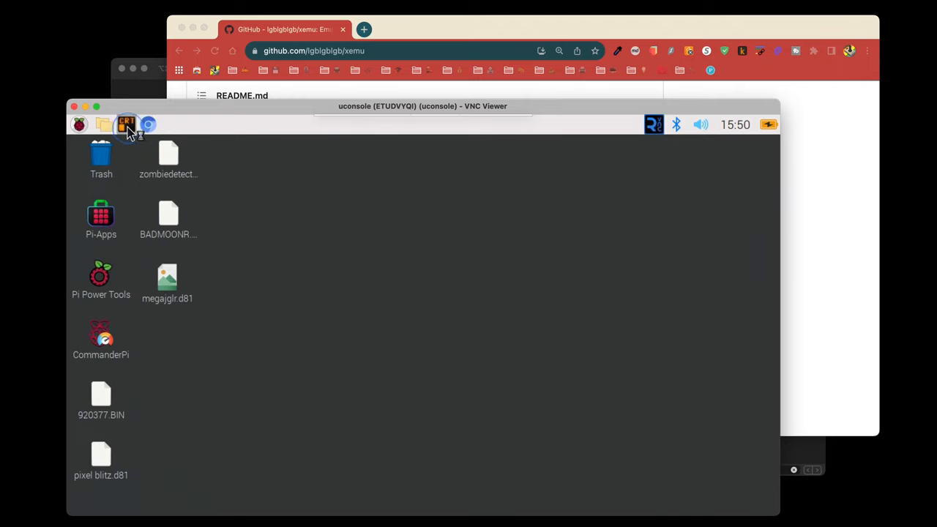
Launch a terminal on the uConsole desktop and move its window into place
{"action": "left_click", "coordinate": [126, 125]}
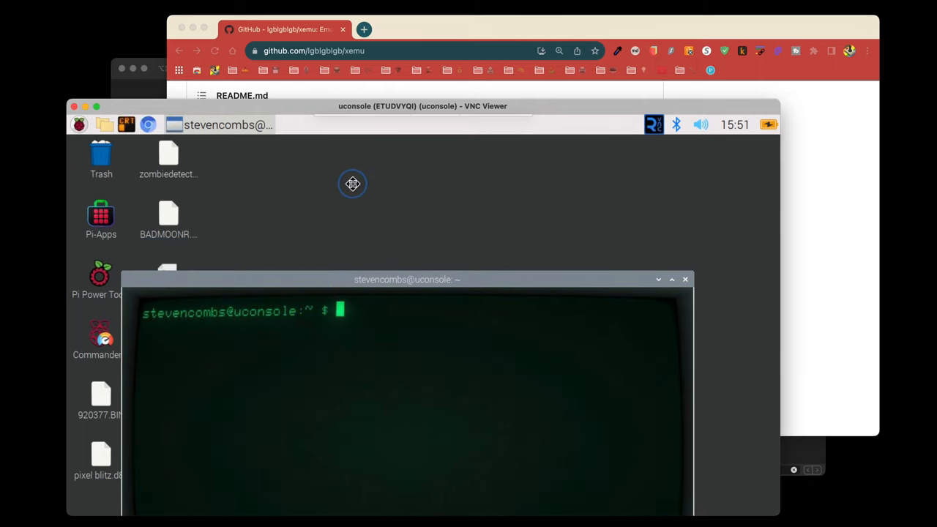
{"action": "left_click_drag", "start_coordinate": [408, 278], "coordinate": [432, 161]}
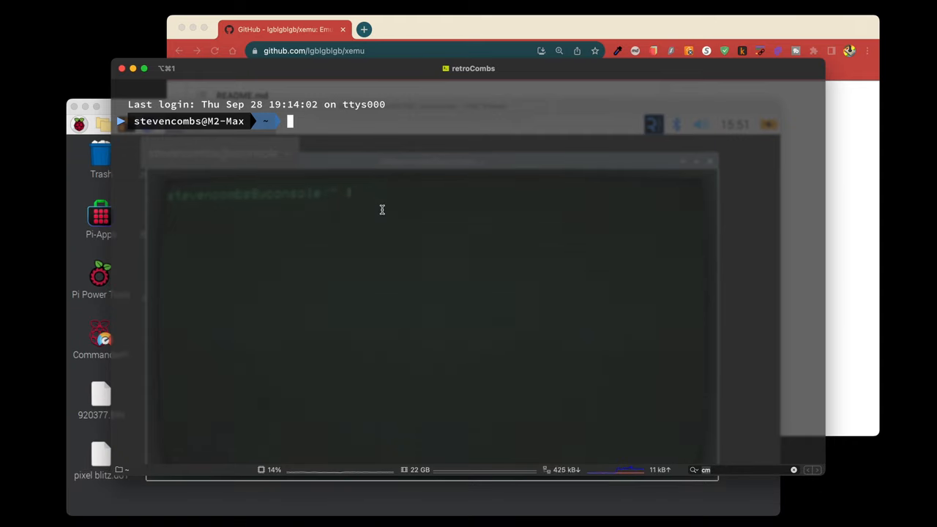
{"action": "type", "text": "ssh stevencombs@uconsole.local"}
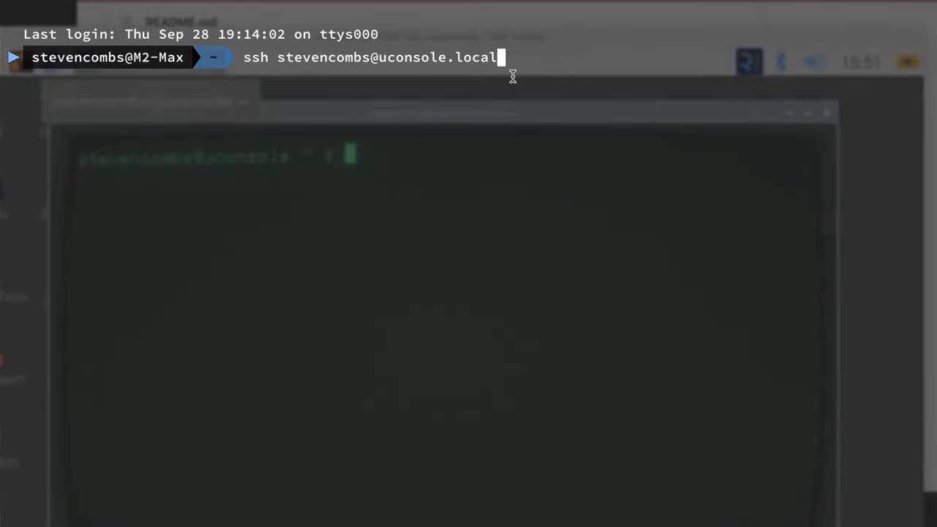
{"action": "key", "text": "Return"}
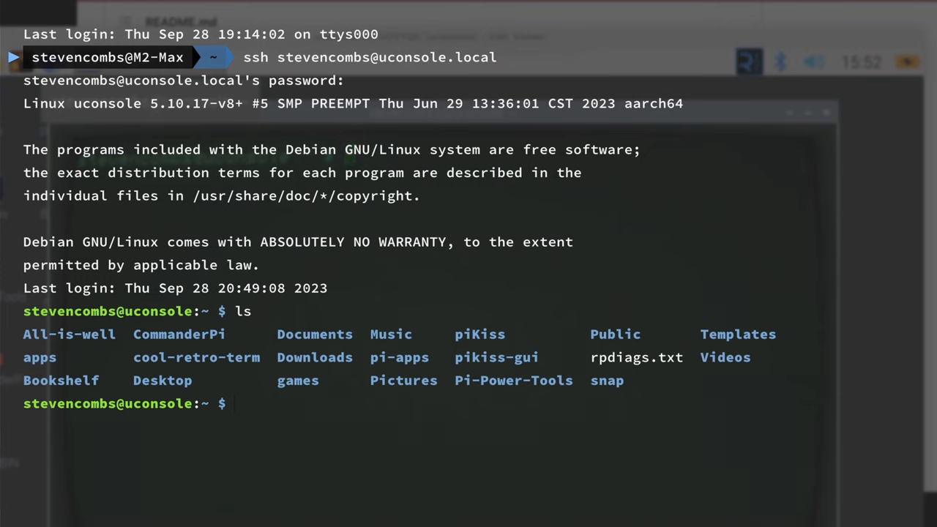
{"action": "type", "text": "cd"}
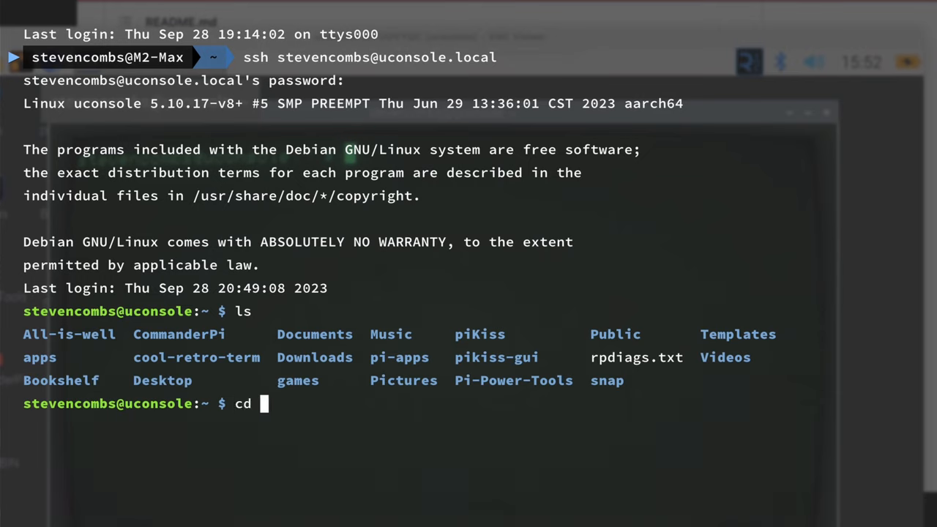
{"action": "key", "text": "Return"}
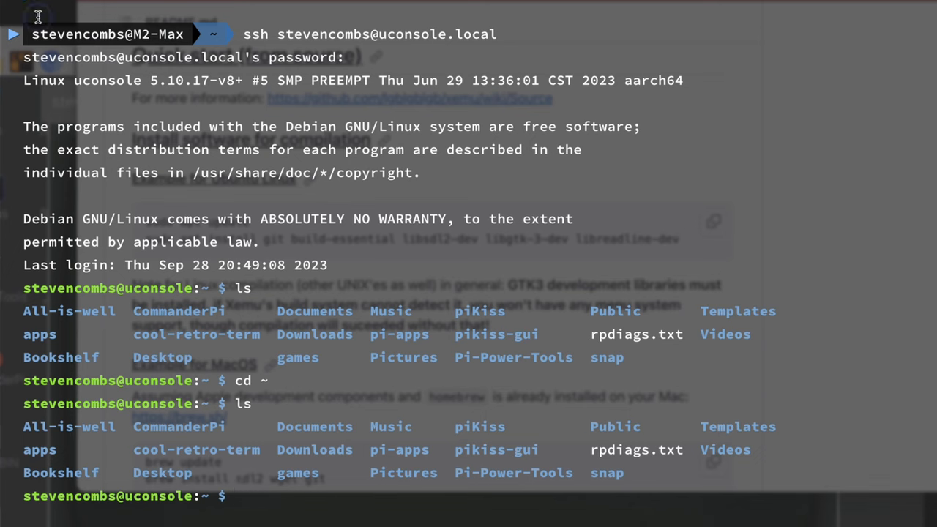
Run sudo apt update and install git, build-essential, libsdl2-dev, libgtk-3-dev and libreadline-dev
{"action": "type", "text": "sudo apt install git build-essential libsdl2-dev libgtk-3-dev libreadline-dev"}
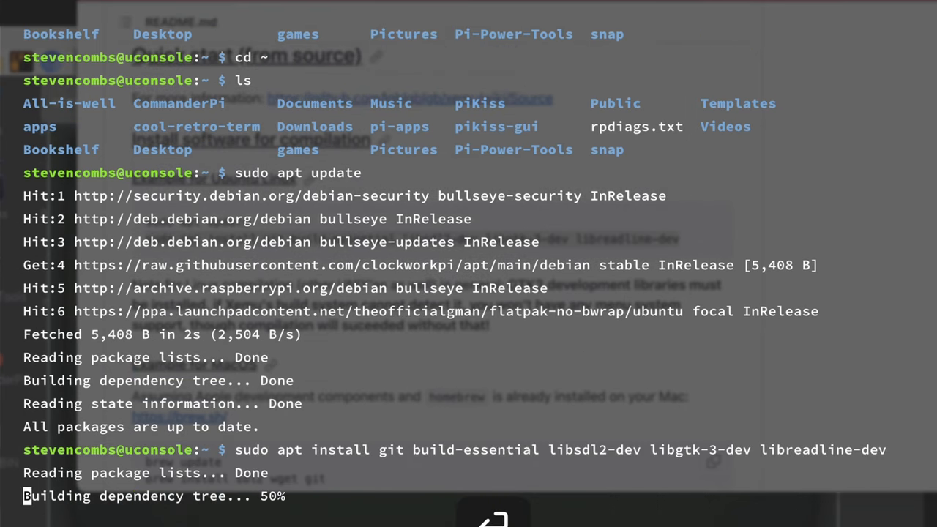
{"action": "scroll", "scroll_direction": "down", "scroll_amount": 3}
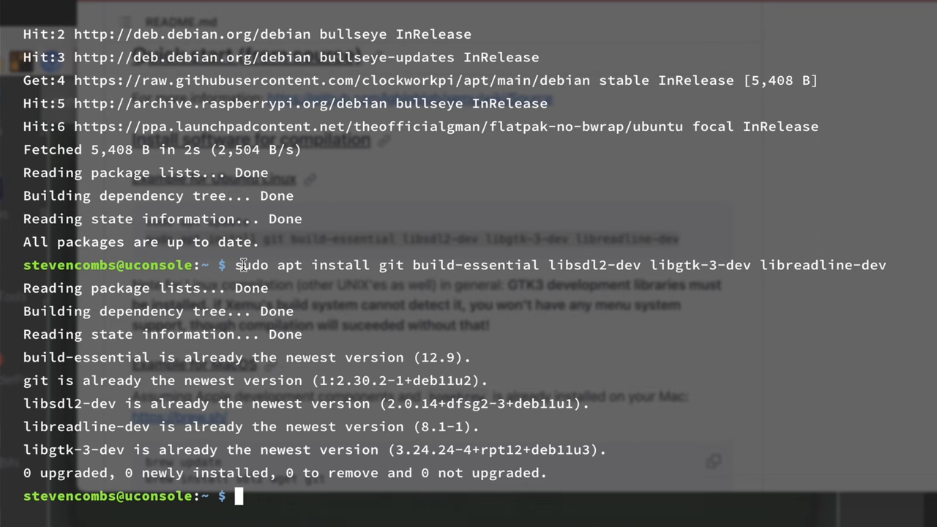
{"action": "mouse_move", "coordinate": [697, 272]}
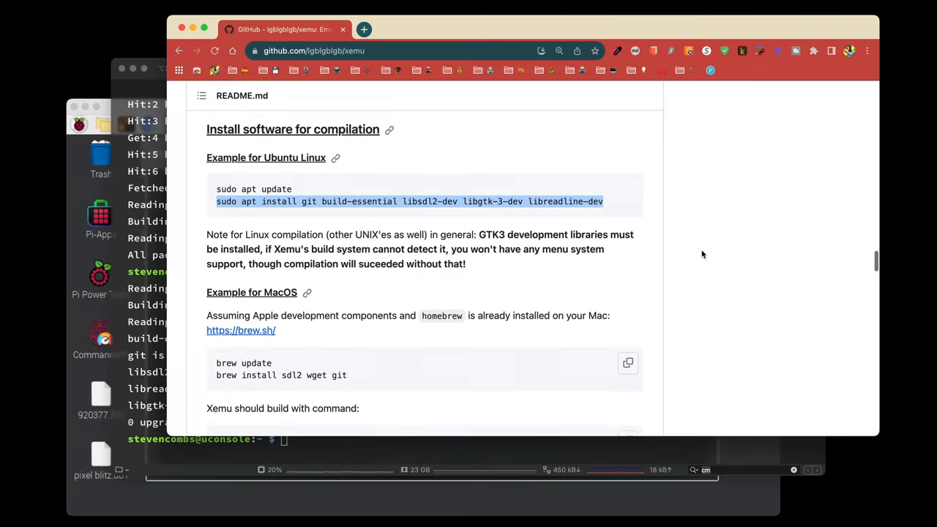
Scroll the README to 'Clone source repository' and copy its git clone command
{"action": "scroll", "scroll_direction": "down", "scroll_amount": 3}
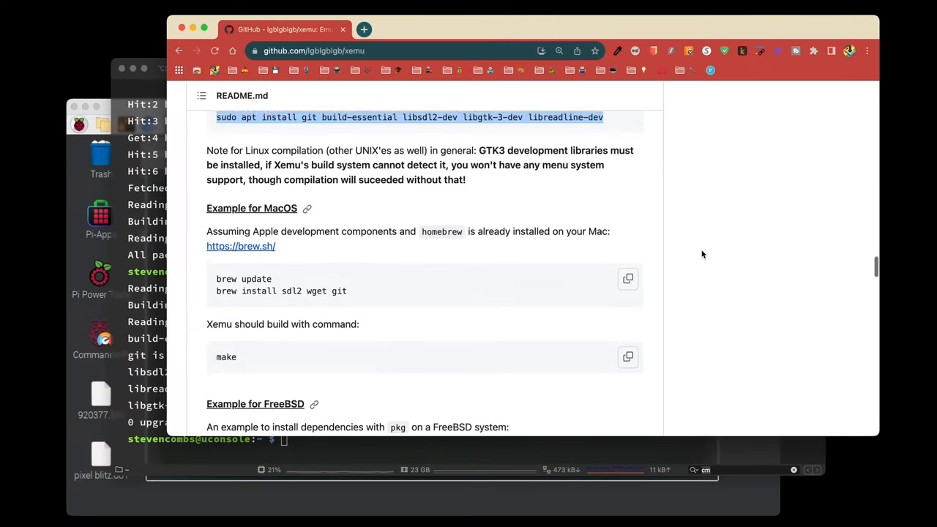
{"action": "scroll", "scroll_direction": "up", "scroll_amount": 3}
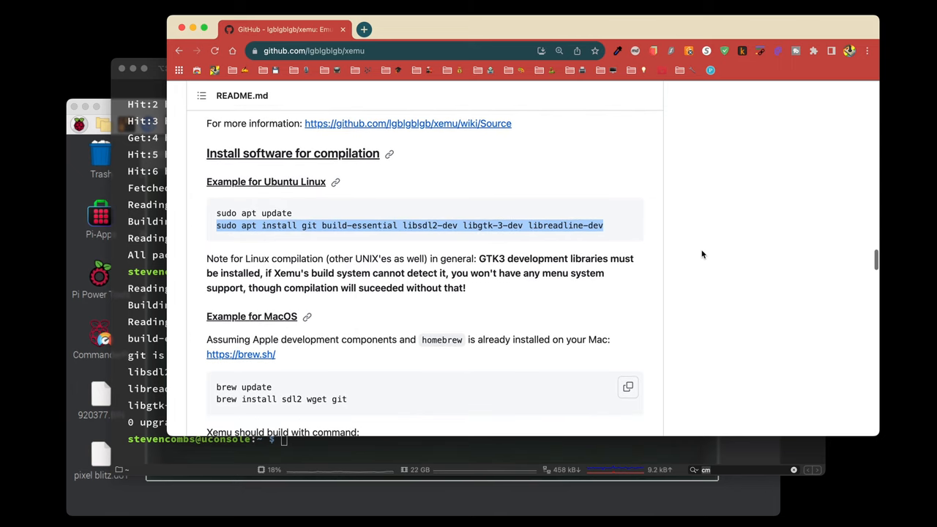
{"action": "scroll", "scroll_direction": "down", "scroll_amount": 3}
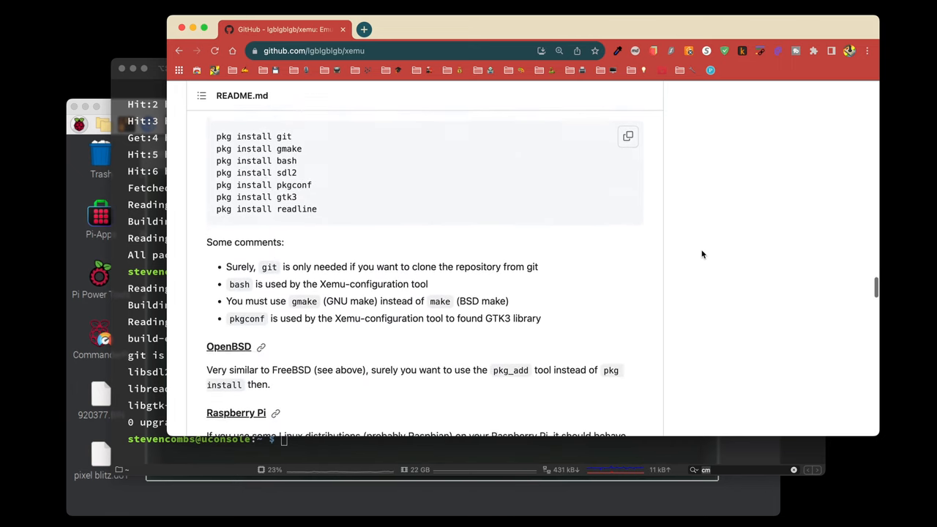
{"action": "scroll", "scroll_direction": "down", "scroll_amount": 3}
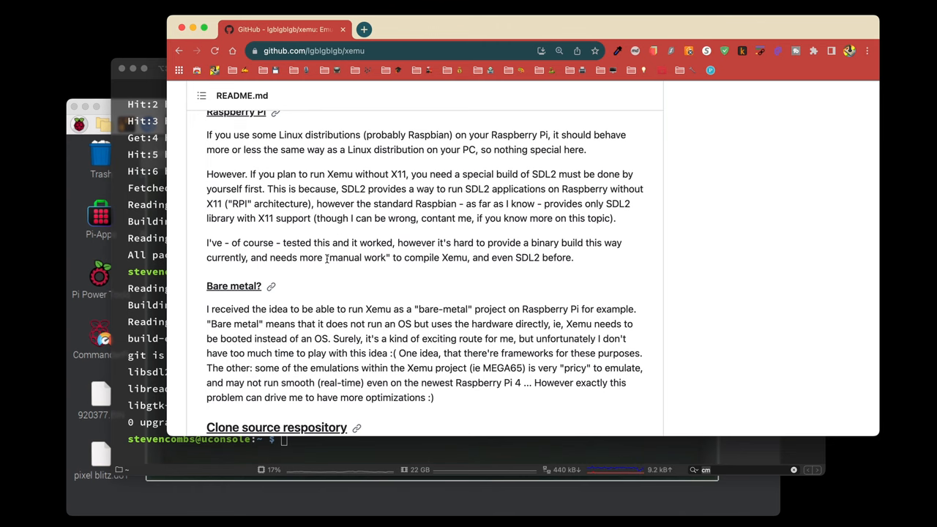
{"action": "scroll", "scroll_direction": "down", "scroll_amount": 3}
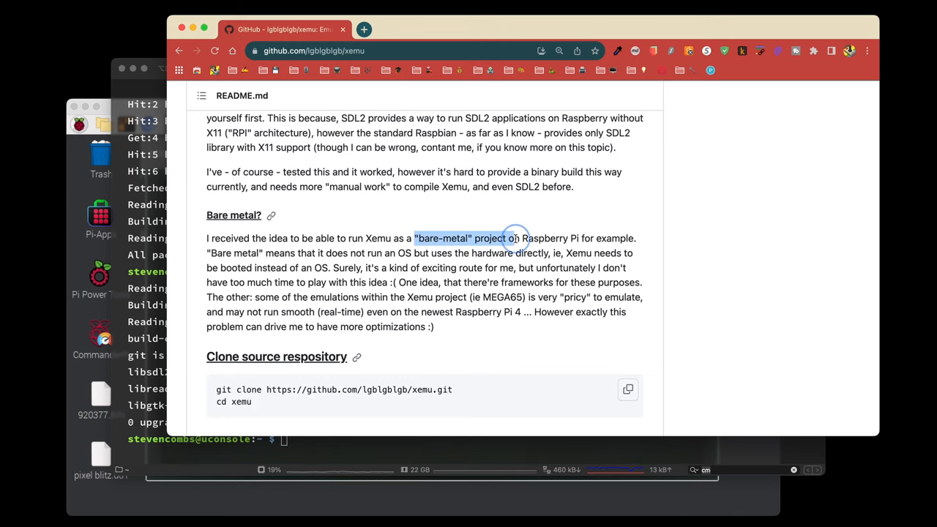
{"action": "scroll", "scroll_direction": "down", "scroll_amount": 3}
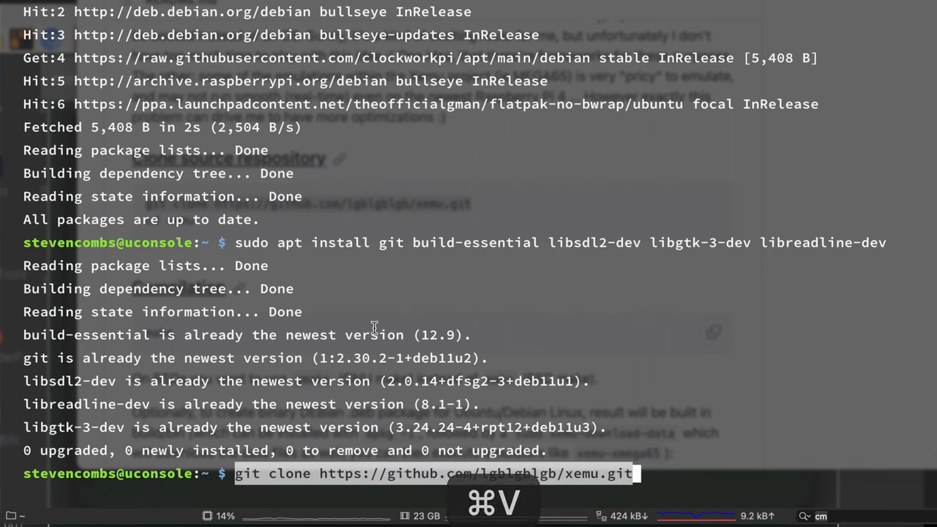
{"action": "key", "text": "Return"}
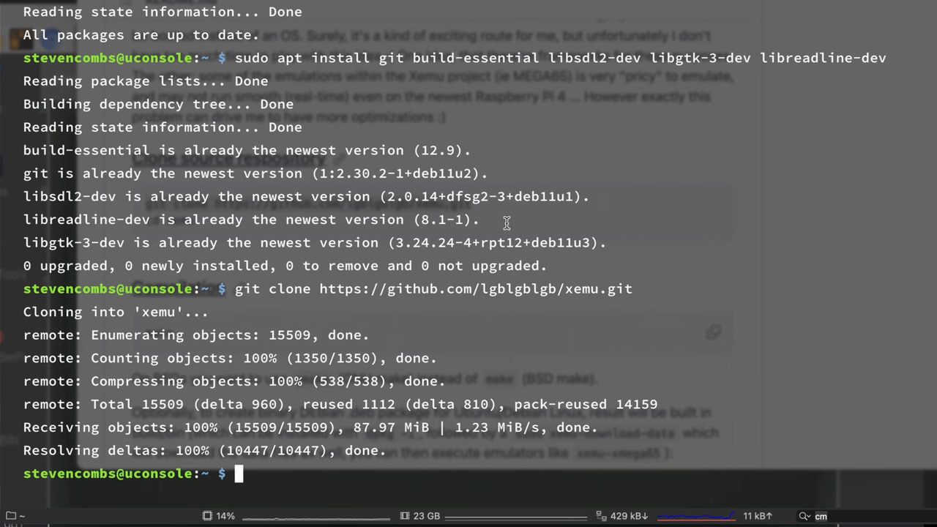
{"action": "mouse_move", "coordinate": [460, 208]}
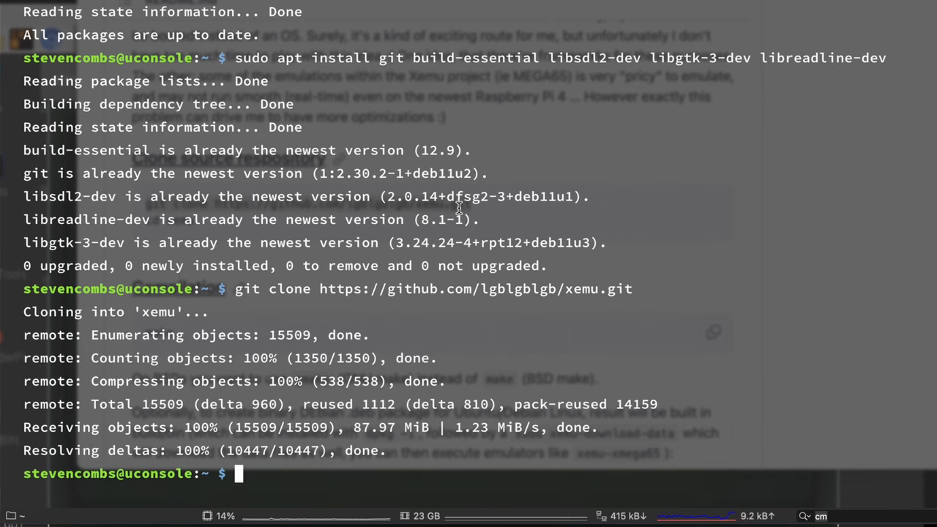
{"action": "type", "text": "ls"}
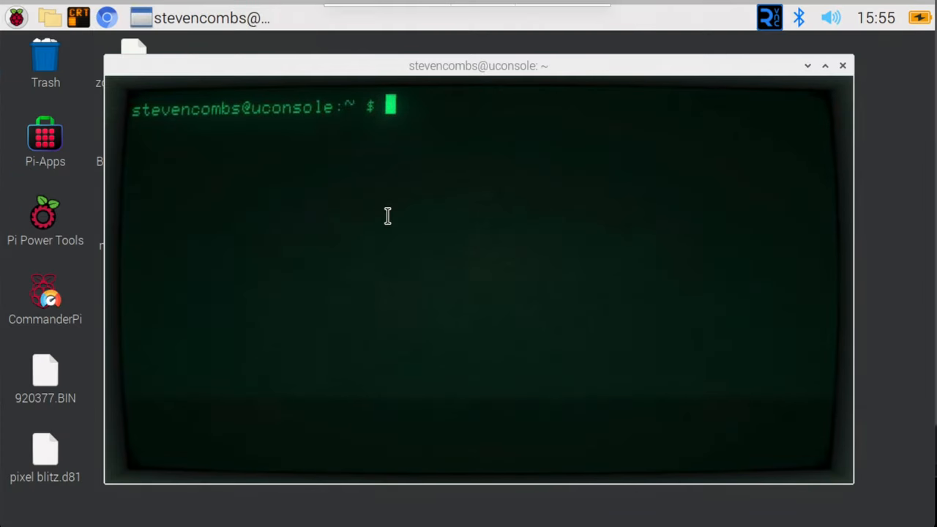
List the home folder showing the new xemu folder, then cd into xemu
{"action": "type", "text": "ls"}
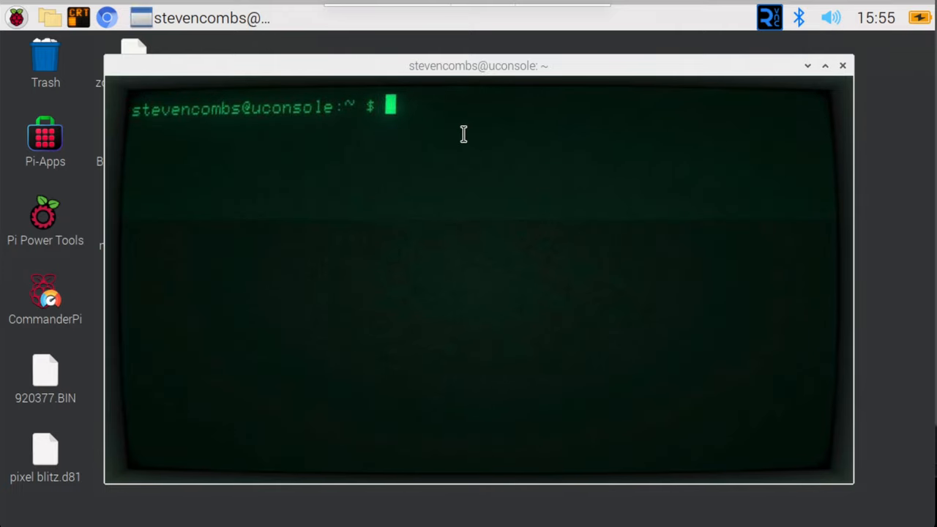
{"action": "type", "text": "ls"}
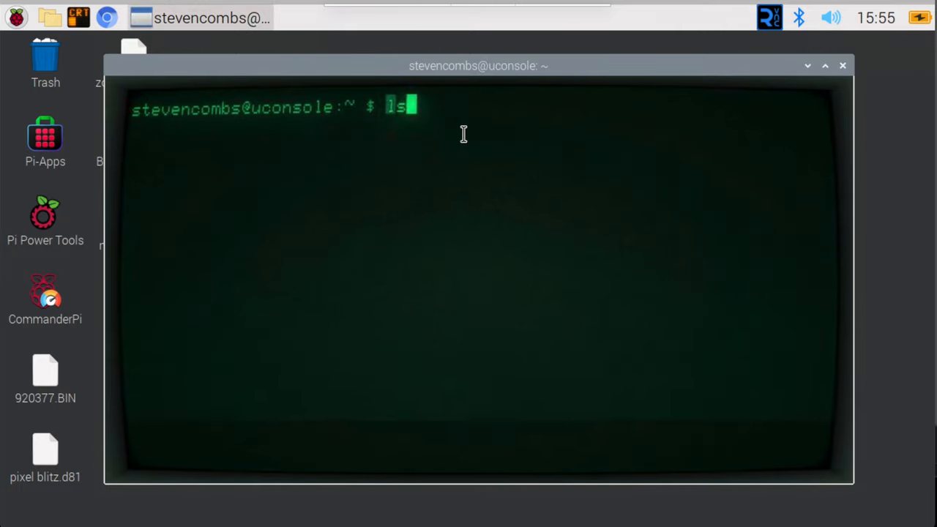
{"action": "key", "text": "Return"}
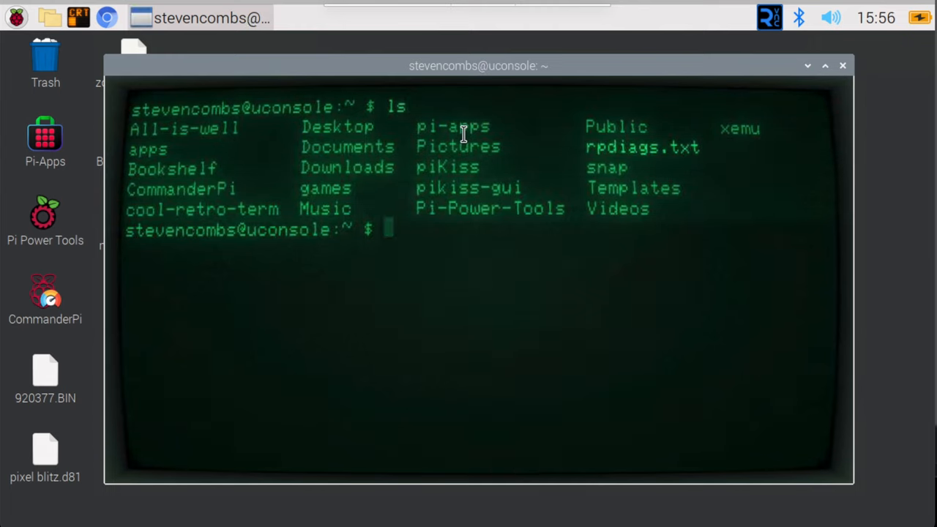
{"action": "type", "text": "cd"}
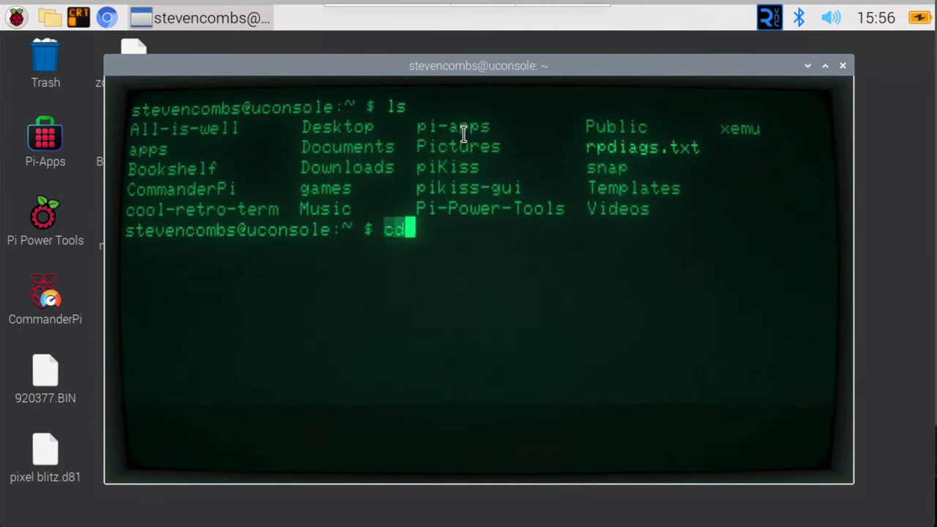
{"action": "type", "text": "xemu"}
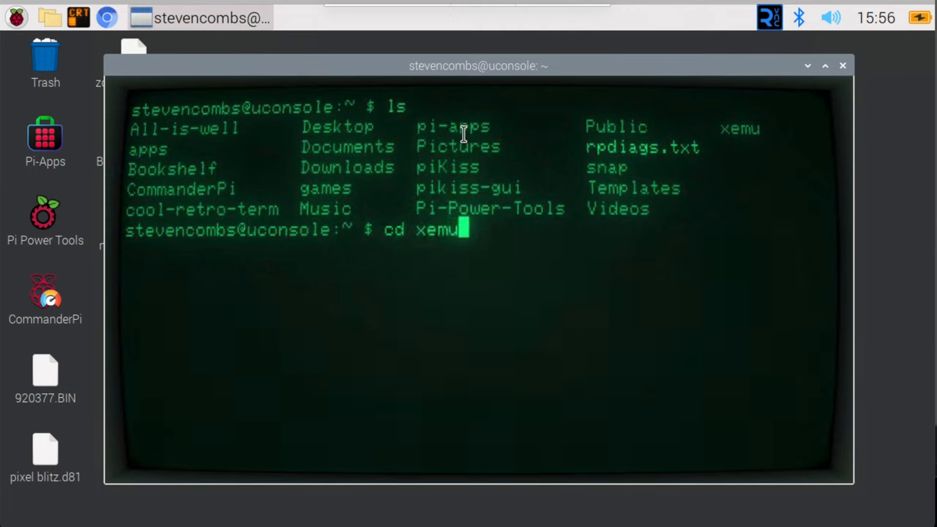
{"action": "key", "text": "Return"}
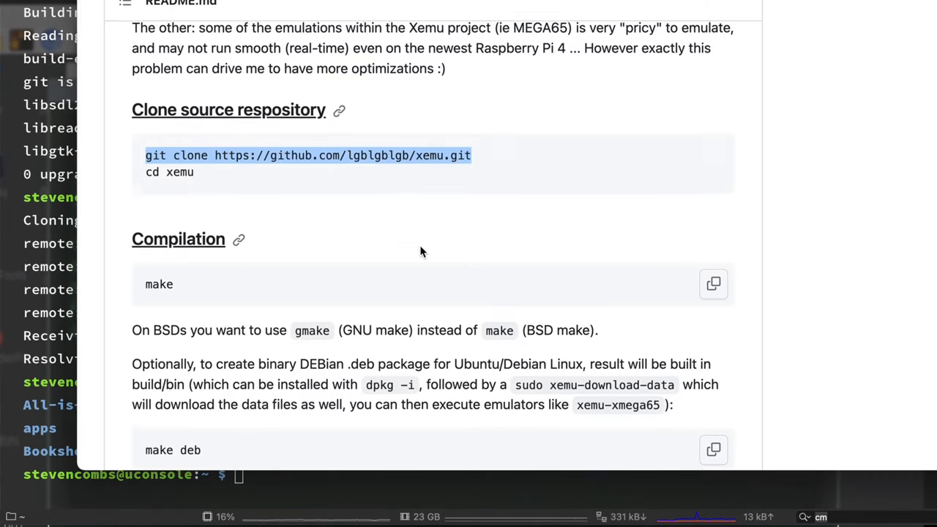
Change into the cloned xemu folder and pick up the make command from the README
{"action": "scroll", "scroll_direction": "up", "scroll_amount": 3}
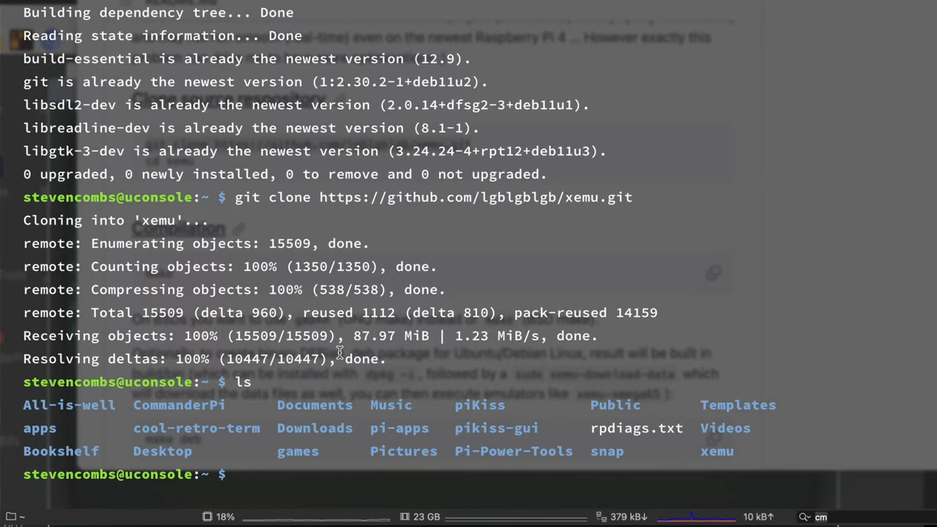
{"action": "type", "text": "cd"}
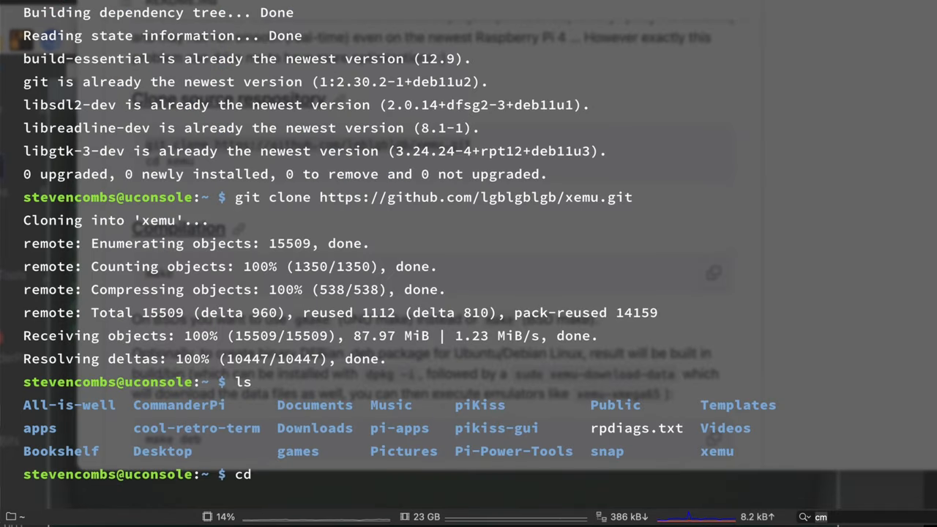
{"action": "key", "text": "Return"}
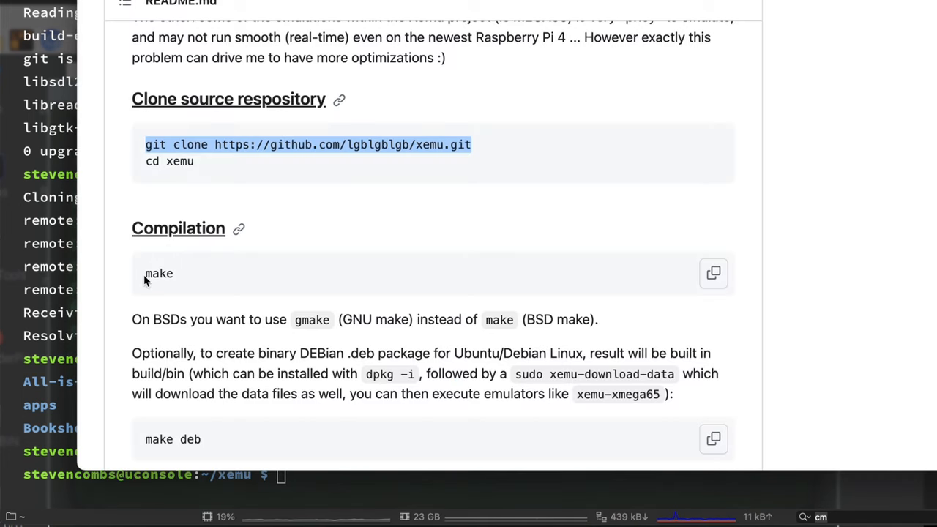
{"action": "double_click", "coordinate": [158, 274]}
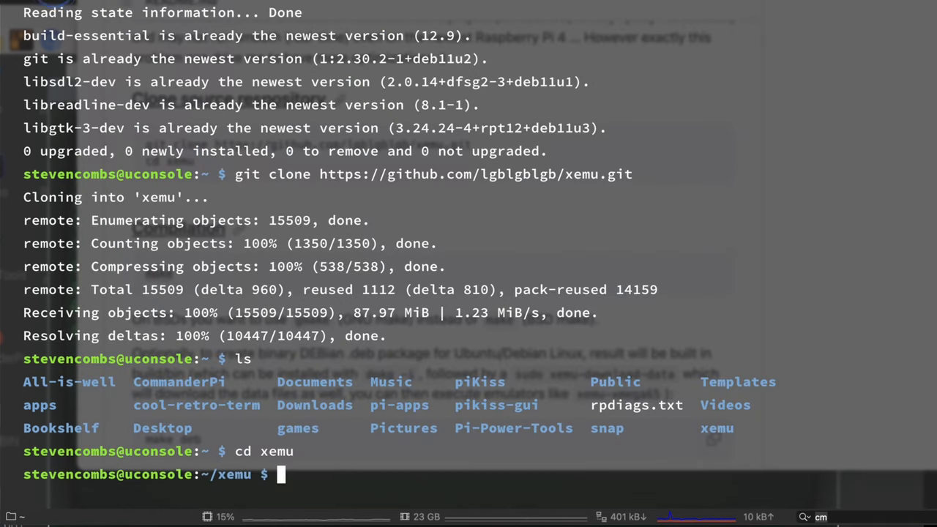
{"action": "type", "text": "make"}
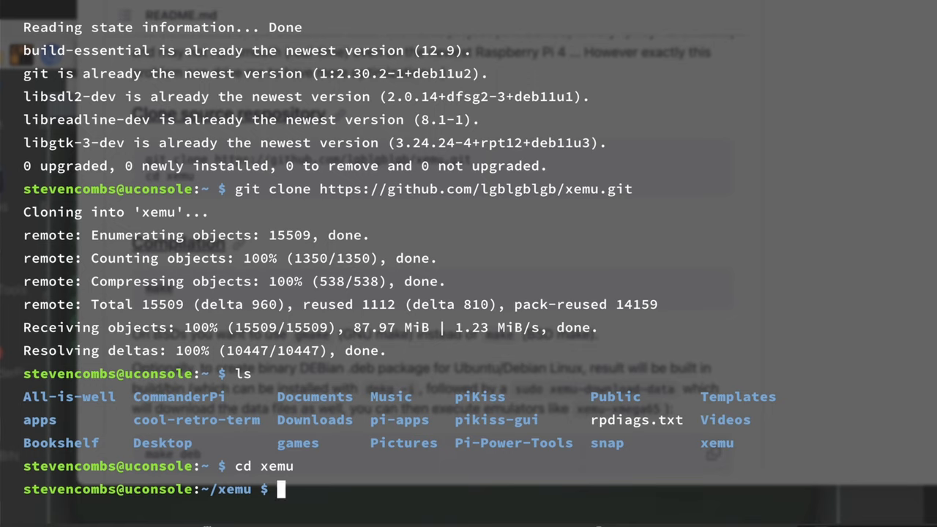
{"action": "mouse_move", "coordinate": [510, 208]}
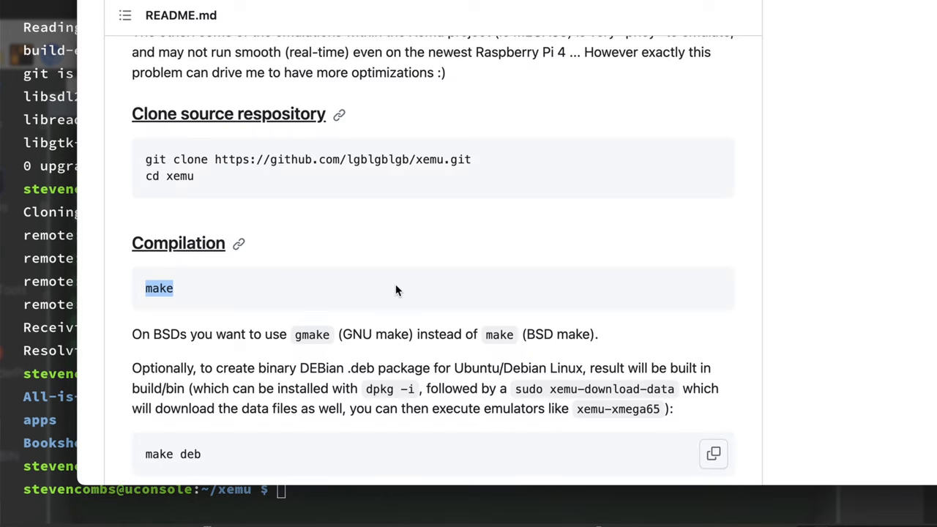
Scroll the README to the 'compile only a given emulator' section
{"action": "scroll", "scroll_direction": "down", "scroll_amount": 3}
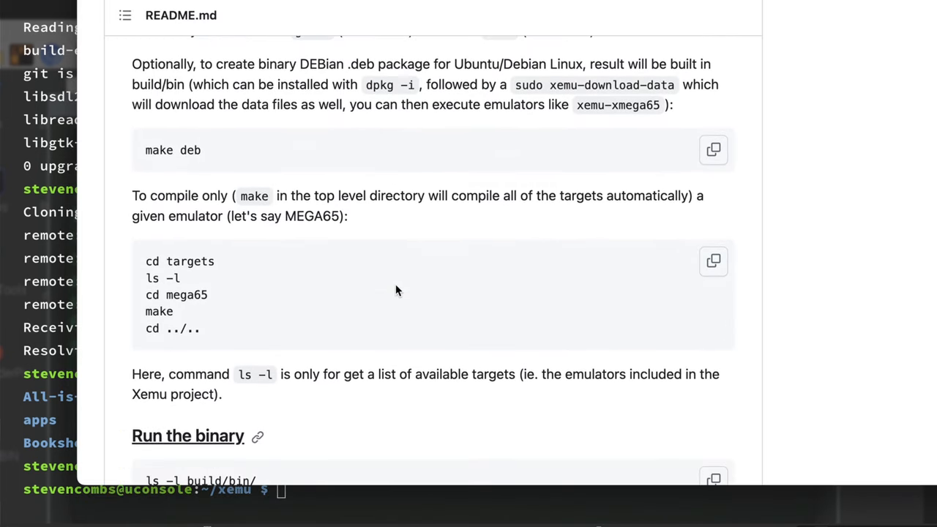
{"action": "scroll", "scroll_direction": "down", "scroll_amount": 3}
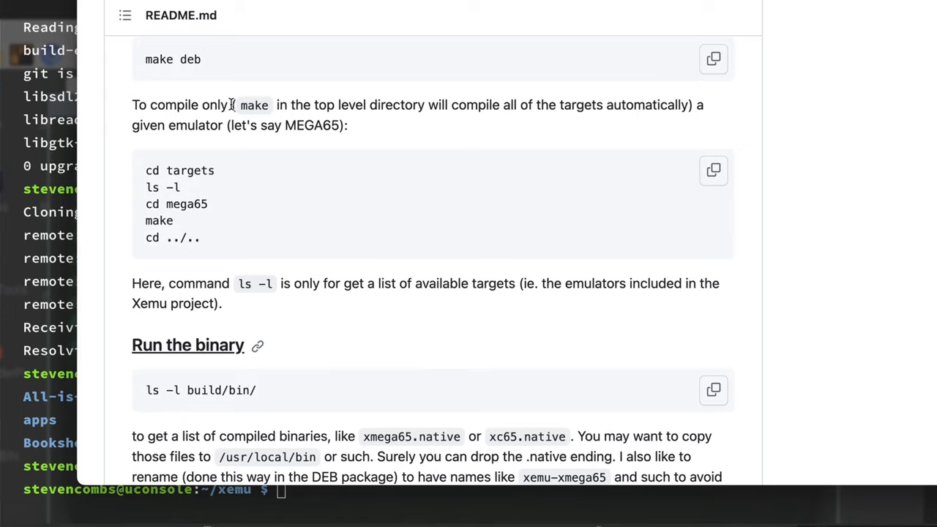
{"action": "mouse_move", "coordinate": [359, 120]}
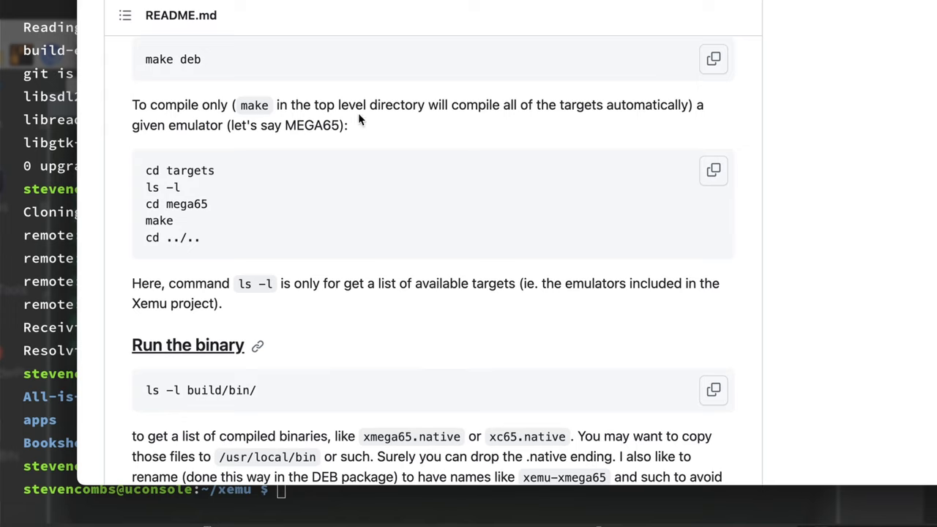
{"action": "mouse_move", "coordinate": [653, 111]}
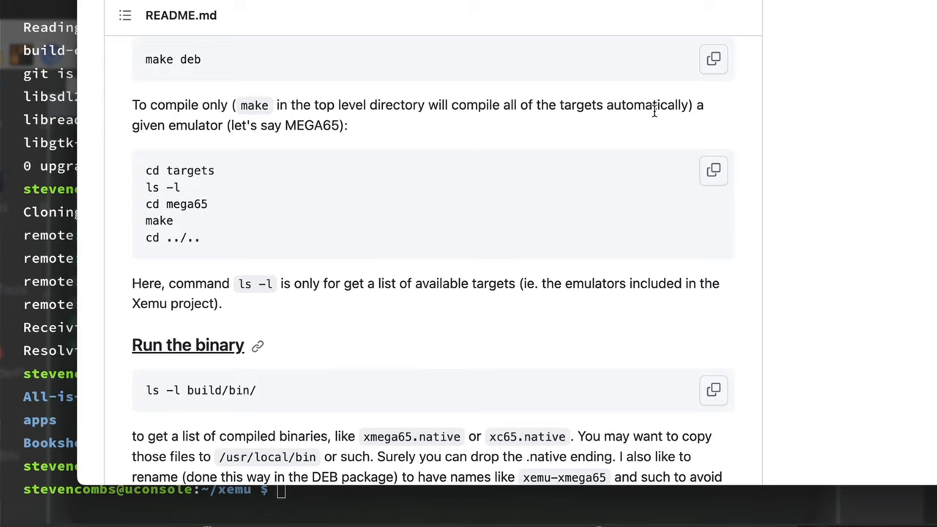
{"action": "mouse_move", "coordinate": [286, 131]}
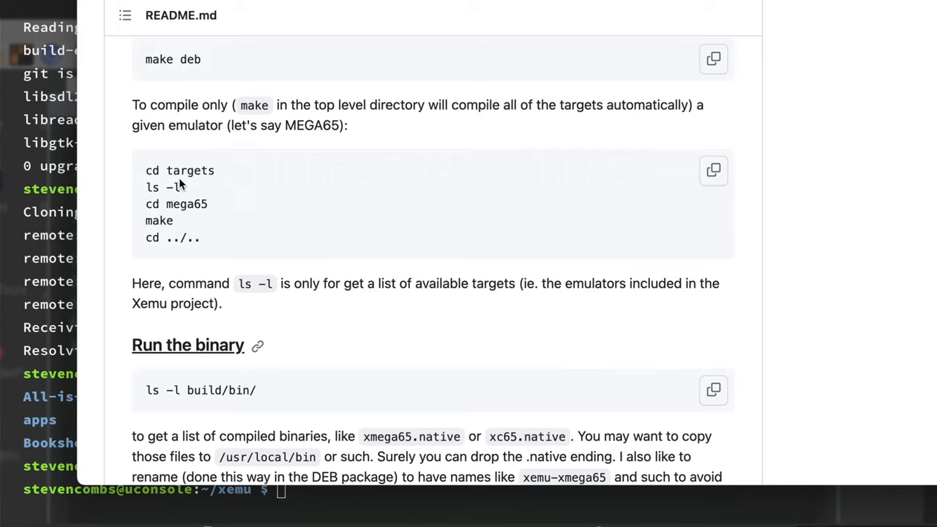
List the emulator targets and move into targets/mega65
{"action": "left_click_drag", "start_coordinate": [149, 170], "coordinate": [198, 237]}
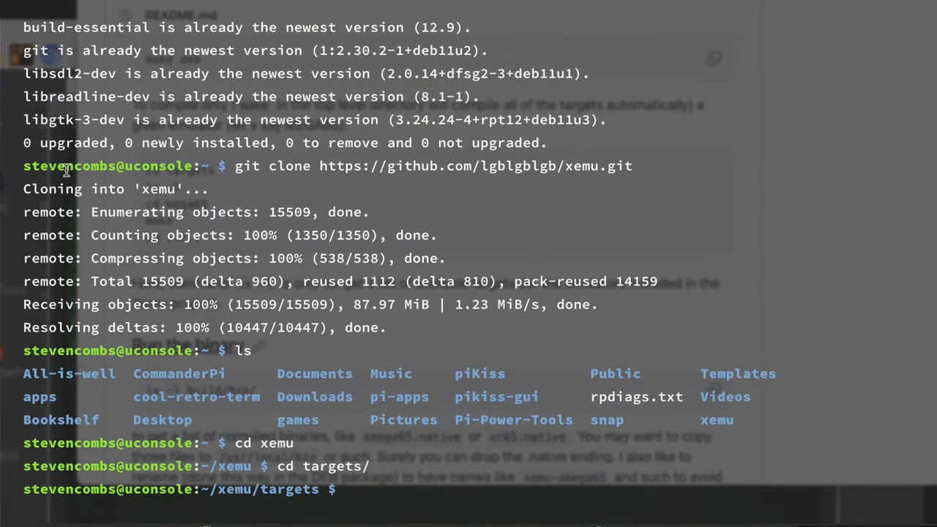
{"action": "type", "text": "ls -"}
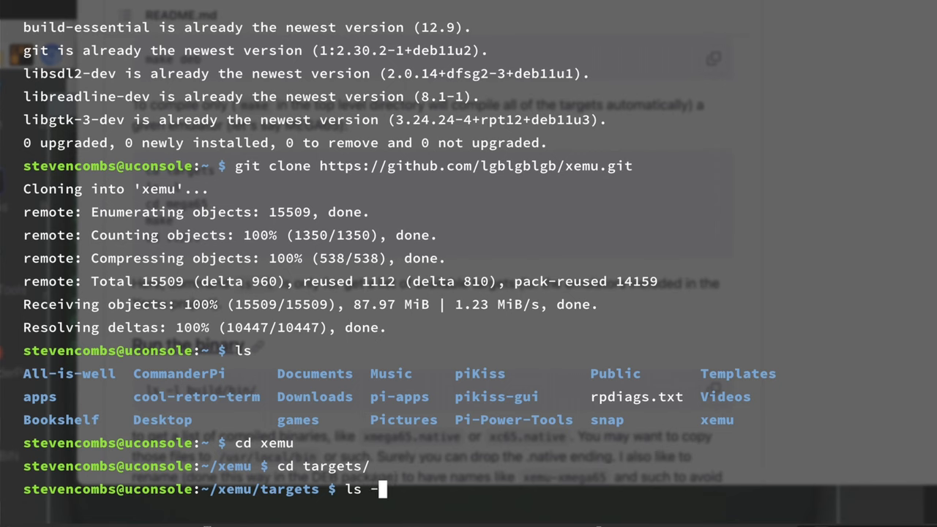
{"action": "key", "text": "Return"}
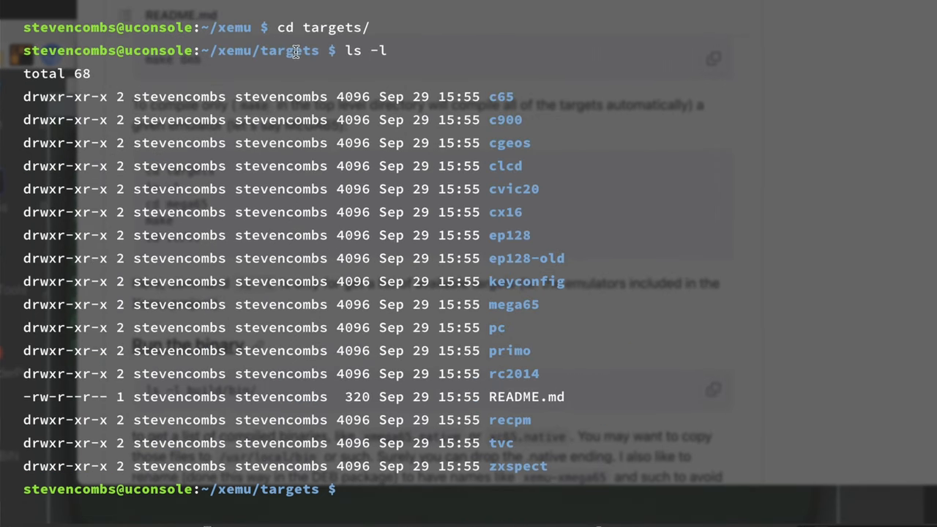
{"action": "mouse_move", "coordinate": [504, 293]}
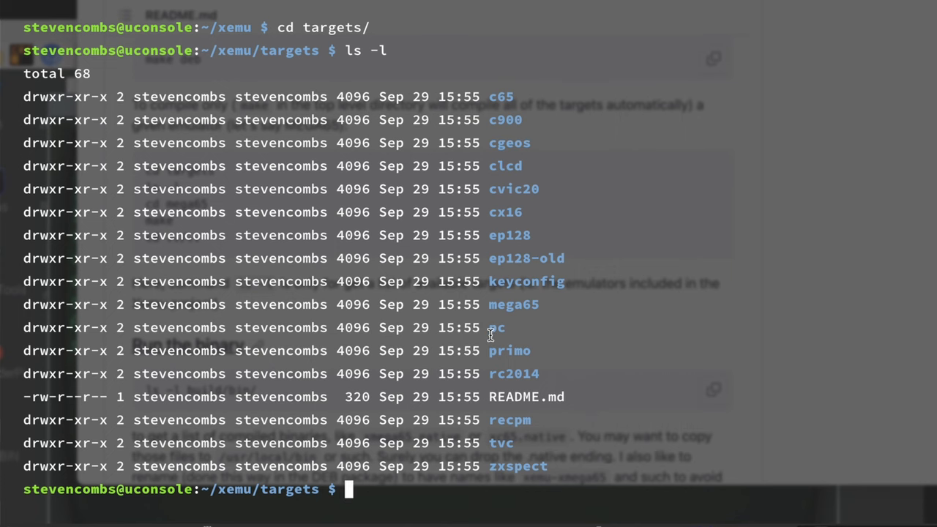
{"action": "type", "text": "cd mega65/"}
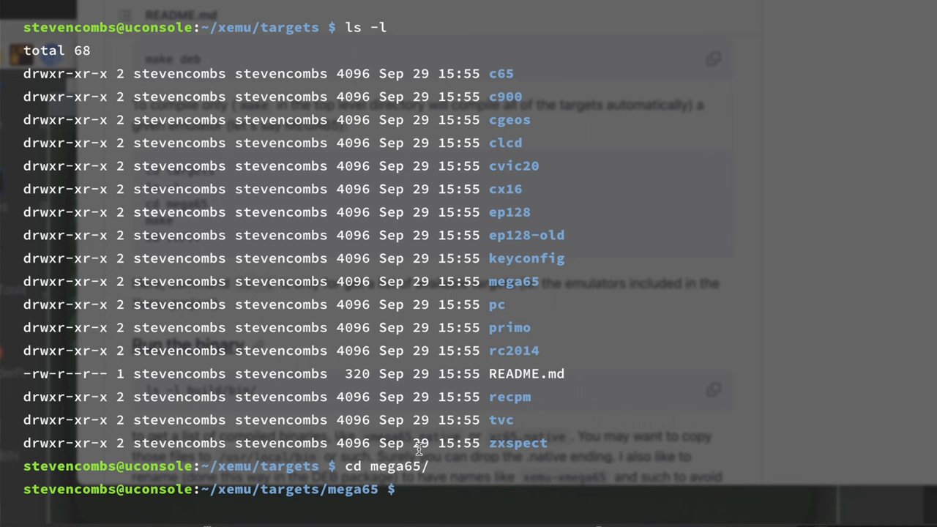
Run make to compile the MEGA65 emulator and follow the build output
{"action": "type", "text": "make"}
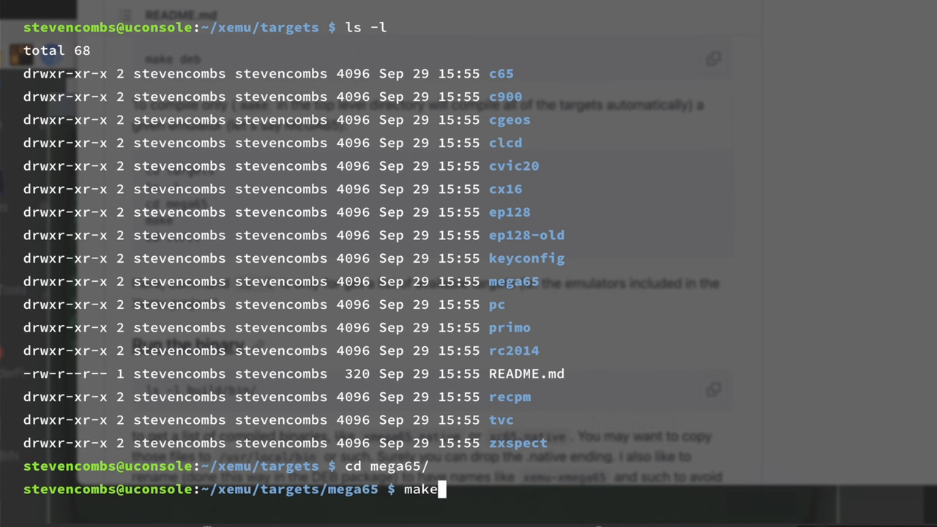
{"action": "key", "text": "Return"}
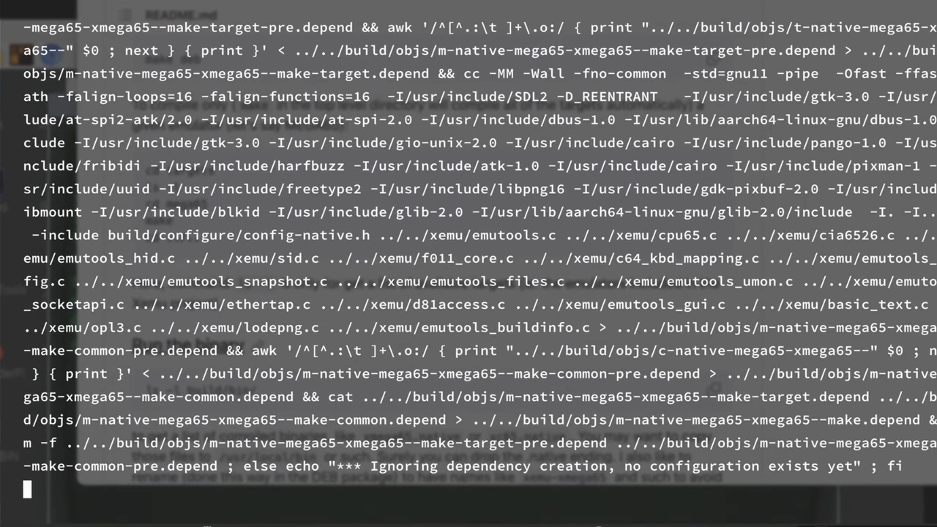
{"action": "scroll", "scroll_direction": "down", "scroll_amount": 3}
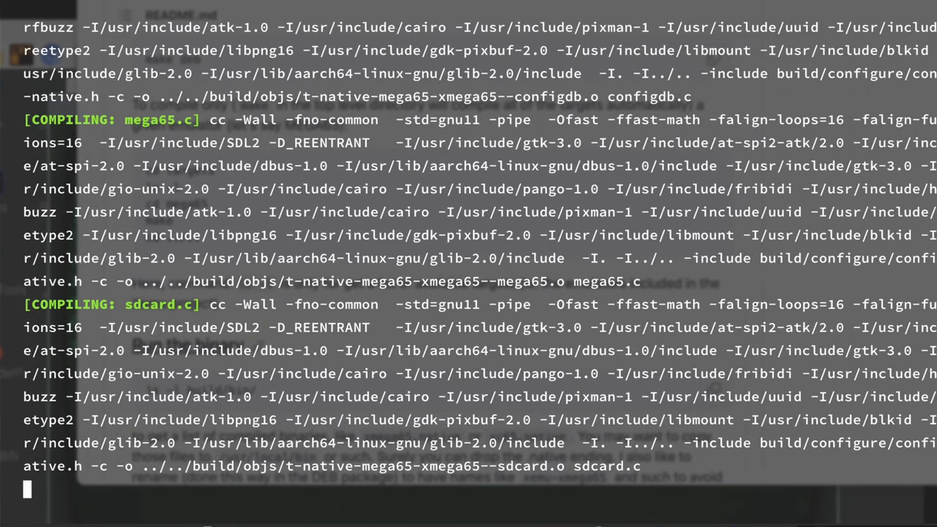
{"action": "scroll", "scroll_direction": "down", "scroll_amount": 3}
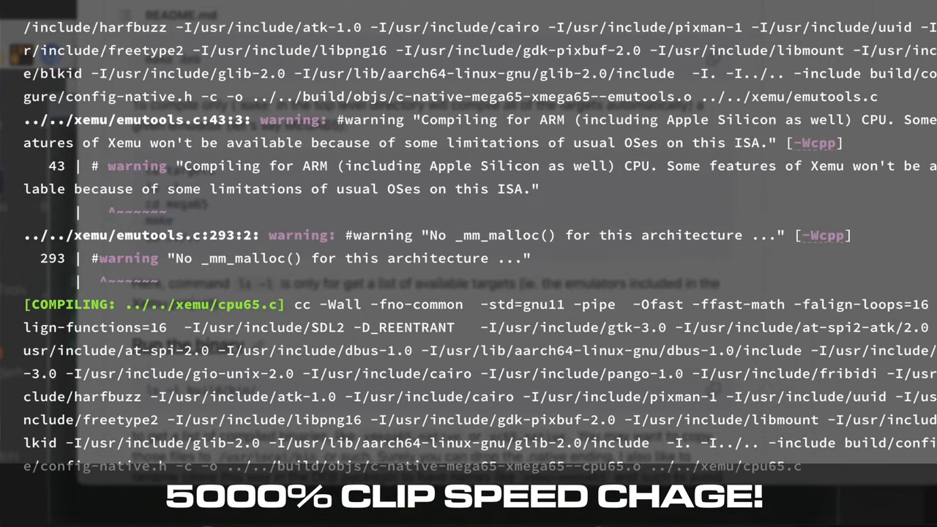
{"action": "scroll", "scroll_direction": "down", "scroll_amount": 3}
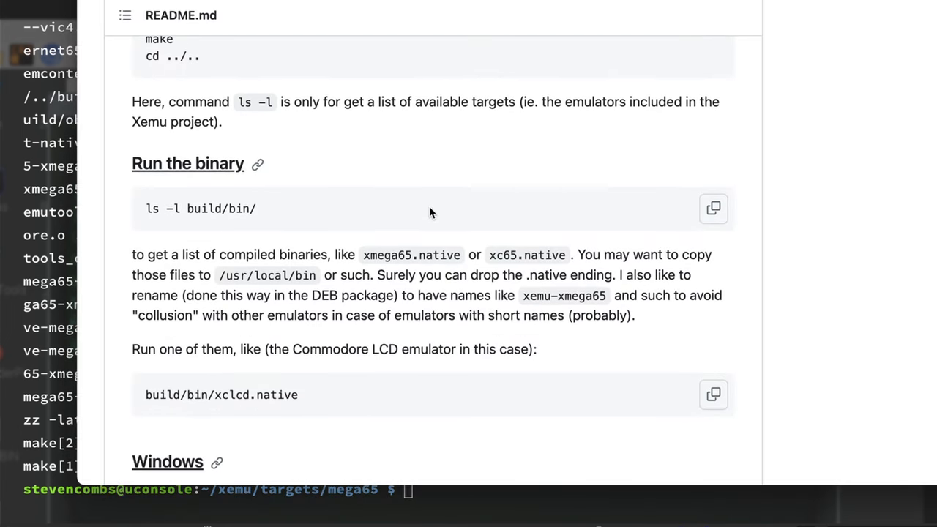
Move into xemu/build/bin and list its contents to confirm xmega65.native was built
{"action": "scroll", "scroll_direction": "down", "scroll_amount": 3}
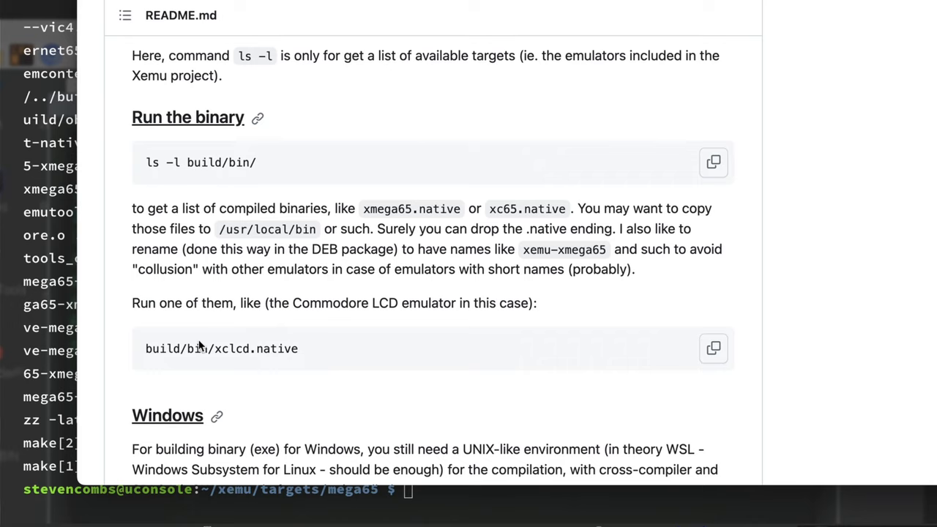
{"action": "mouse_move", "coordinate": [190, 349]}
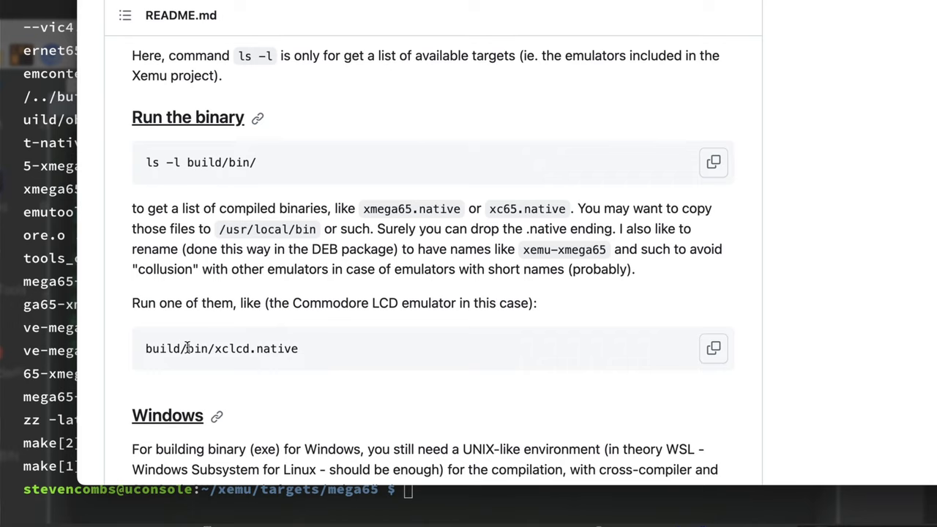
{"action": "mouse_move", "coordinate": [152, 170]}
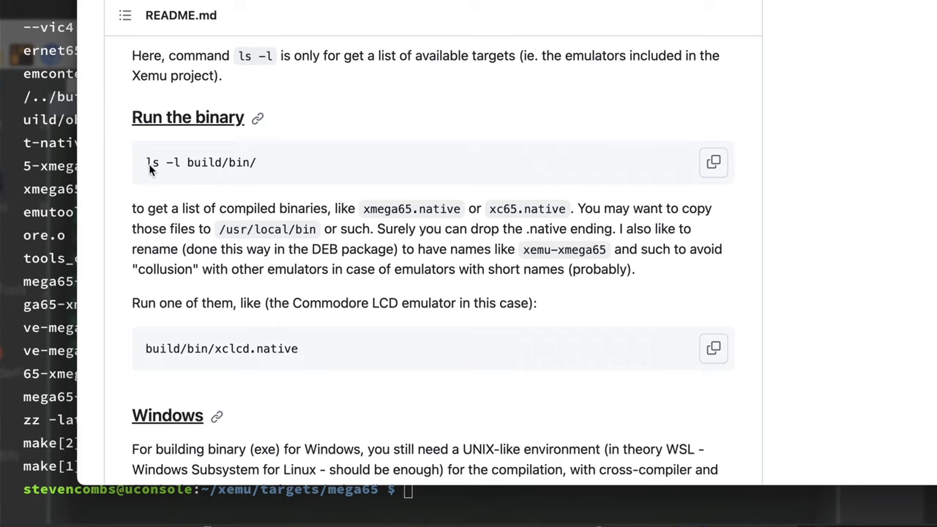
{"action": "mouse_move", "coordinate": [305, 356]}
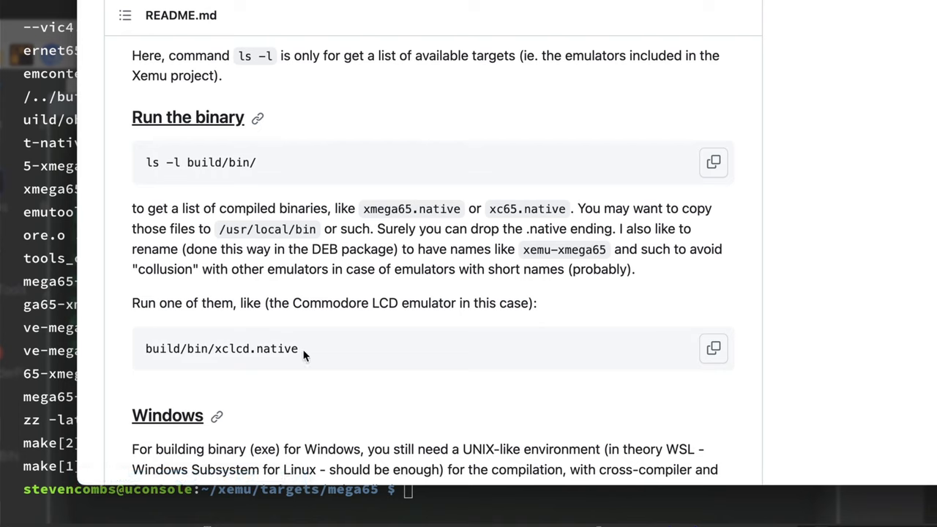
{"action": "mouse_move", "coordinate": [21, 211]}
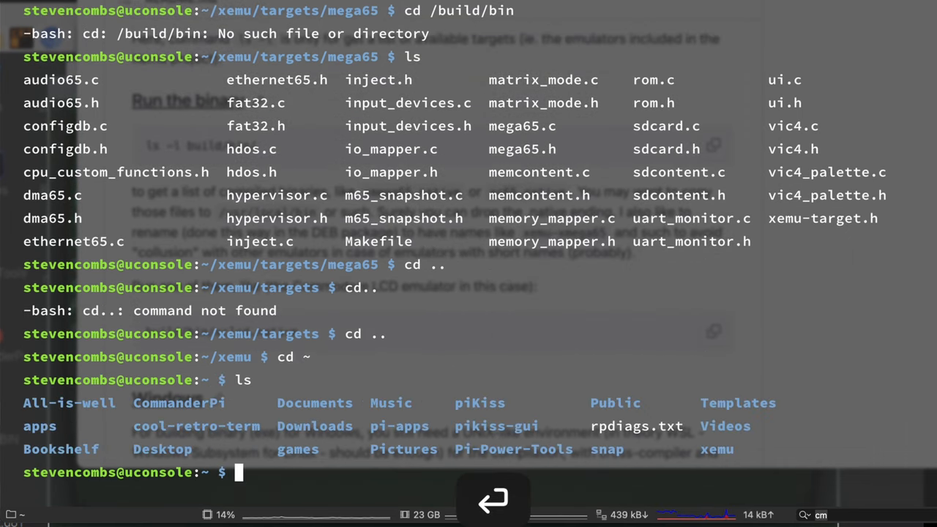
{"action": "type", "text": "c"}
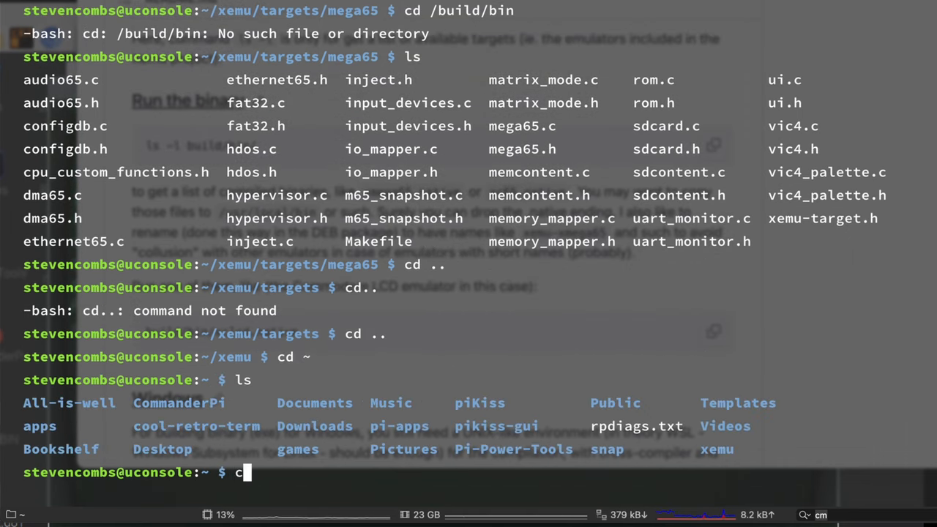
{"action": "type", "text": "d xemu"}
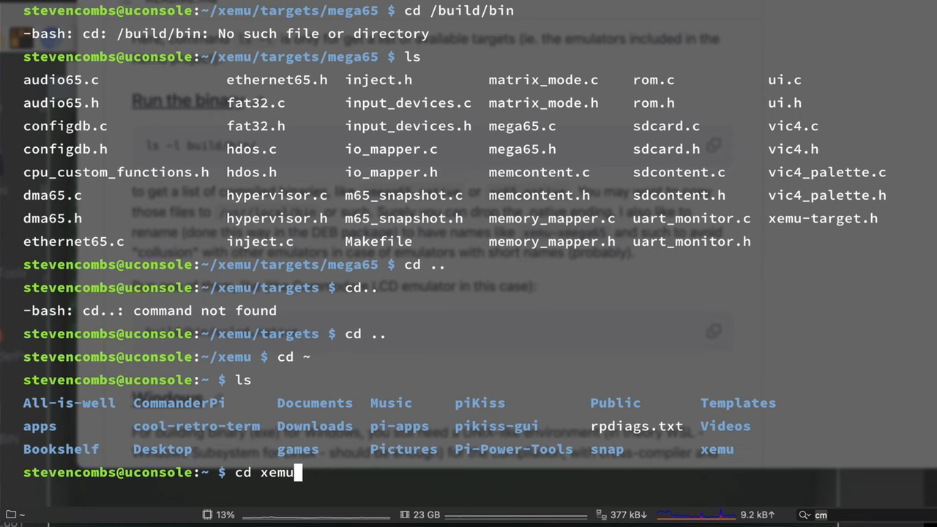
{"action": "type", "text": "/build/bin"}
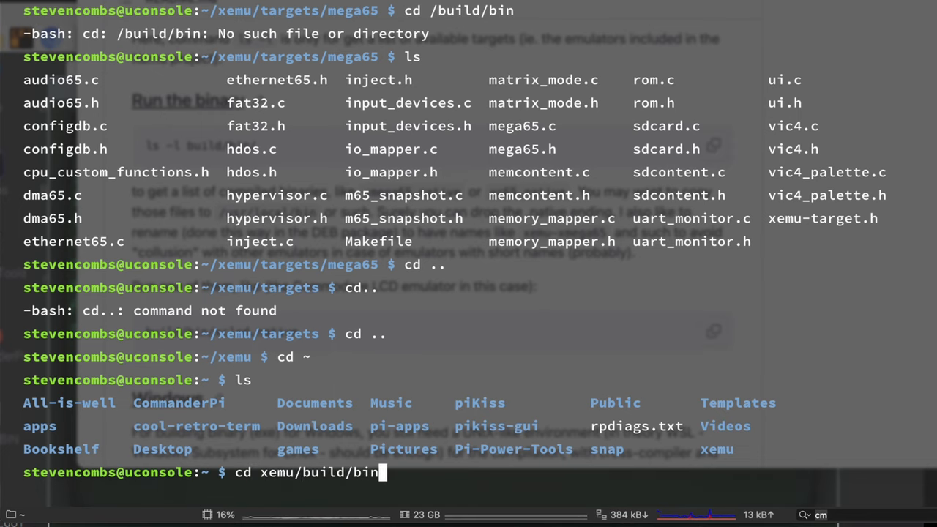
{"action": "key", "text": "Return"}
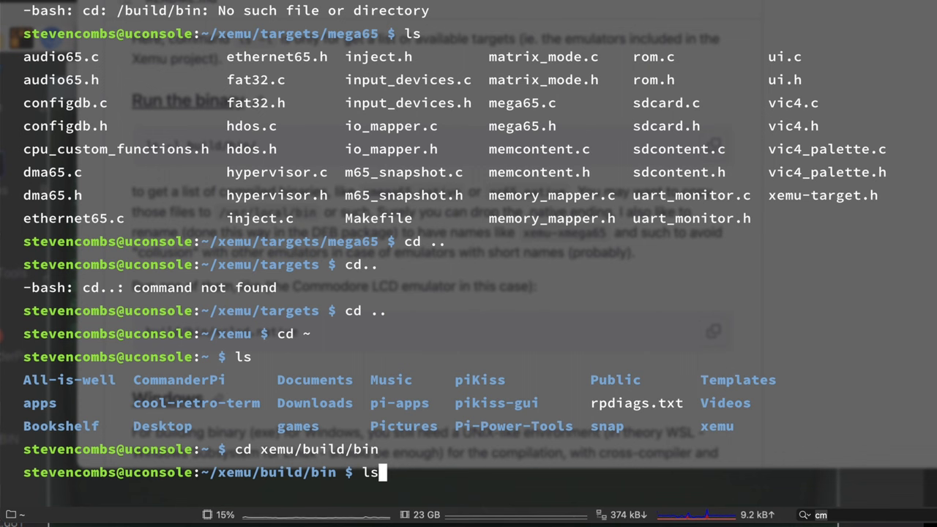
{"action": "key", "text": "Return"}
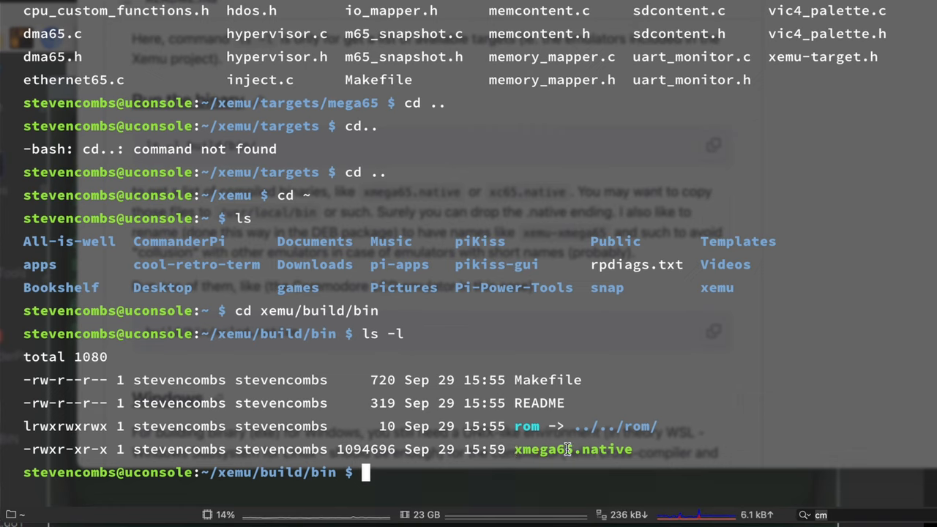
{"action": "mouse_move", "coordinate": [599, 451]}
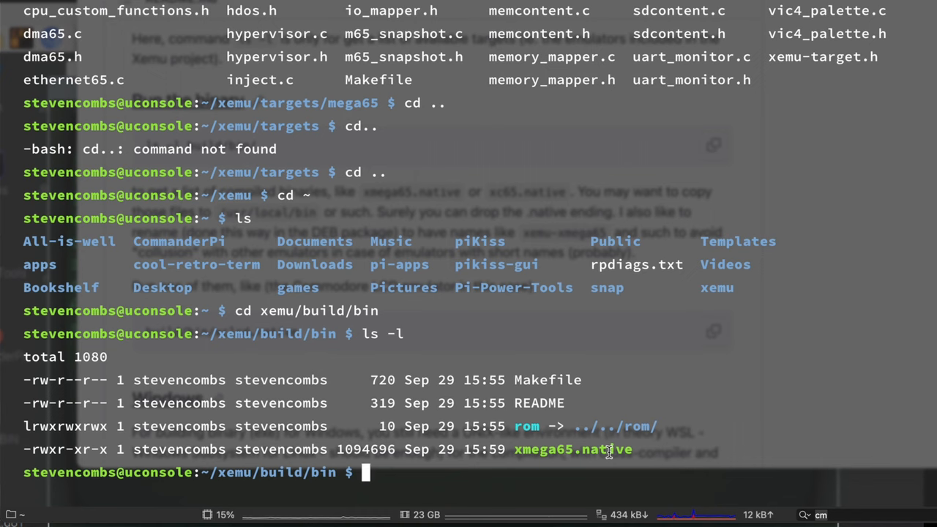
{"action": "key", "text": "Return"}
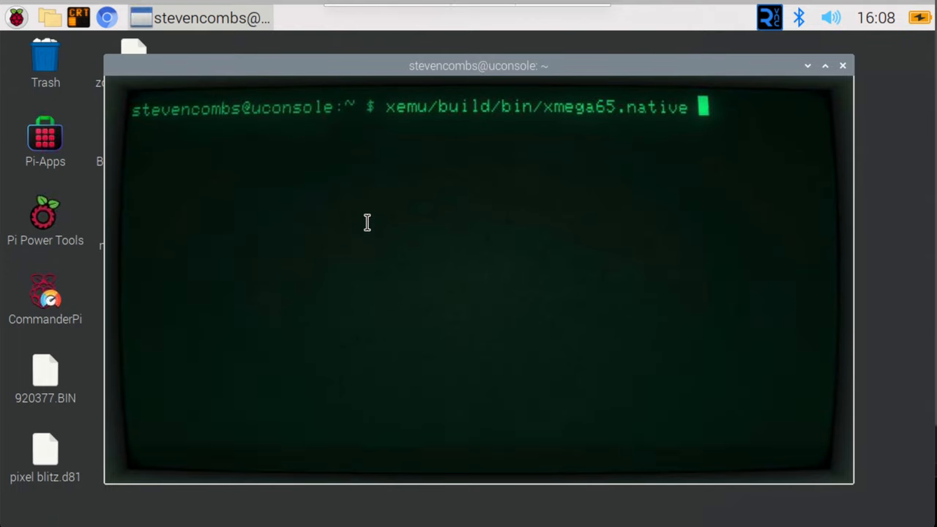
Launch xmega65.native and dismiss the missing NVRAM and SD-card image errors
{"action": "key", "text": "Return"}
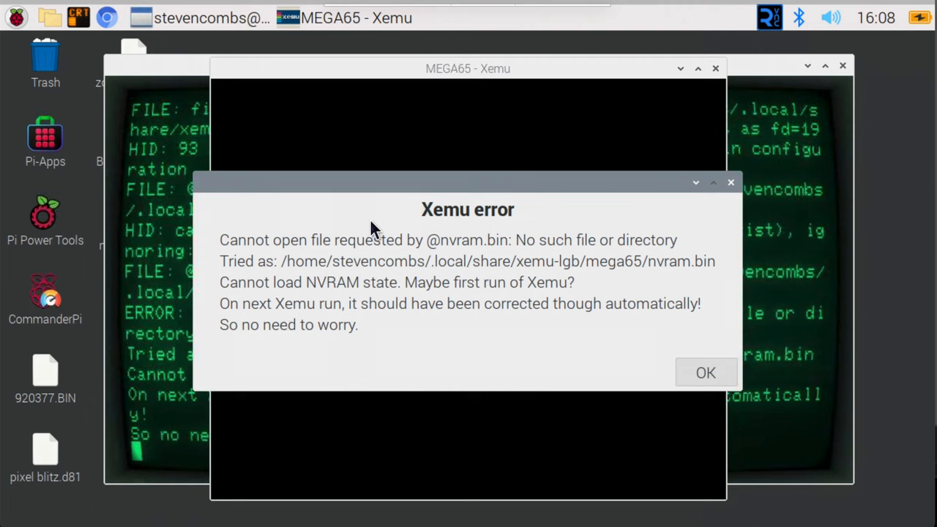
{"action": "mouse_move", "coordinate": [524, 265]}
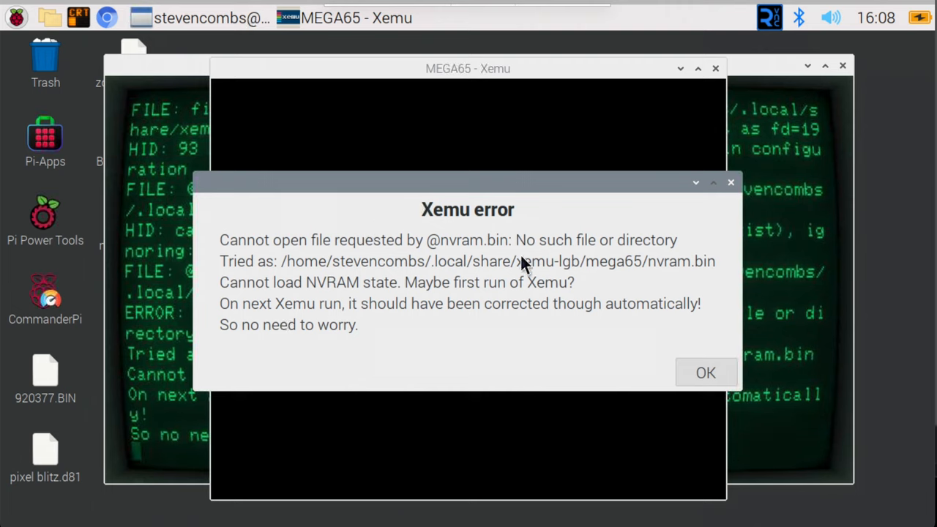
{"action": "mouse_move", "coordinate": [447, 248]}
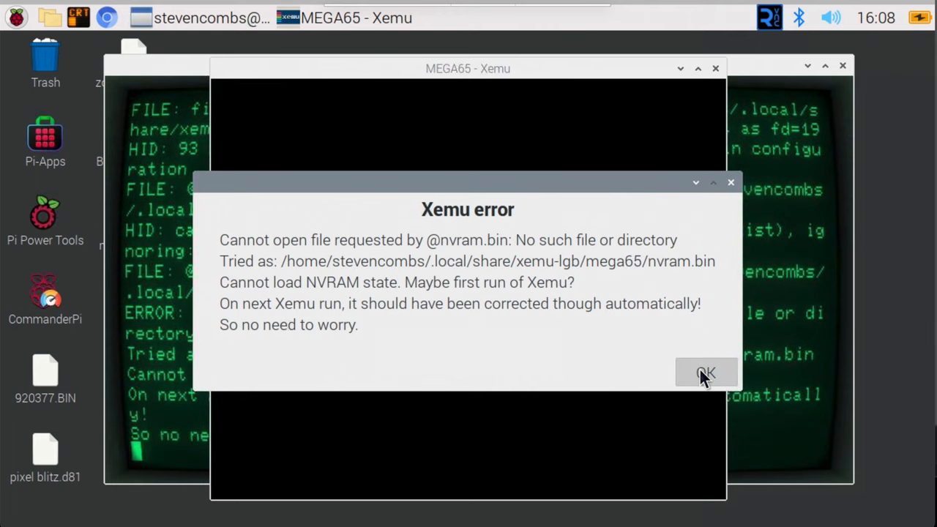
{"action": "left_click", "coordinate": [706, 373]}
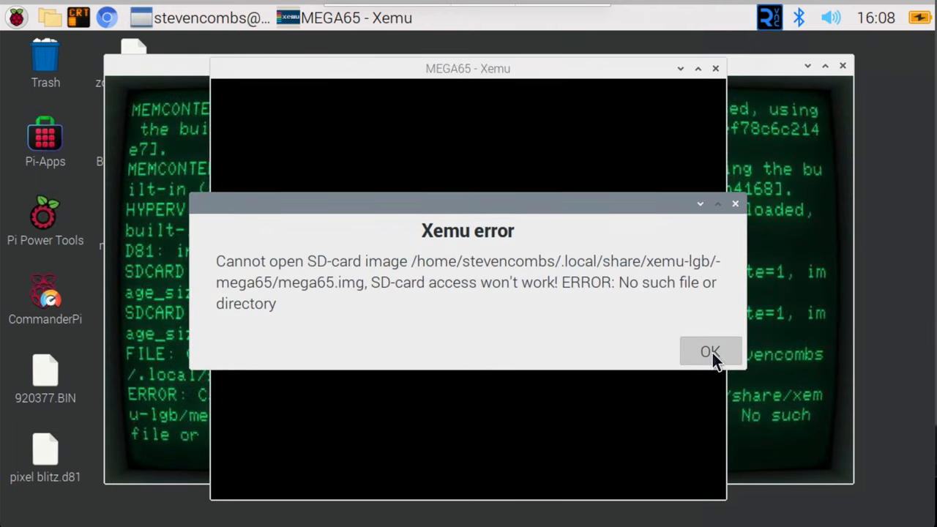
{"action": "left_click", "coordinate": [711, 352]}
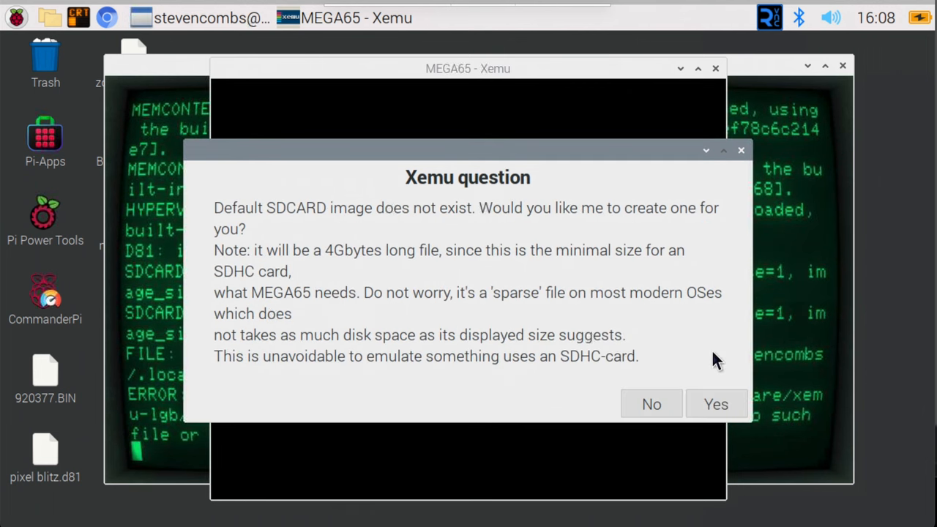
{"action": "mouse_move", "coordinate": [423, 211]}
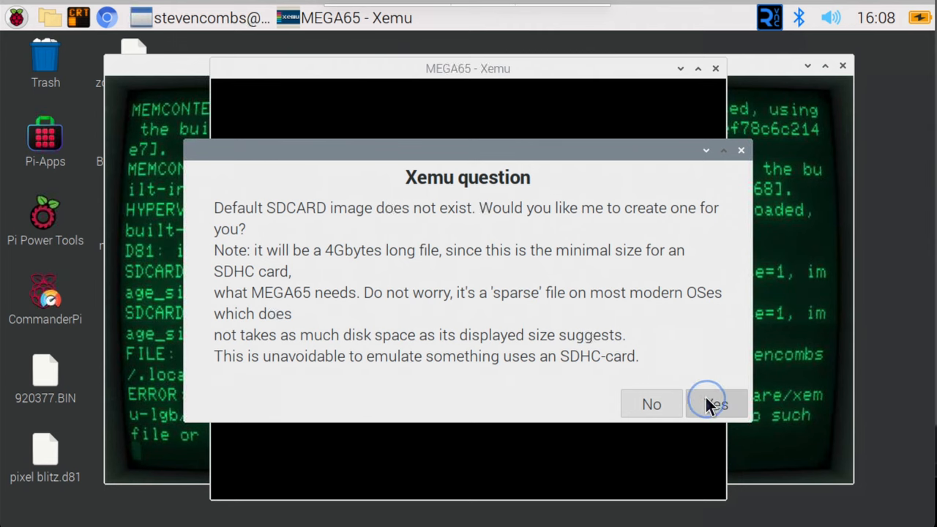
Create the default SD-card image and acknowledge the formatted and missing-signature notices
{"action": "left_click", "coordinate": [710, 404]}
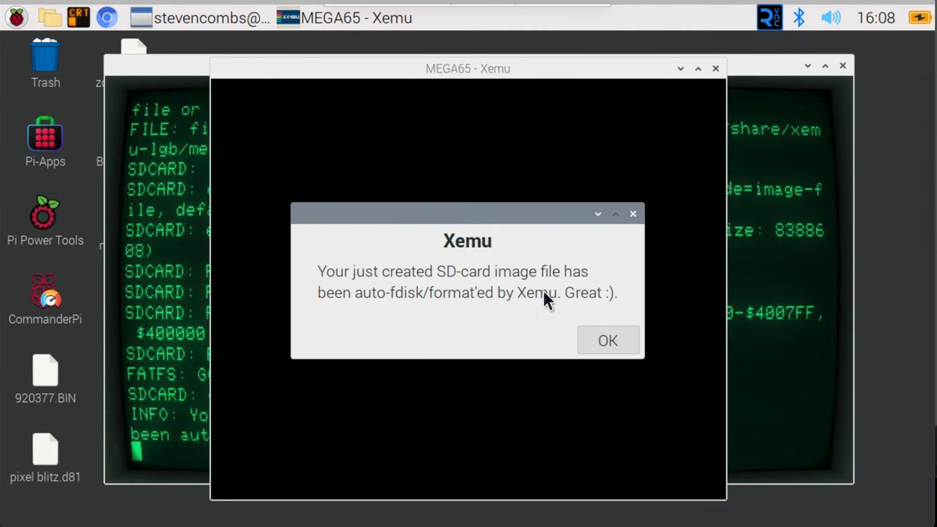
{"action": "mouse_move", "coordinate": [424, 281]}
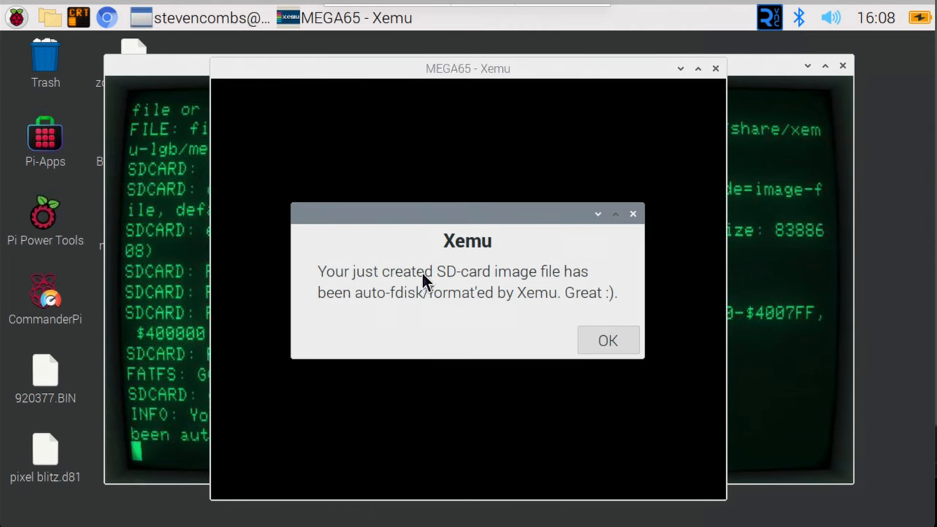
{"action": "mouse_move", "coordinate": [461, 246]}
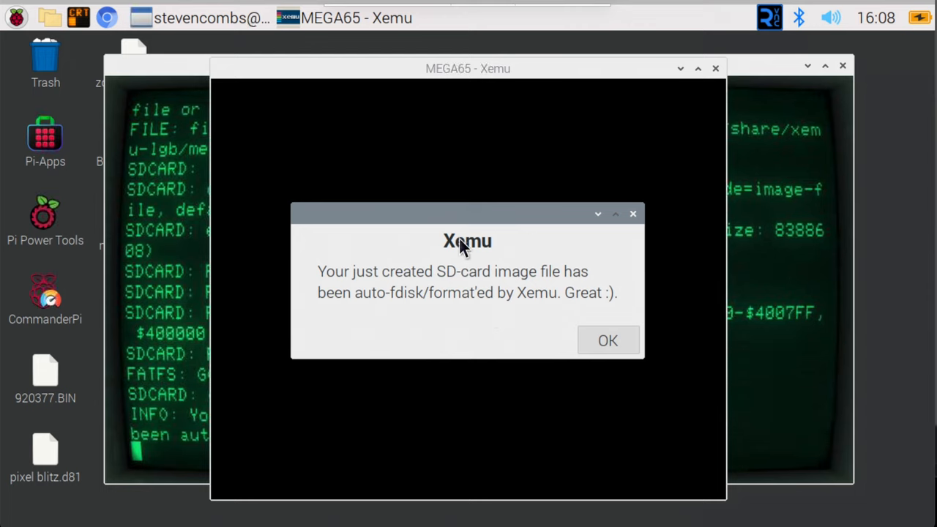
{"action": "left_click", "coordinate": [608, 340]}
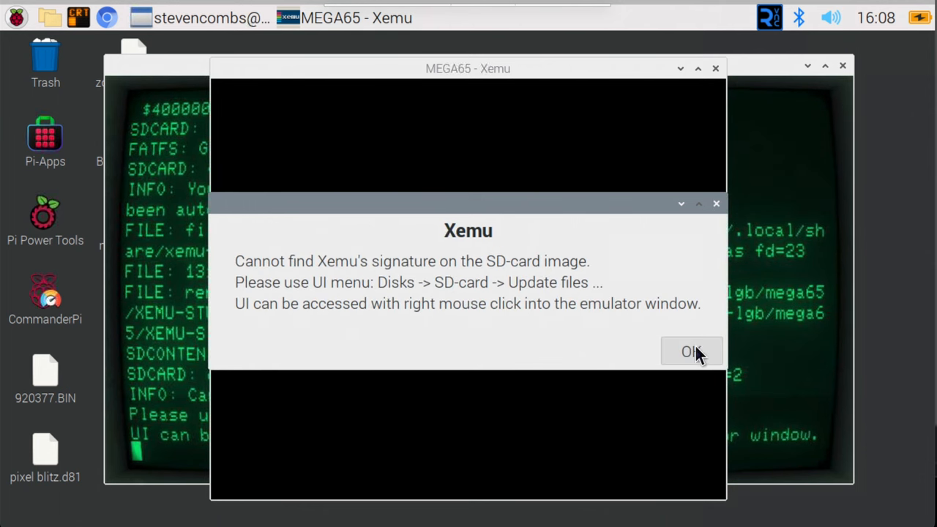
{"action": "left_click", "coordinate": [691, 352]}
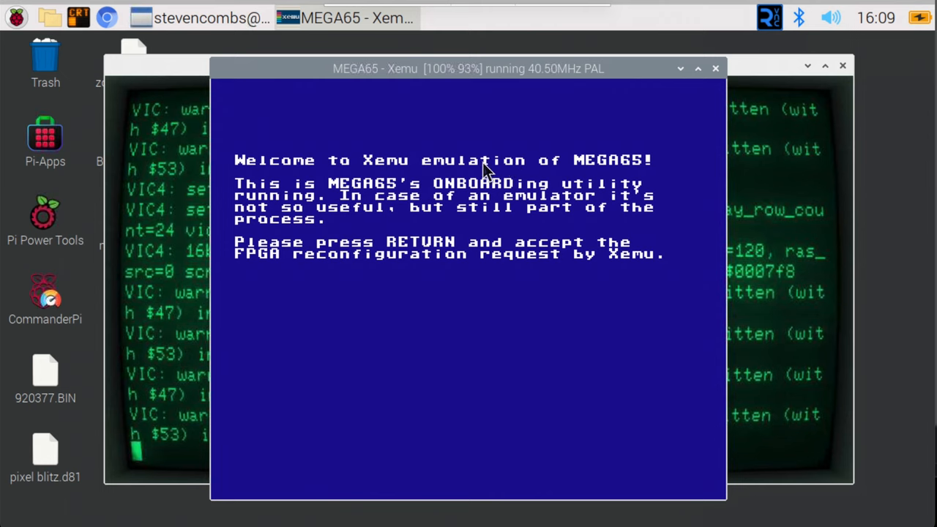
{"action": "mouse_move", "coordinate": [472, 284]}
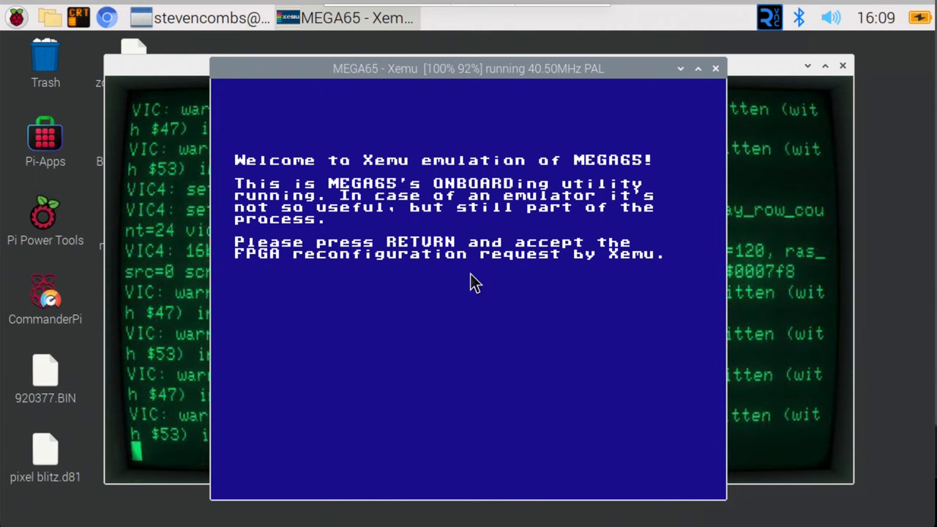
Continue past onboarding and approve the FPGA reconfiguration reset
{"action": "key", "text": "Return"}
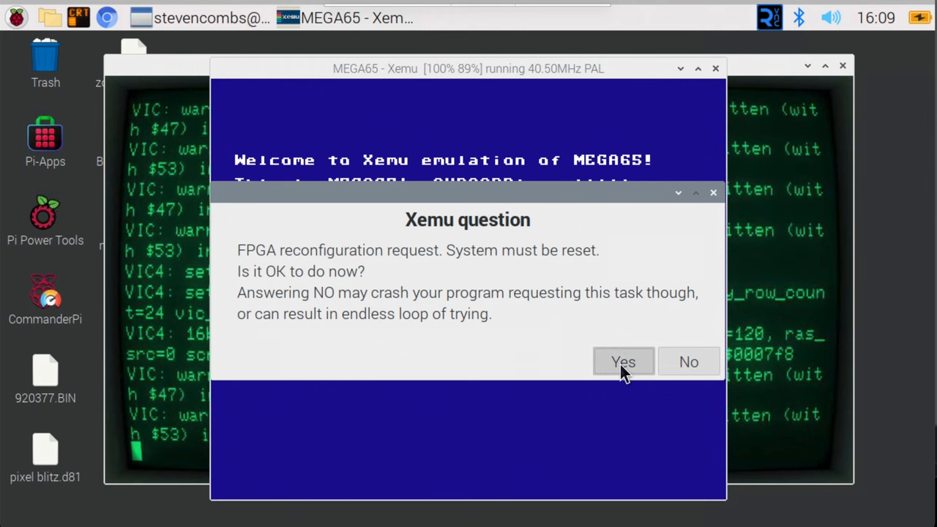
{"action": "left_click", "coordinate": [624, 362]}
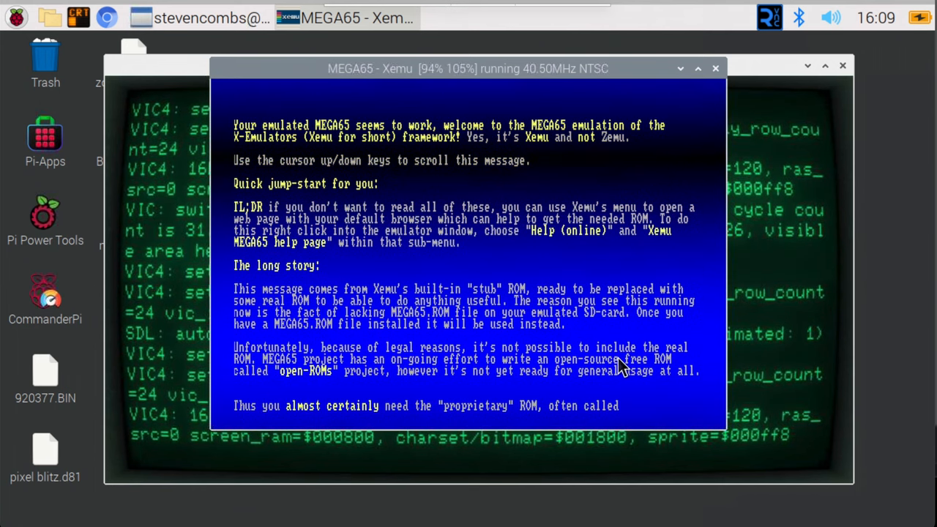
{"action": "mouse_move", "coordinate": [11, 392]}
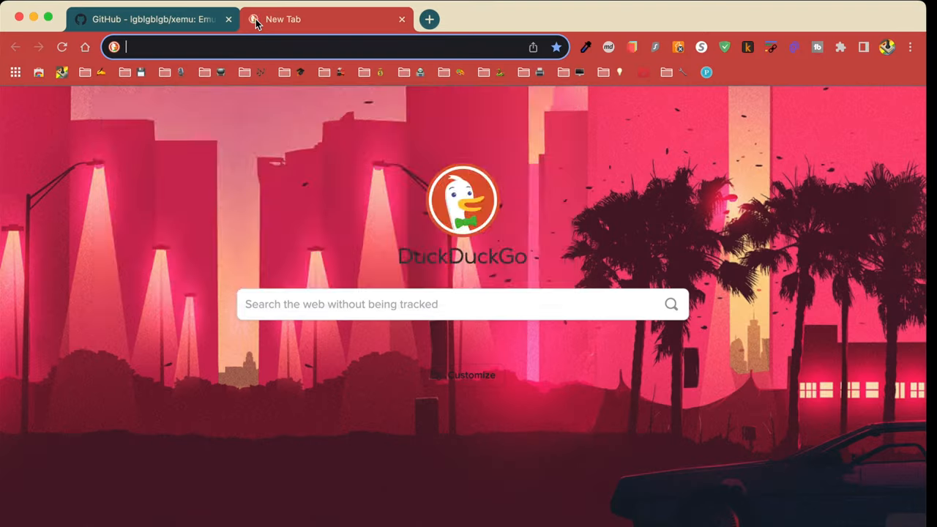
Go to files.mega65.org and search the file list for 'rom'
{"action": "type", "text": "files.mega65.org/html/main.php?action=relogin"}
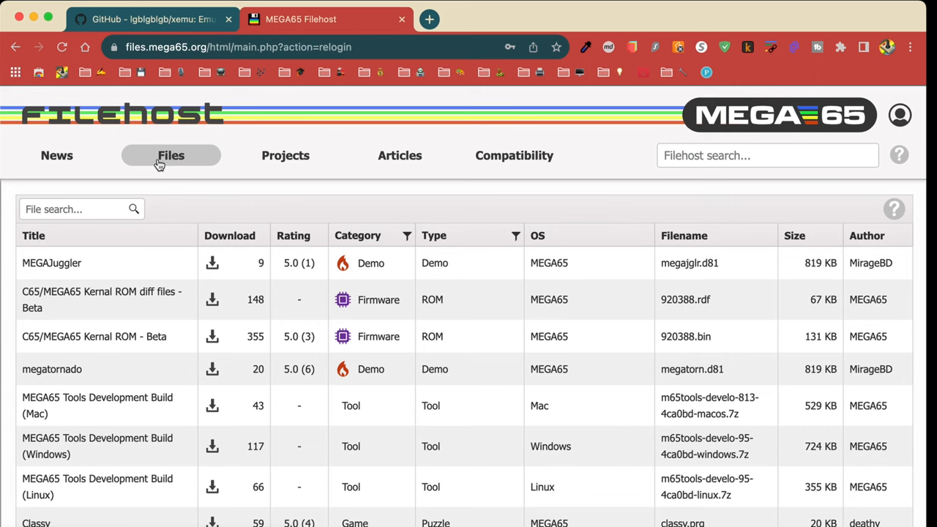
{"action": "type", "text": "rom"}
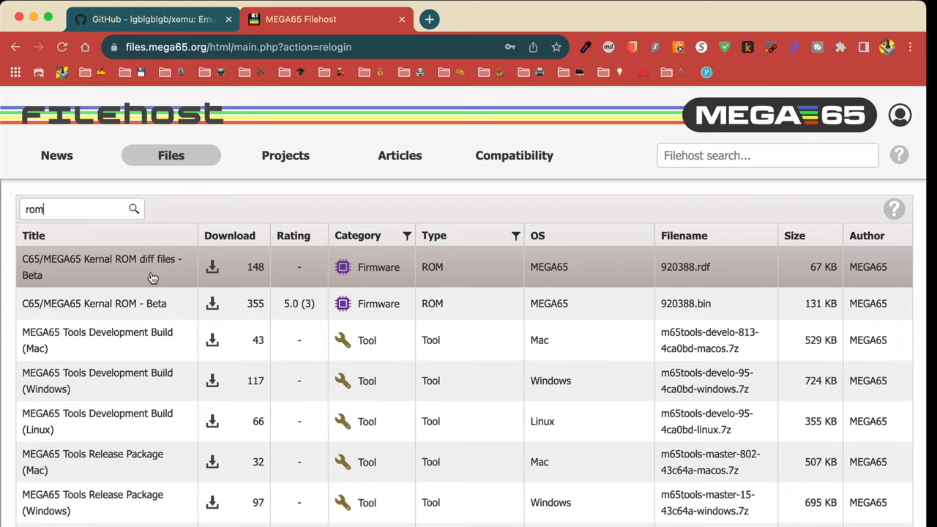
{"action": "mouse_move", "coordinate": [134, 257]}
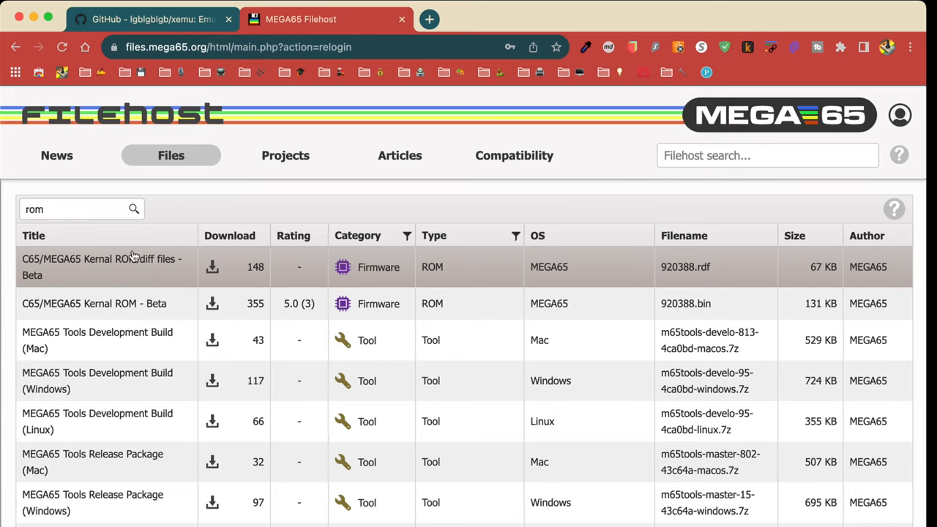
{"action": "mouse_move", "coordinate": [135, 276]}
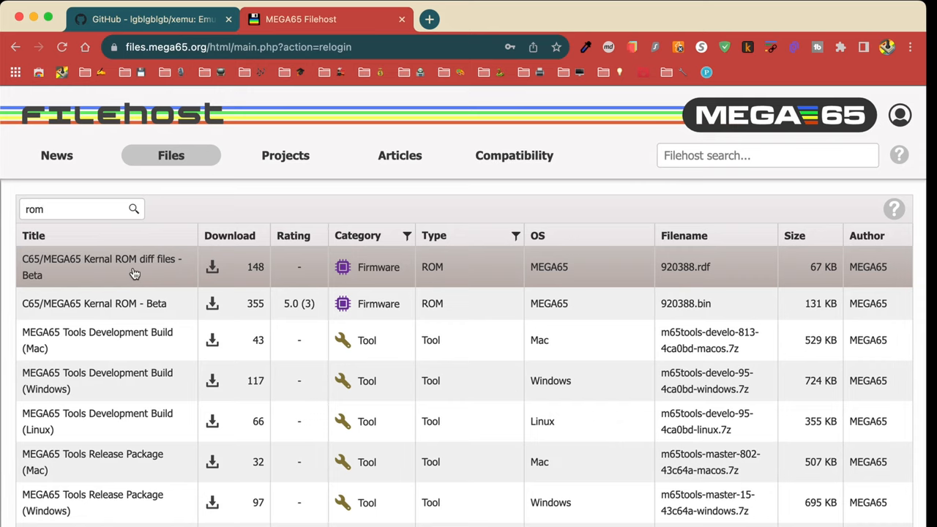
{"action": "left_click", "coordinate": [899, 114]}
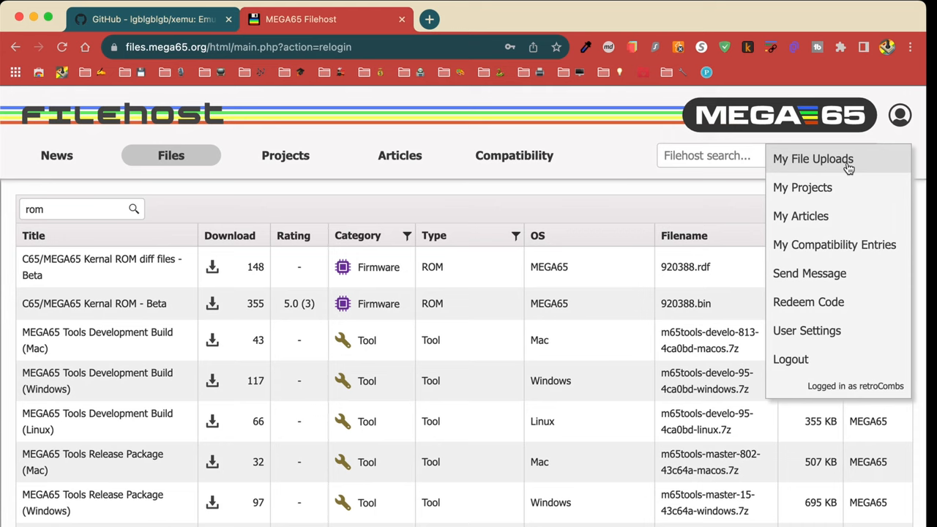
{"action": "left_click", "coordinate": [263, 291]}
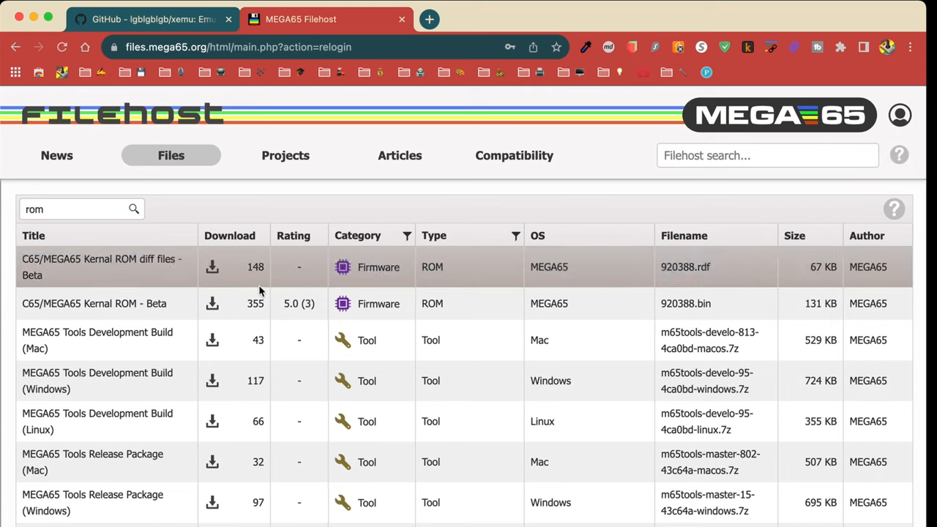
Find and open the C65/MEGA65 Kernal ROM - Stable entry
{"action": "scroll", "scroll_direction": "down", "scroll_amount": 3}
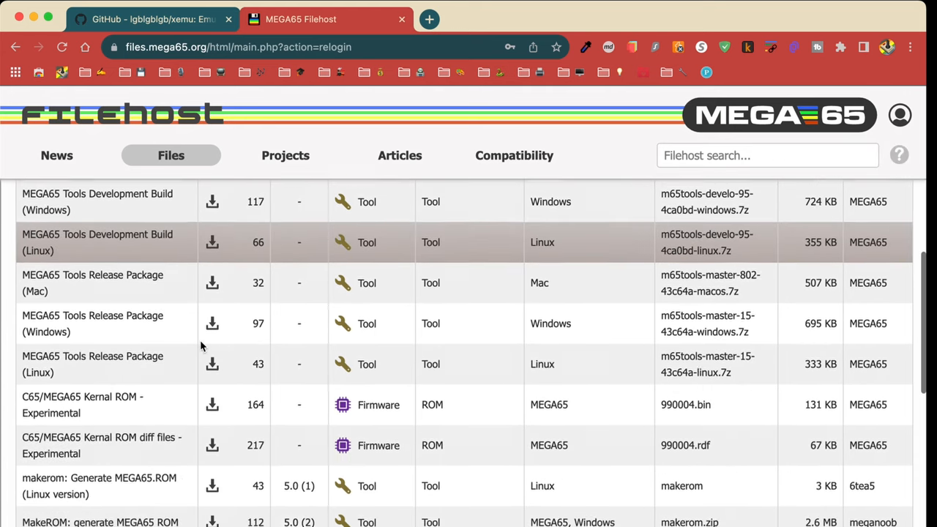
{"action": "scroll", "scroll_direction": "down", "scroll_amount": 3}
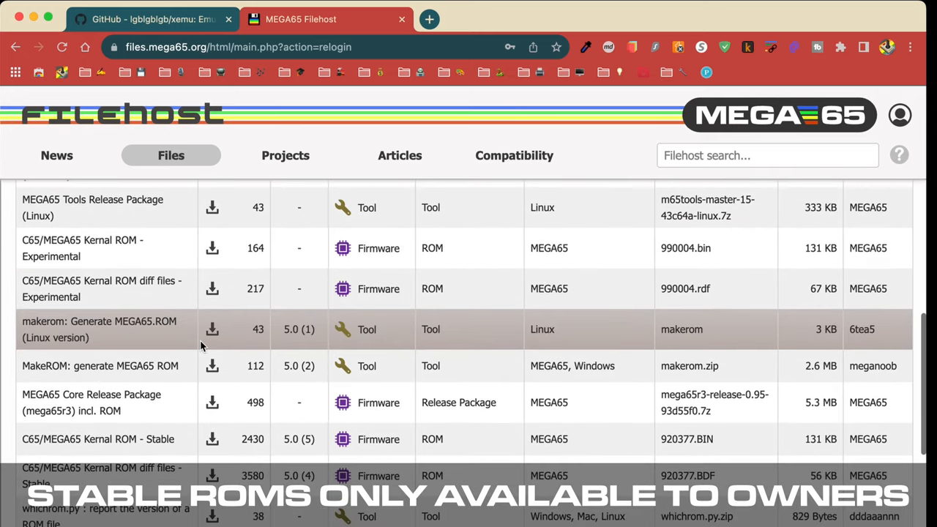
{"action": "scroll", "scroll_direction": "down", "scroll_amount": 3}
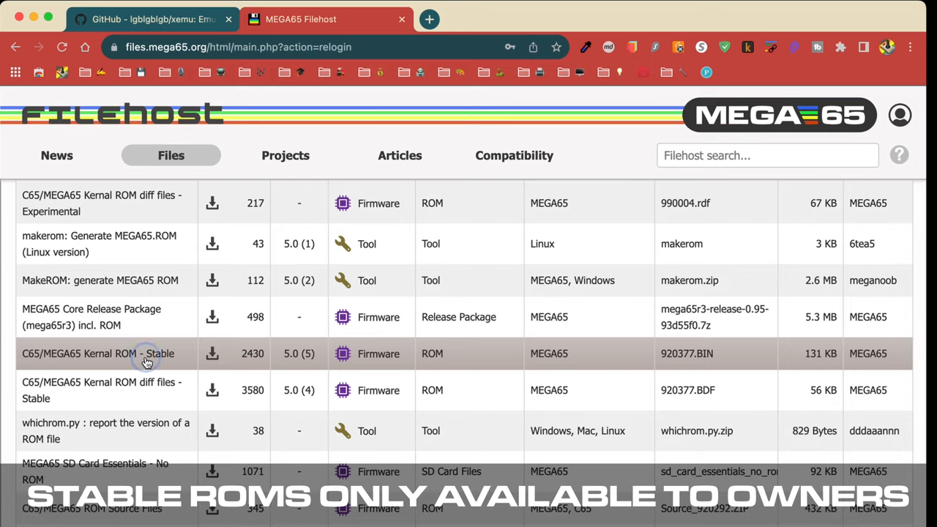
{"action": "left_click", "coordinate": [147, 353]}
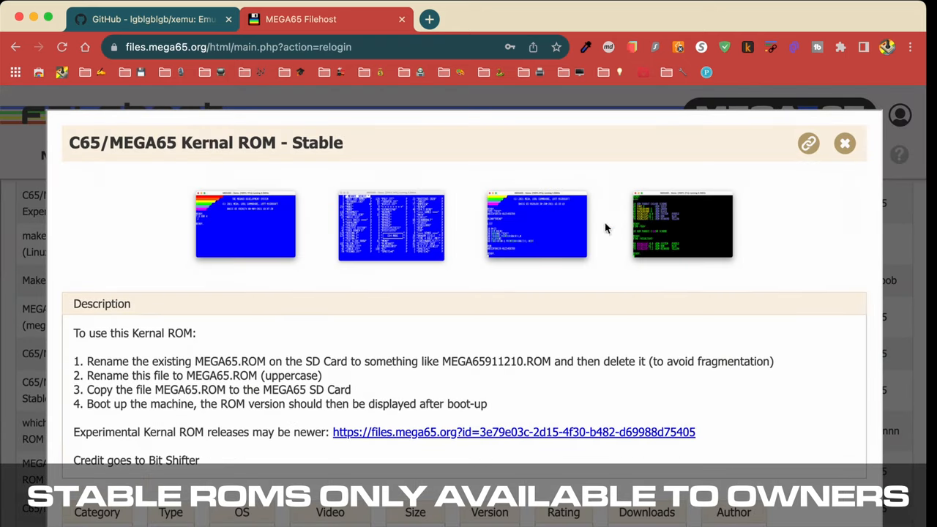
{"action": "mouse_move", "coordinate": [740, 265]}
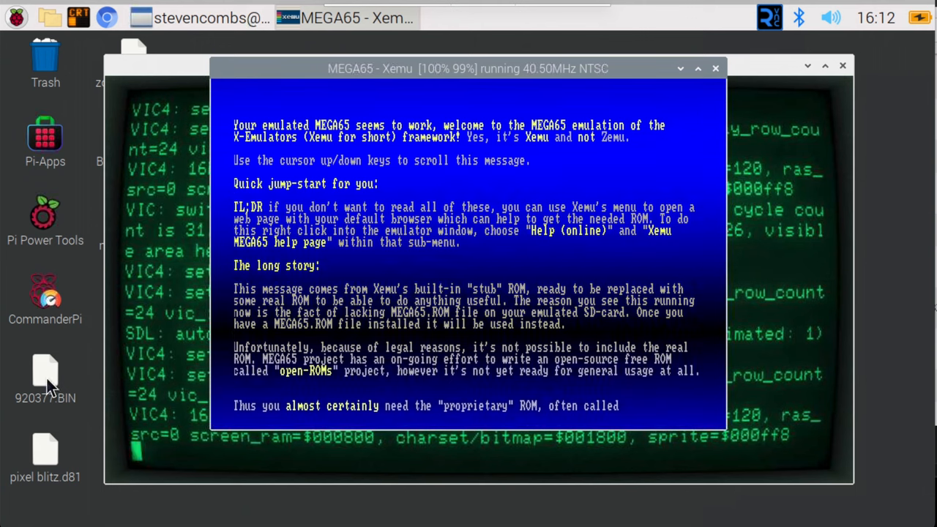
{"action": "mouse_move", "coordinate": [471, 169]}
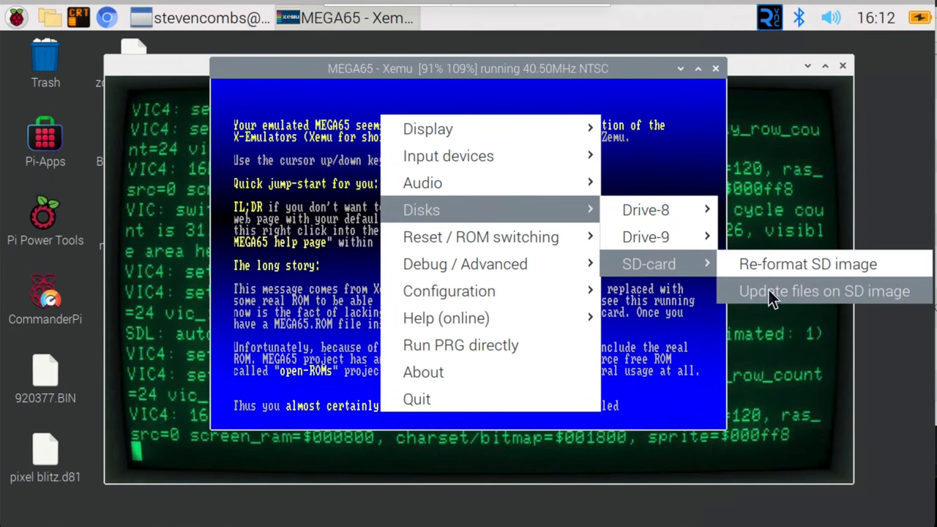
Choose Disks > SD-card > Update files on SD image to open the ROM file chooser
{"action": "left_click", "coordinate": [823, 290]}
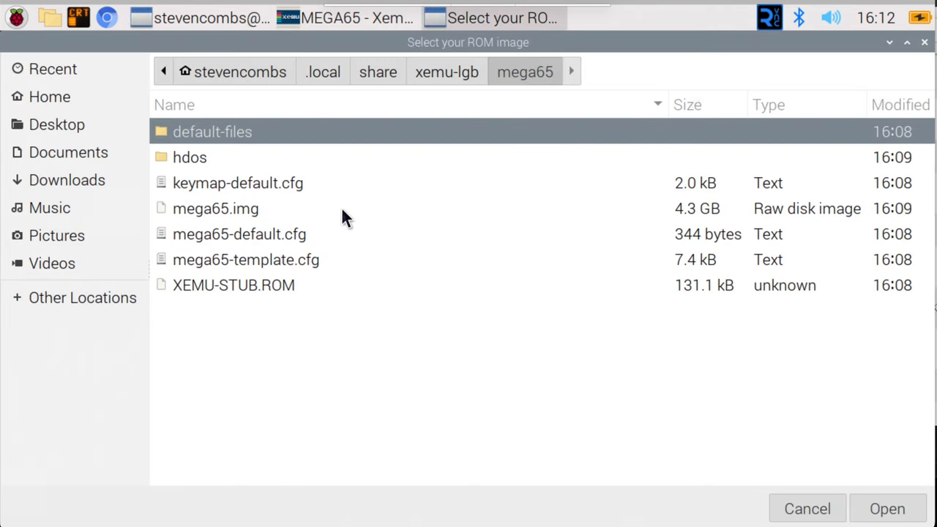
Select 920377.BIN from the Desktop to install it onto the SD image
{"action": "left_click", "coordinate": [56, 123]}
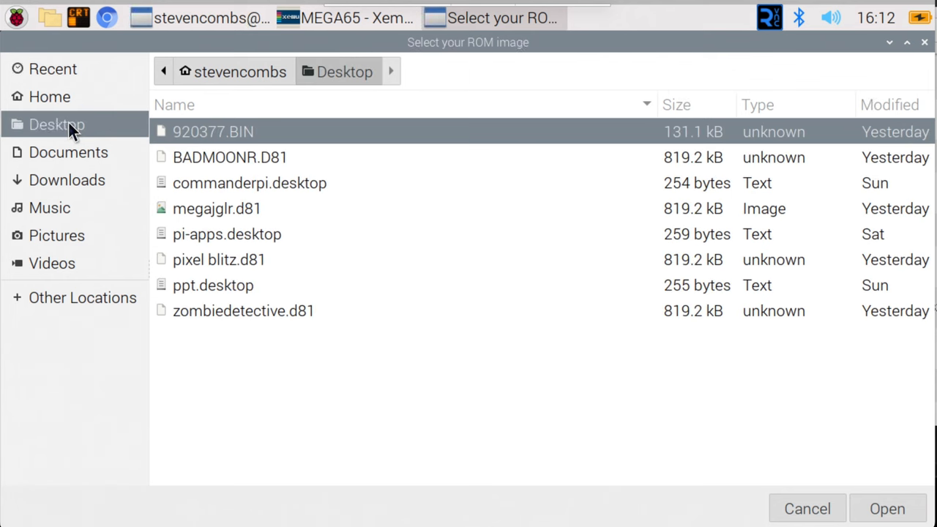
{"action": "mouse_move", "coordinate": [170, 267]}
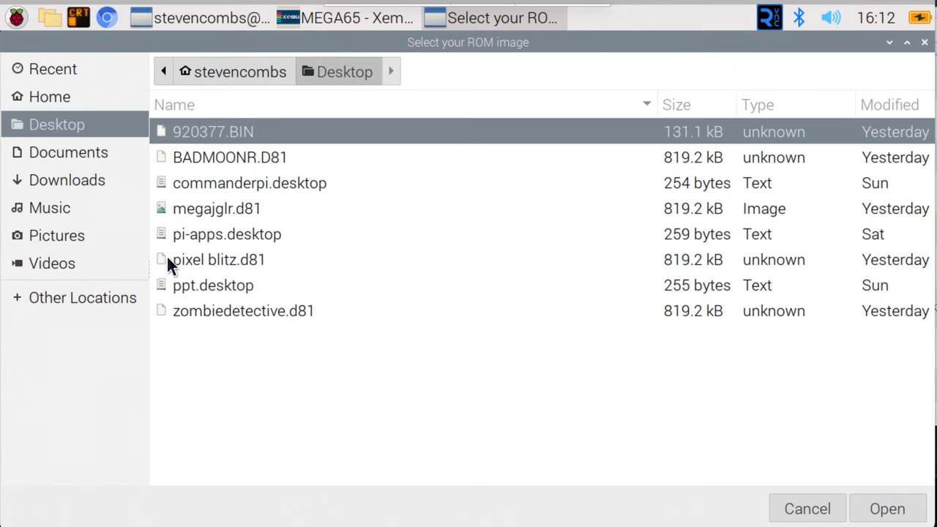
{"action": "mouse_move", "coordinate": [271, 340]}
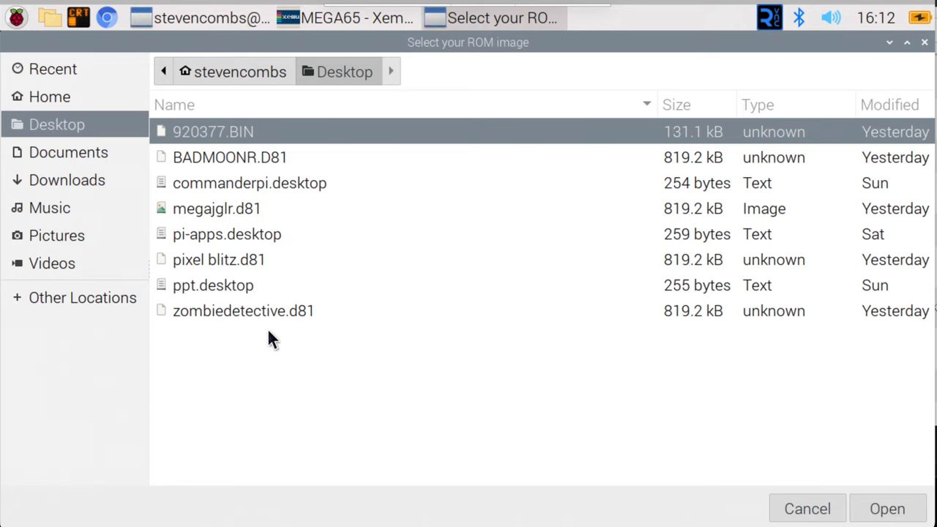
{"action": "mouse_move", "coordinate": [355, 257]}
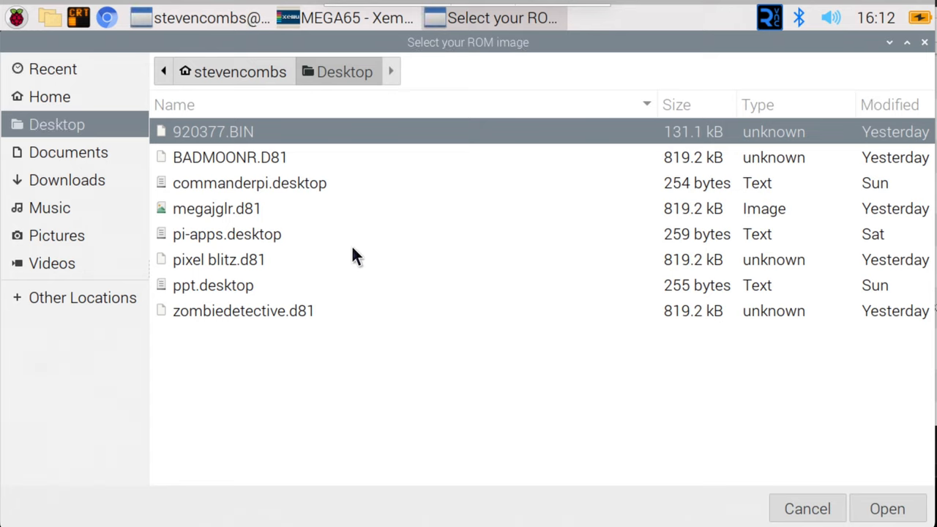
{"action": "mouse_move", "coordinate": [208, 139]}
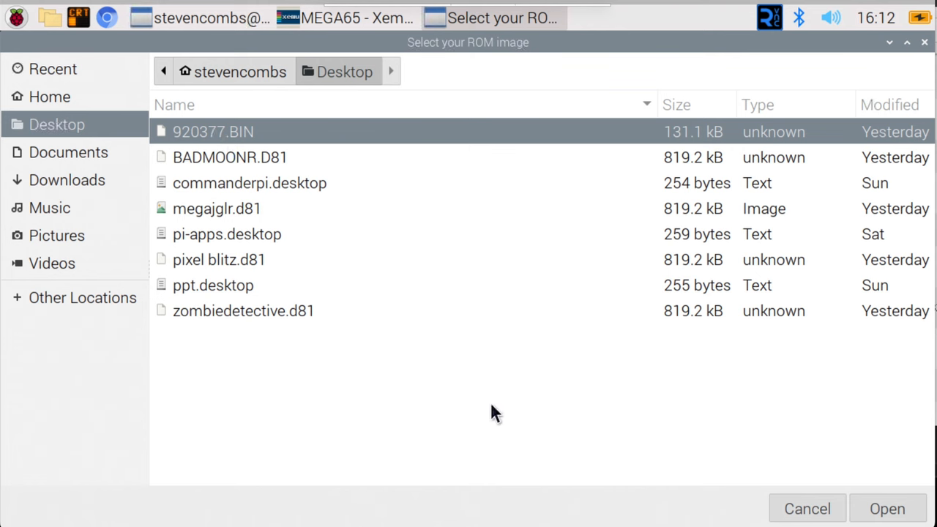
{"action": "left_click", "coordinate": [888, 509]}
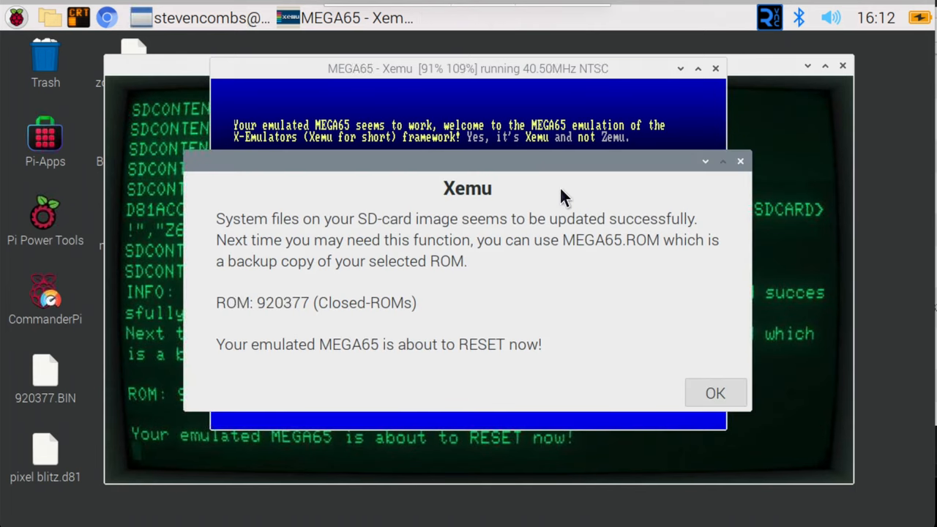
{"action": "mouse_move", "coordinate": [293, 246]}
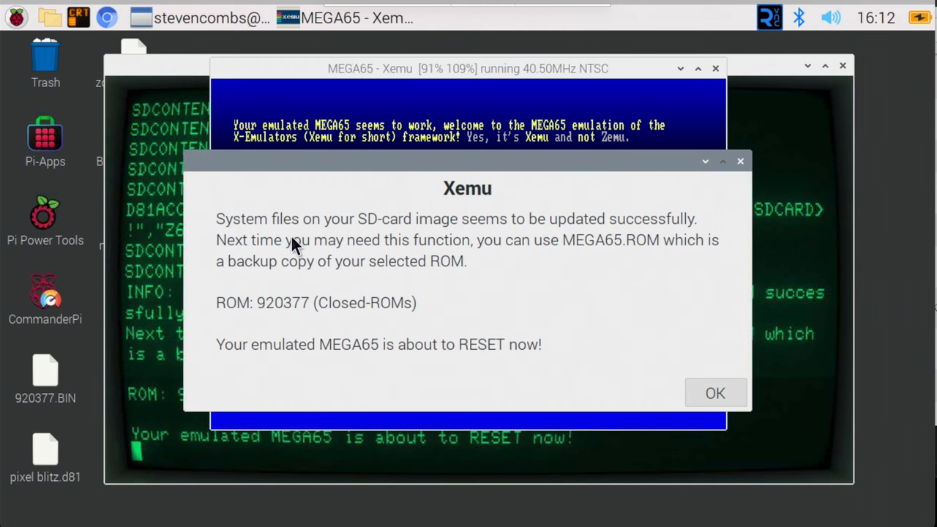
{"action": "mouse_move", "coordinate": [530, 231]}
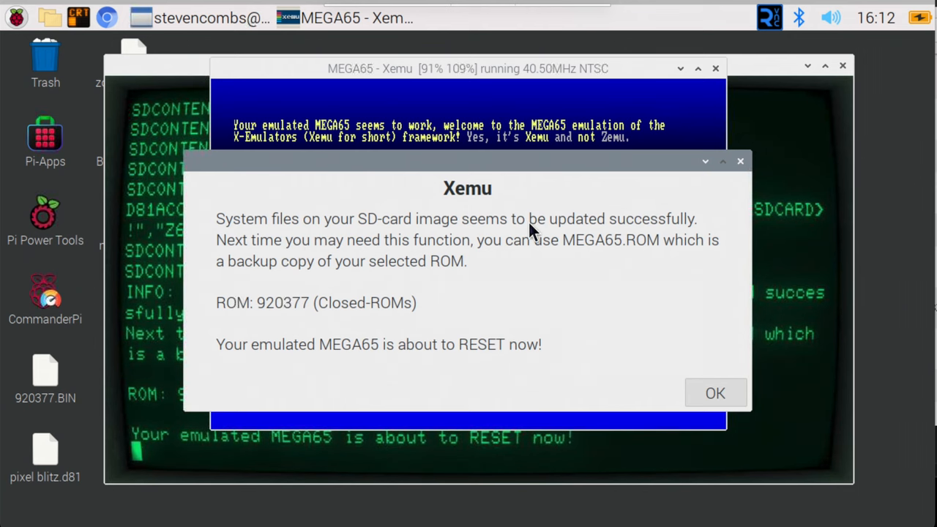
Dismiss the update notice and start typing a BASIC line printing "RETROCOMBS!" at the READY prompt
{"action": "left_click", "coordinate": [715, 393]}
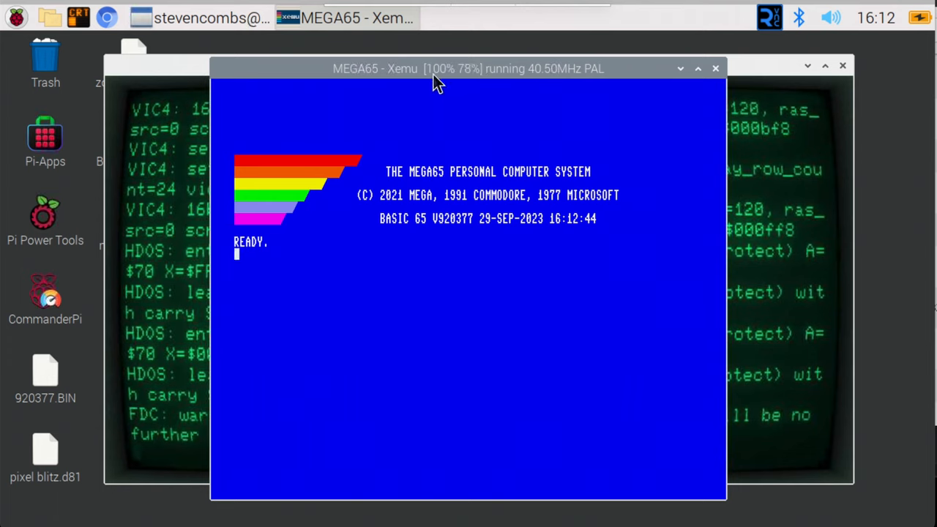
{"action": "mouse_move", "coordinate": [487, 184]}
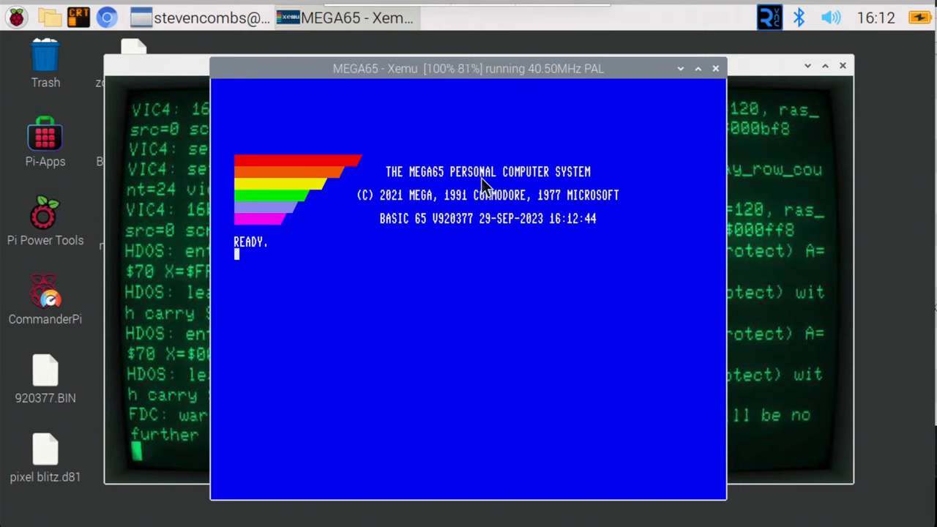
{"action": "type", "text": "10 RIN"}
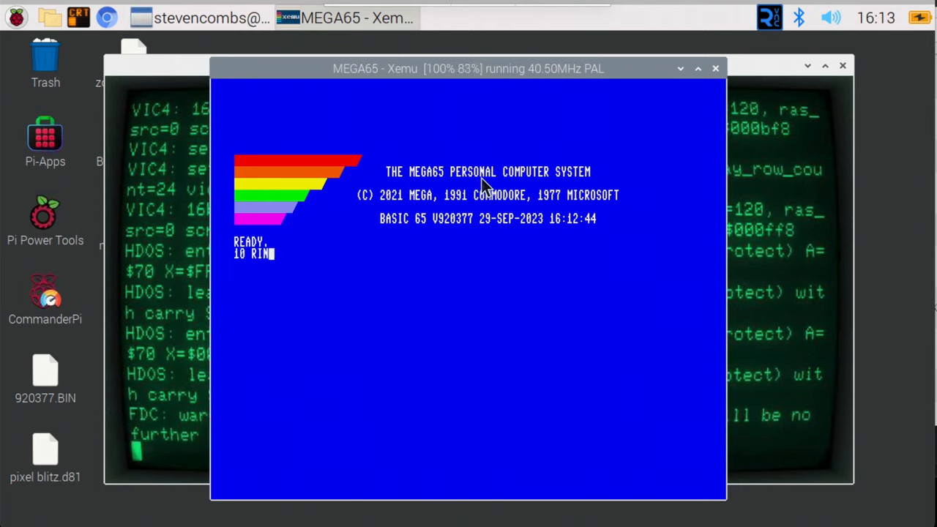
{"action": "type", "text": "? \"RETROCOMBS!"}
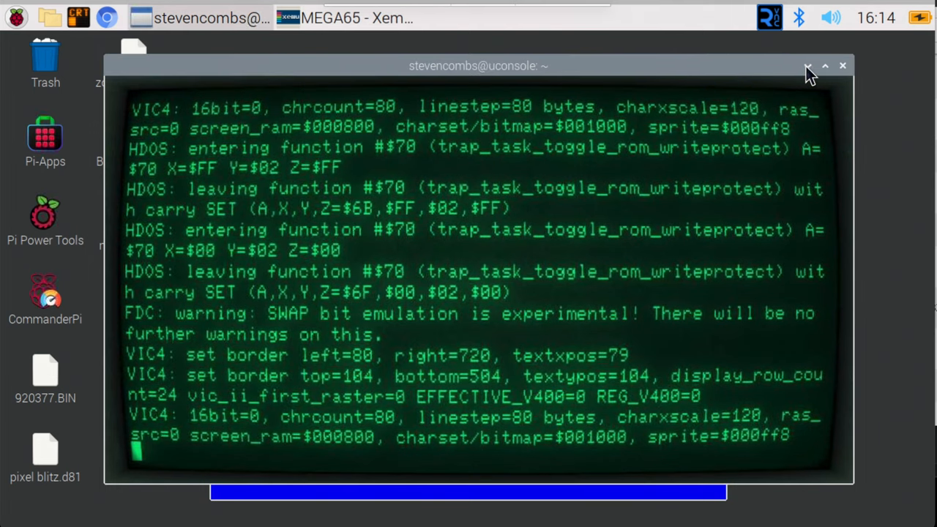
{"action": "mouse_move", "coordinate": [680, 293]}
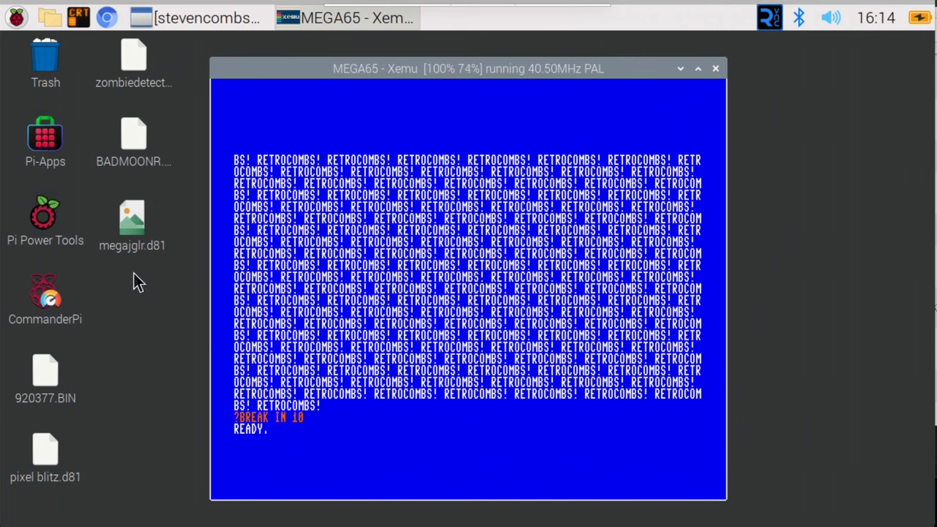
{"action": "mouse_move", "coordinate": [135, 222]}
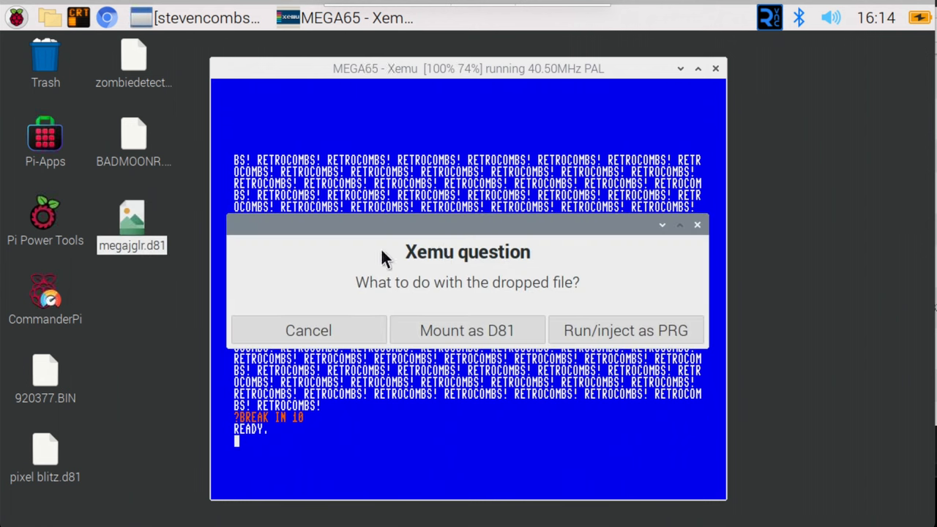
Mount the dropped megajglr.d81 as a D81 disk in the emulator
{"action": "left_click", "coordinate": [307, 331]}
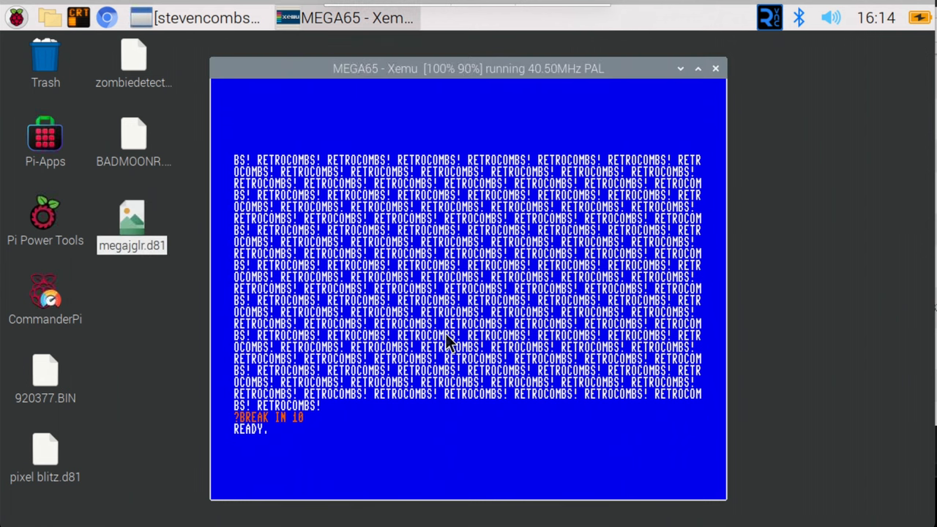
{"action": "right_click", "coordinate": [408, 138]}
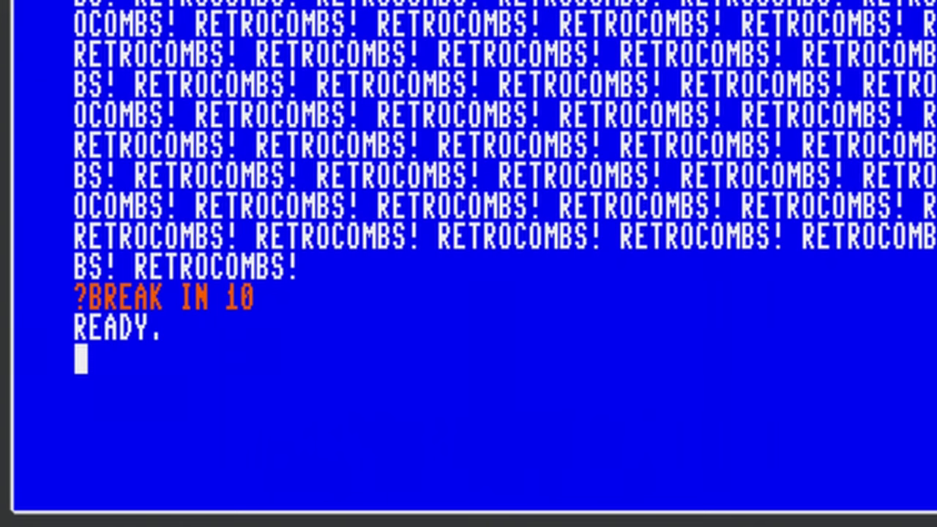
List the MEGAJUGLER disk directory with DIR, showing MEGAJGLR and MEGAJGL.IFFLCRCH
{"action": "type", "text": "DIR"}
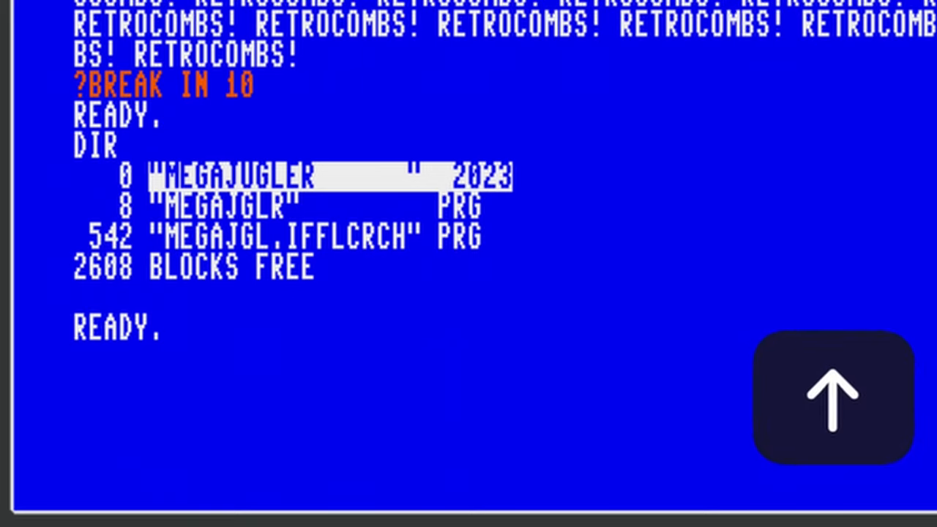
{"action": "left_click", "coordinate": [832, 399]}
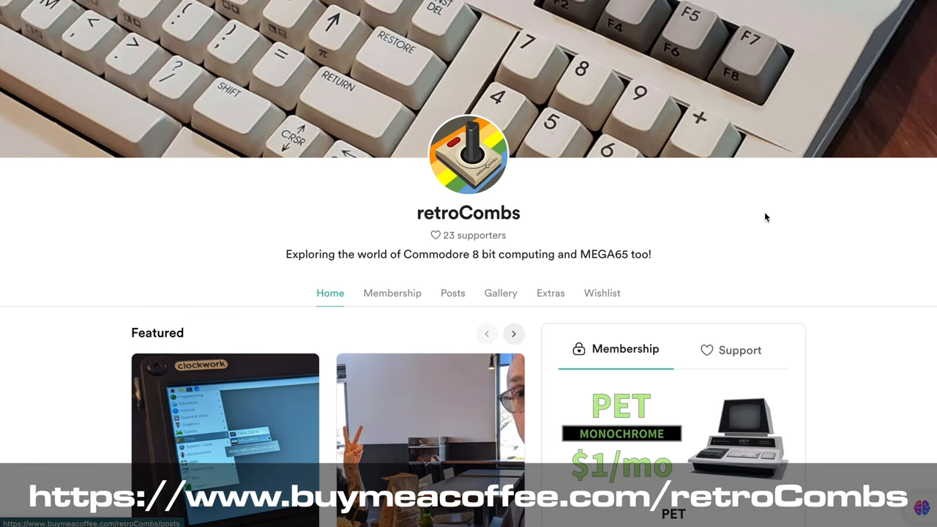
Show the retroCombs Extras section with the XEMU MEGA65 menu creation script item
{"action": "scroll", "scroll_direction": "down", "scroll_amount": 3}
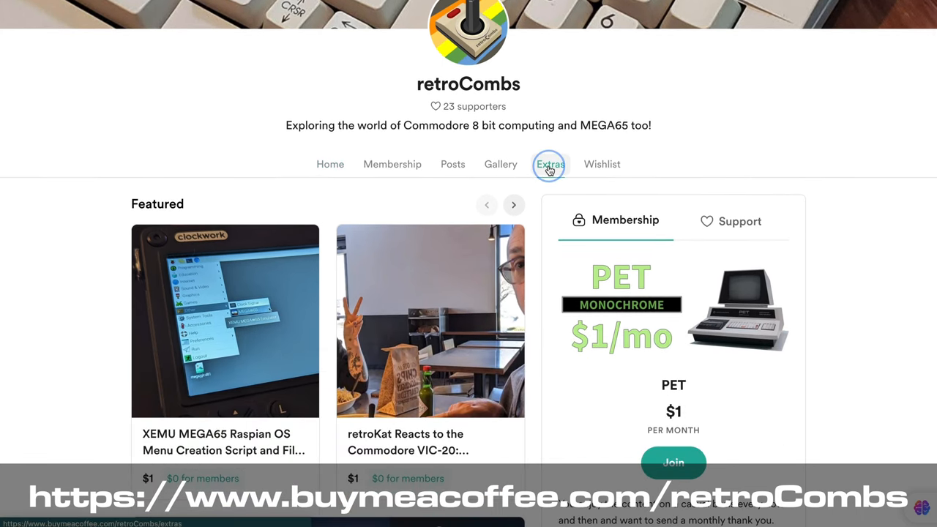
{"action": "left_click", "coordinate": [551, 164]}
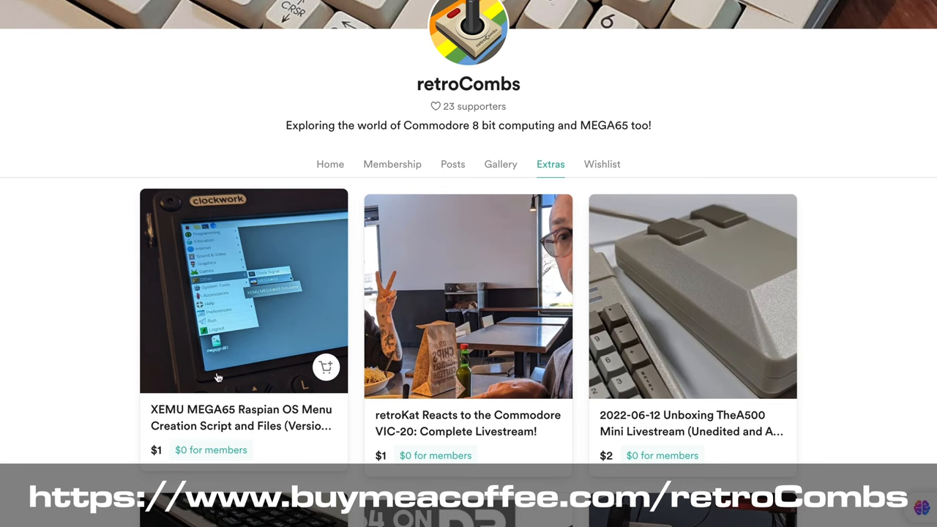
{"action": "left_click", "coordinate": [243, 290]}
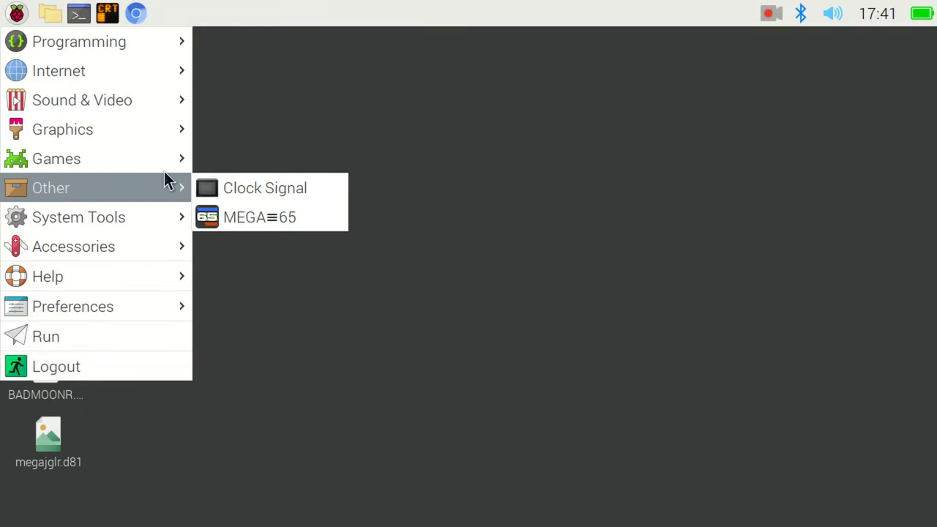
{"action": "mouse_move", "coordinate": [260, 217]}
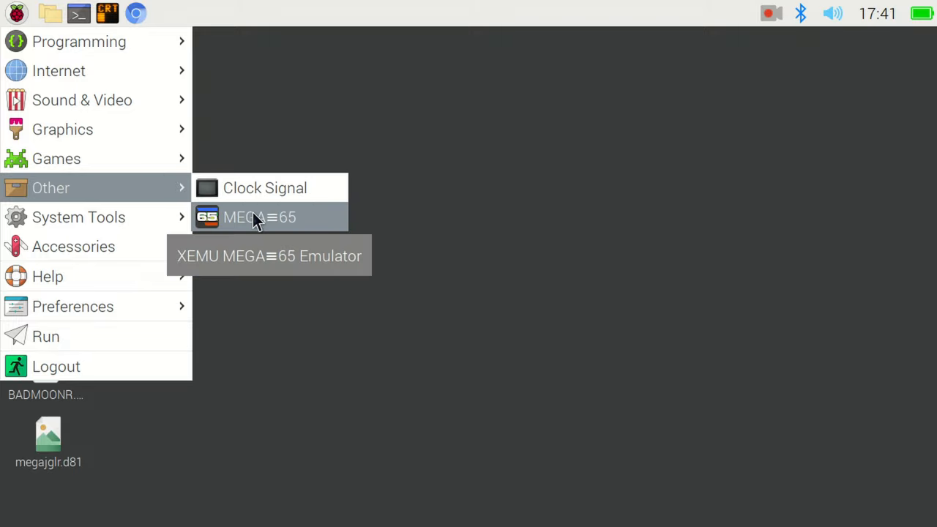
{"action": "mouse_move", "coordinate": [329, 223]}
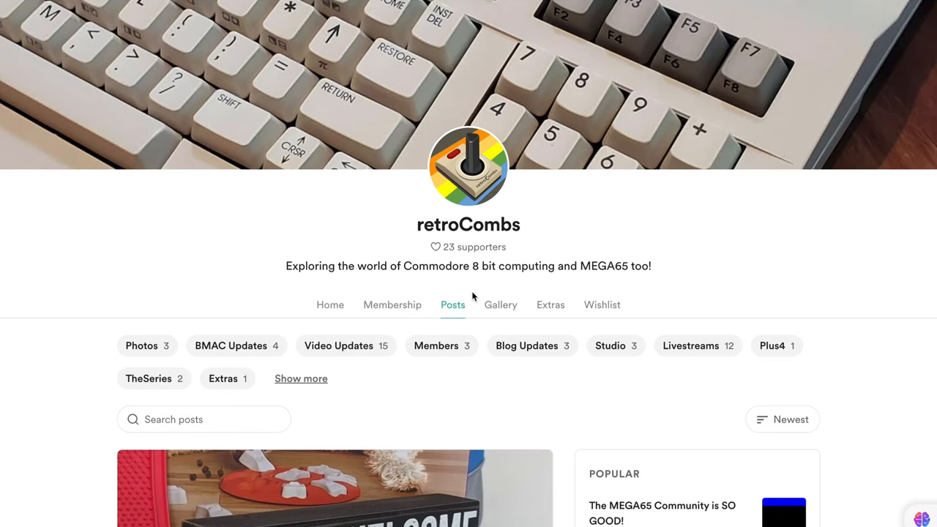
Scroll the Posts tab to reach the September 2023 Update - Harvesting Growth! post
{"action": "scroll", "scroll_direction": "down", "scroll_amount": 3}
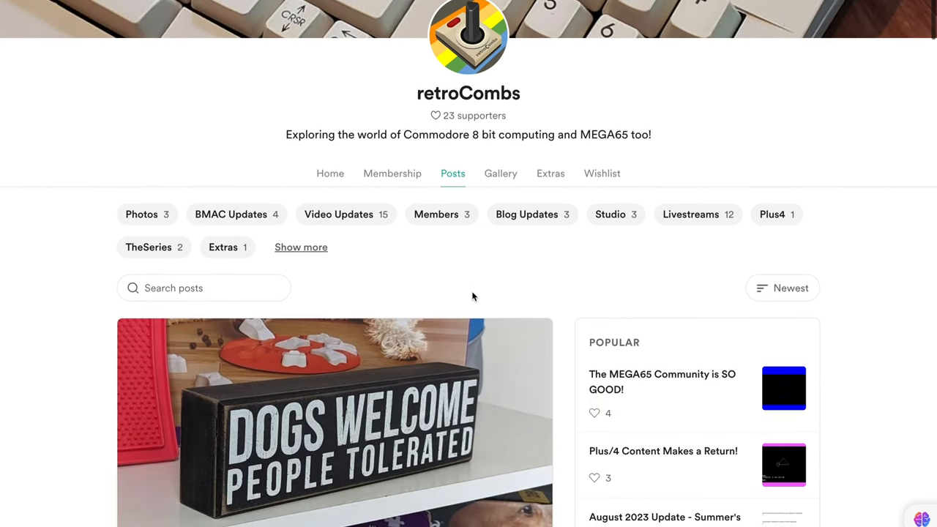
{"action": "scroll", "scroll_direction": "down", "scroll_amount": 3}
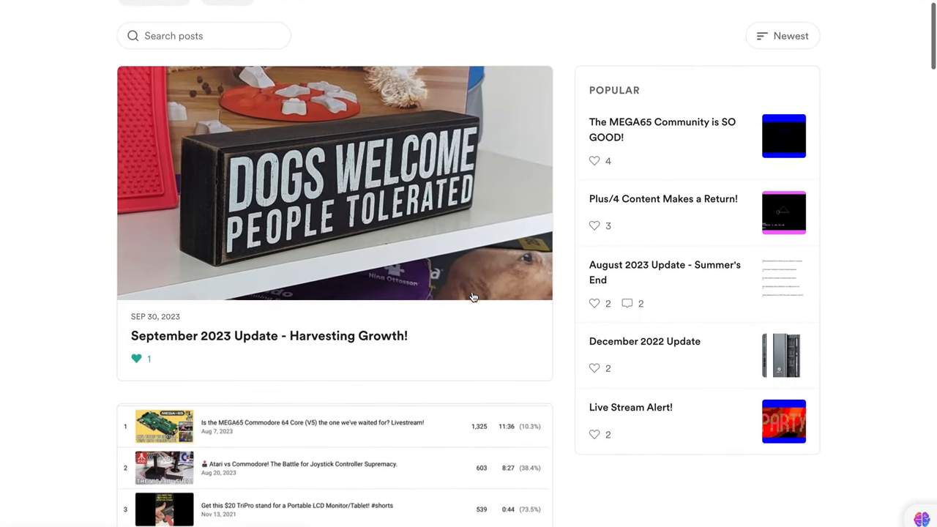
{"action": "scroll", "scroll_direction": "down", "scroll_amount": 3}
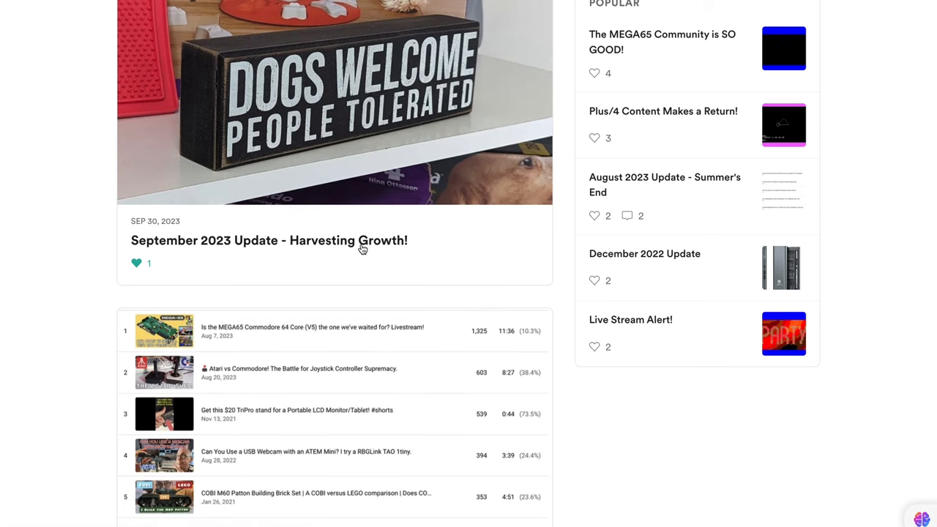
{"action": "scroll", "scroll_direction": "up", "scroll_amount": 3}
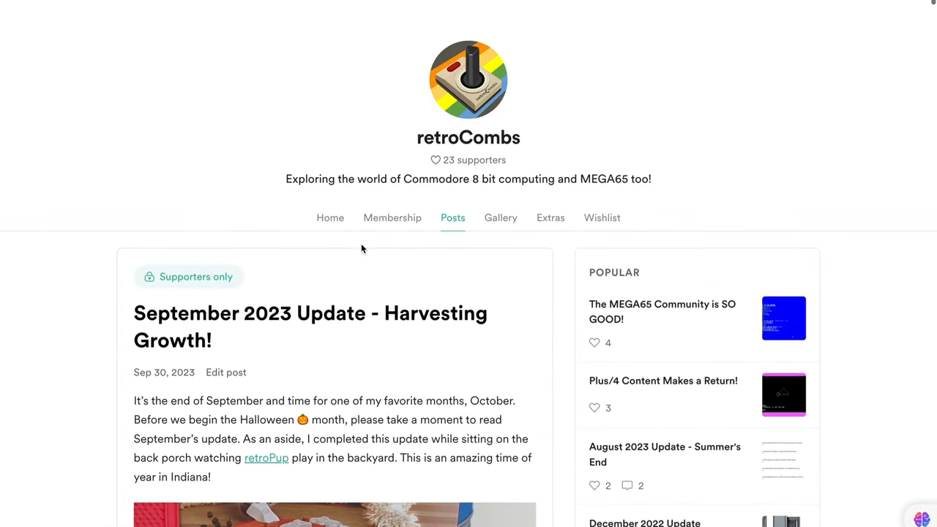
{"action": "scroll", "scroll_direction": "down", "scroll_amount": 3}
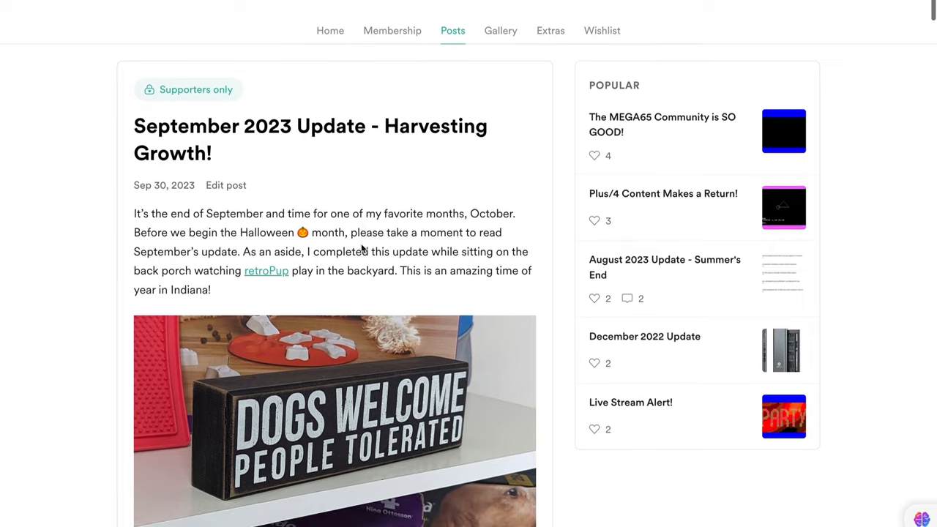